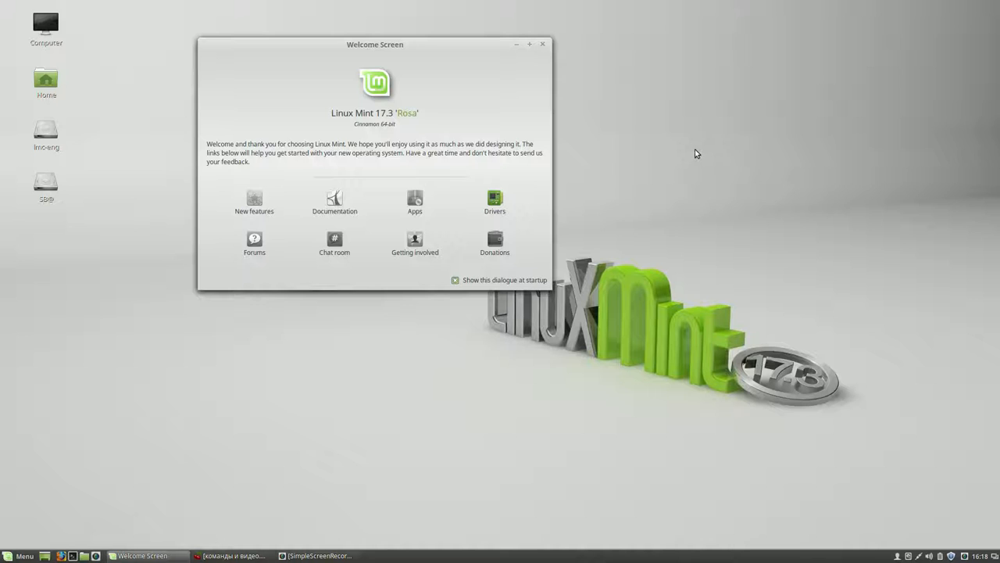
mouse_move(390, 143)
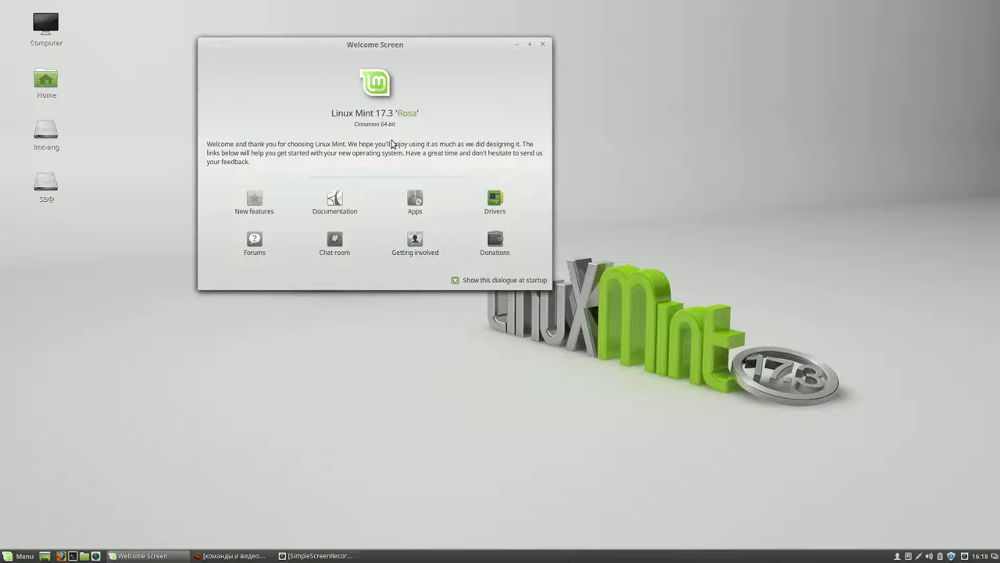
mouse_move(493, 96)
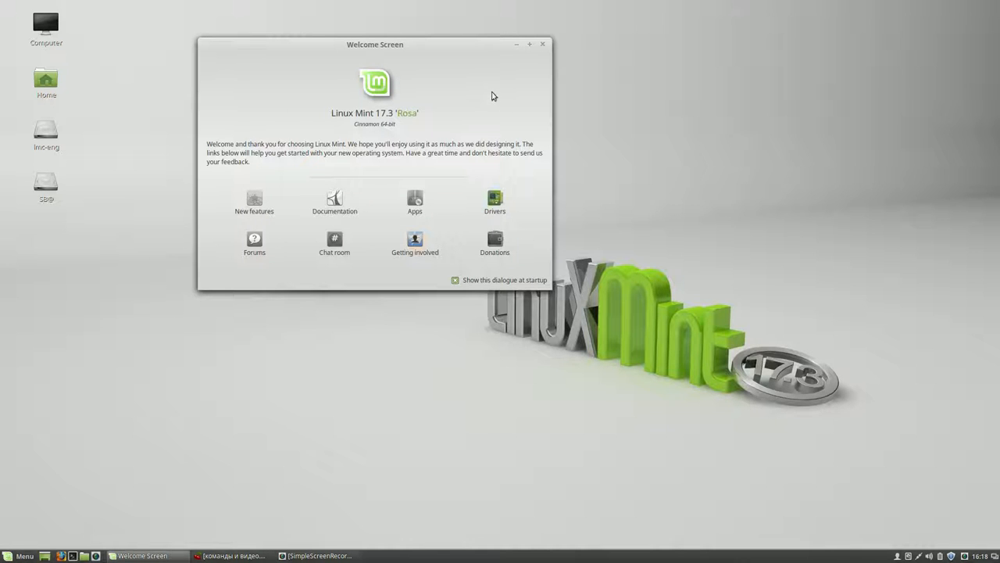
mouse_move(448, 289)
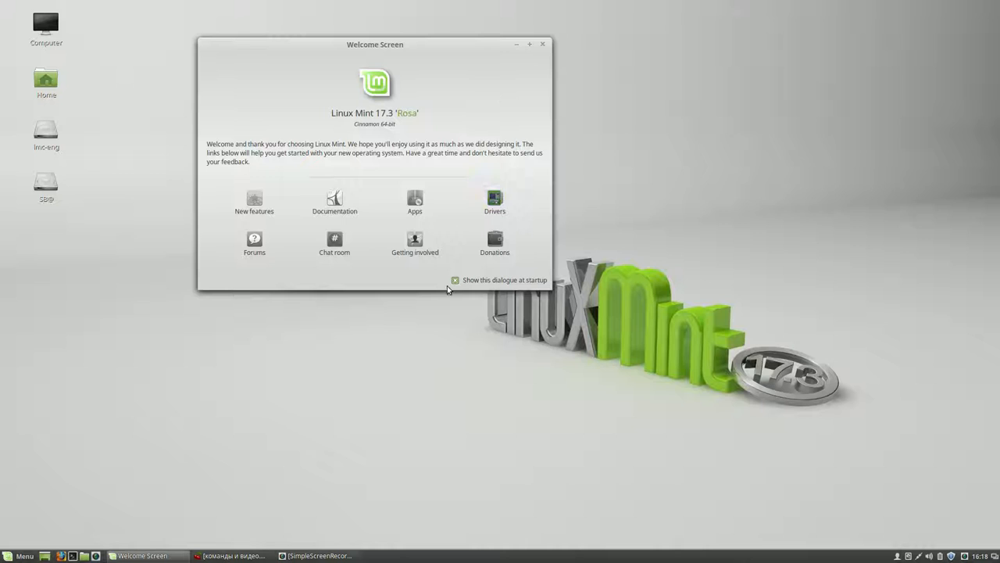
Step: Turn off 'Show this dialogue at startup' and close the Welcome Screen
click(455, 280)
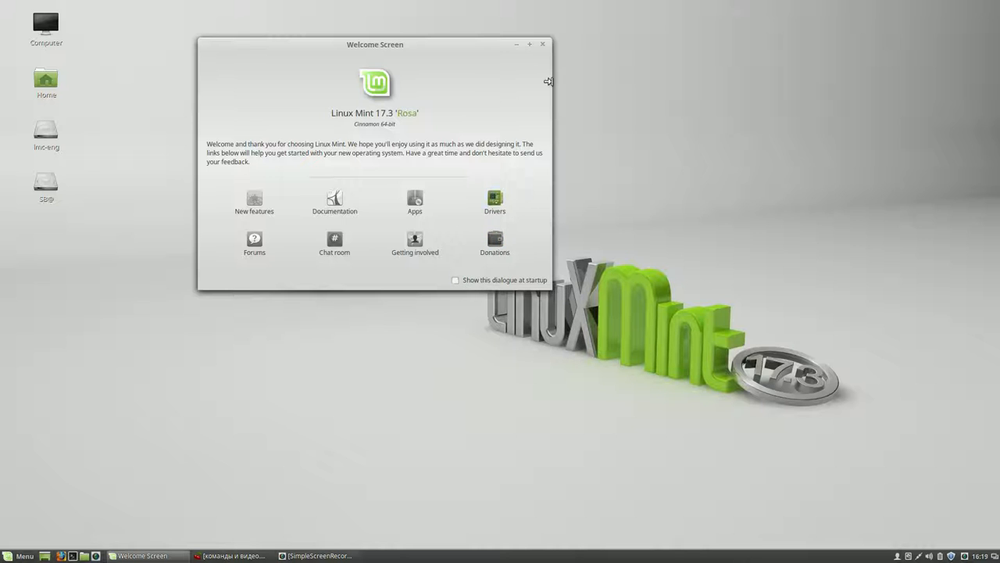
click(542, 44)
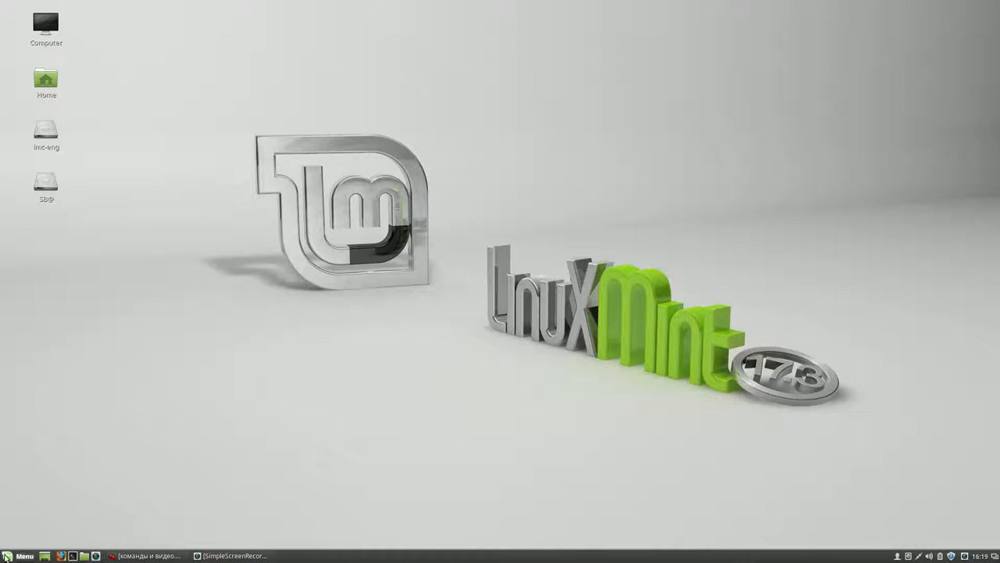
Step: Delete the mintWelcome entry from System Settings' Startup Applications and close the window
click(20, 555)
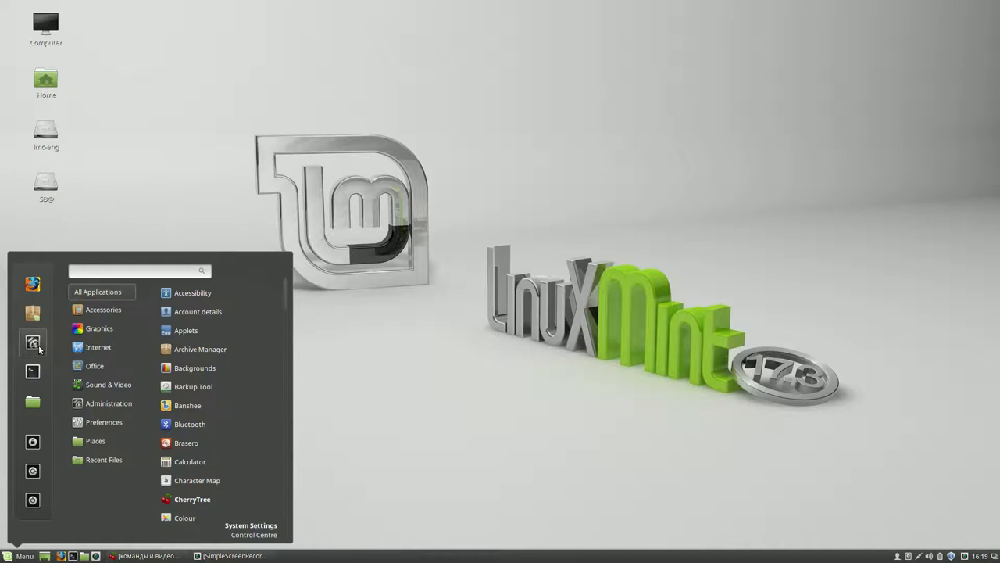
click(250, 530)
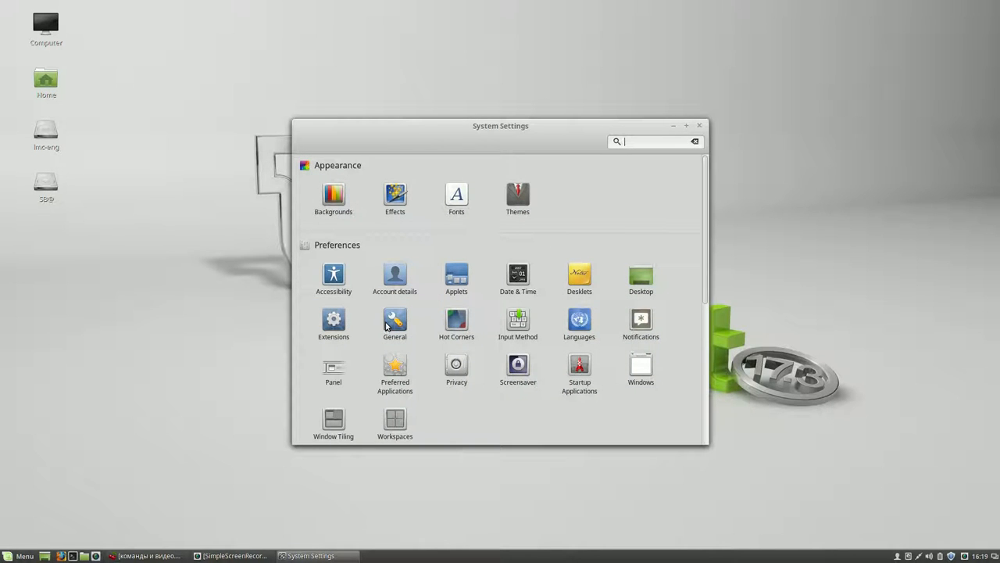
mouse_move(567, 365)
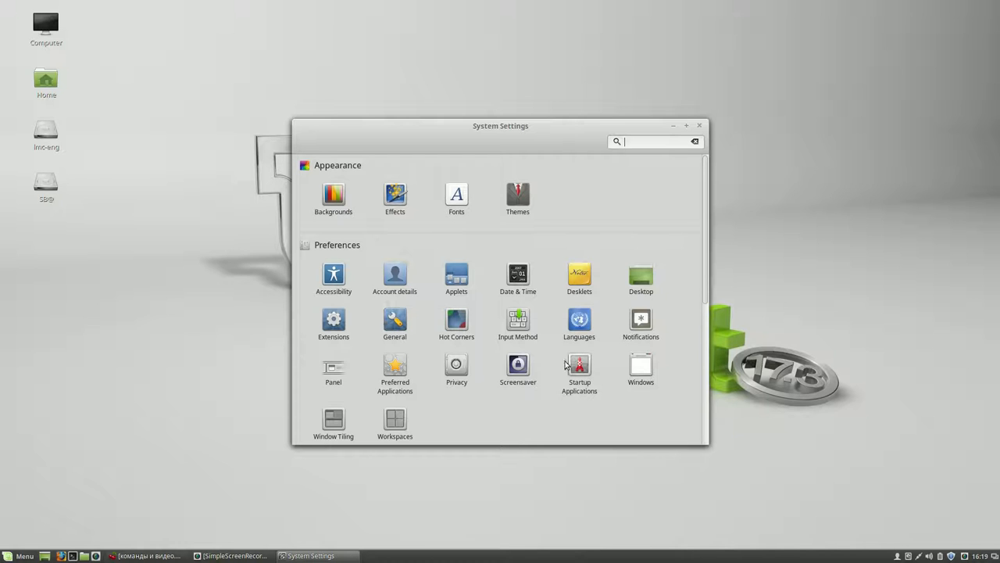
click(579, 367)
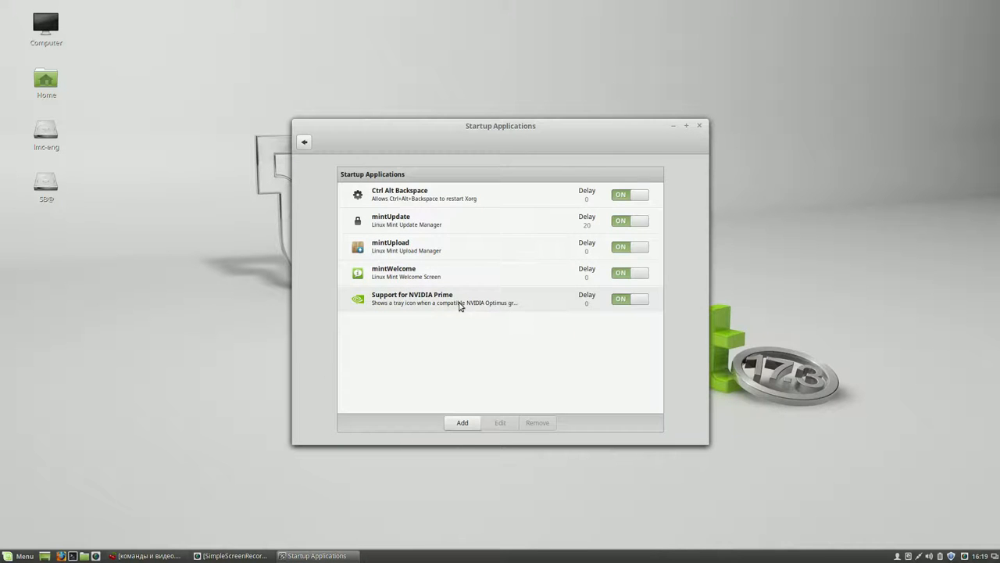
click(406, 272)
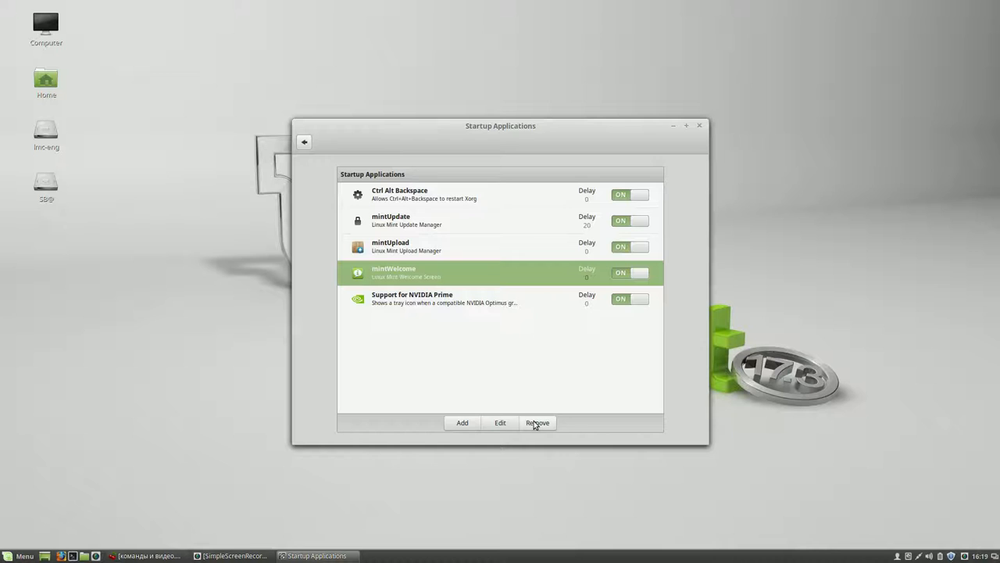
click(537, 422)
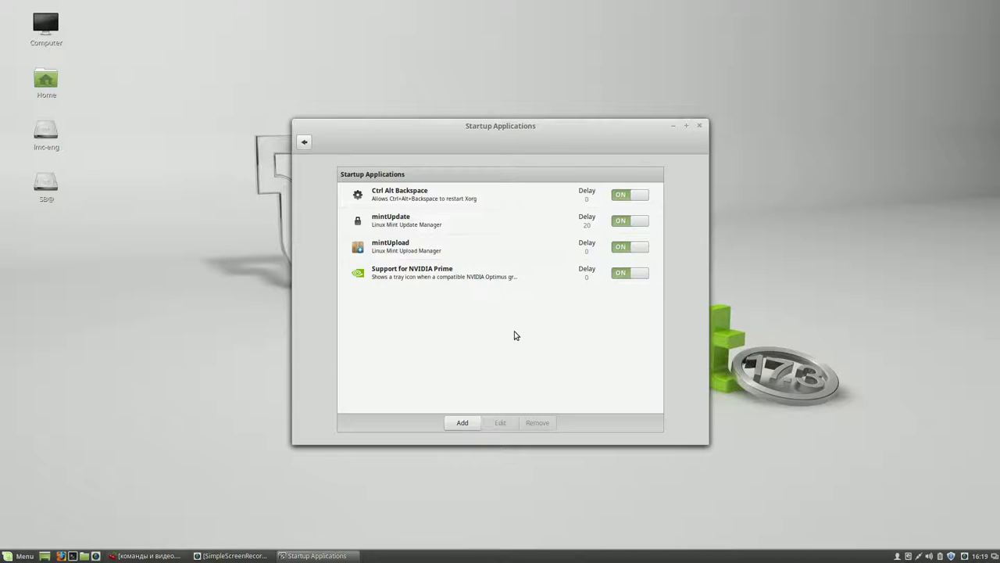
mouse_move(686, 183)
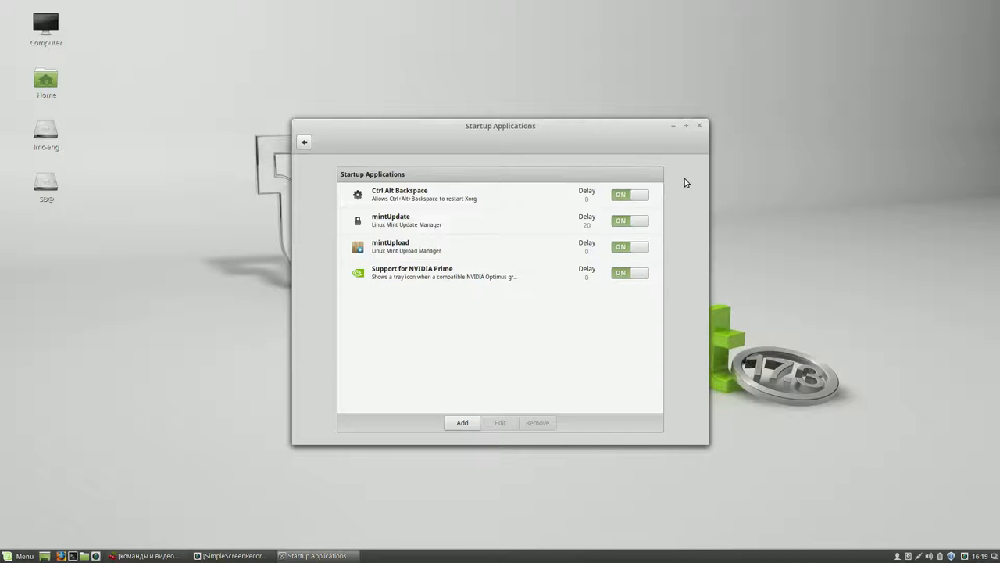
click(699, 125)
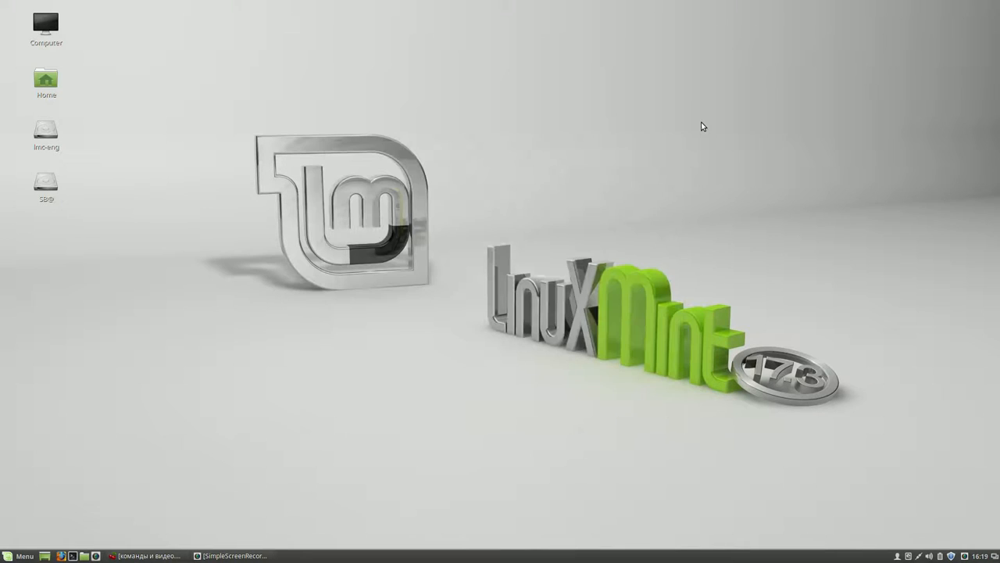
mouse_move(613, 150)
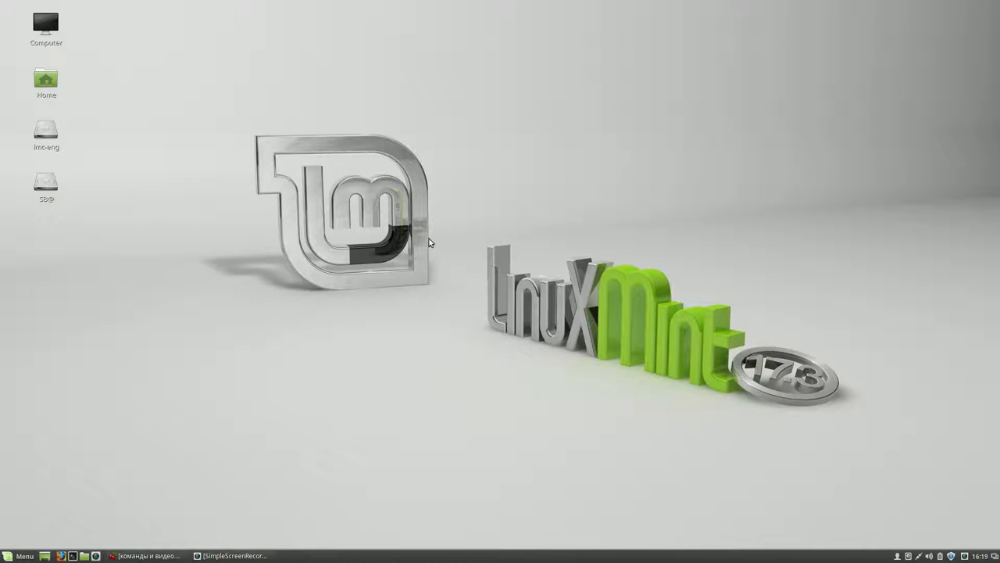
mouse_move(479, 101)
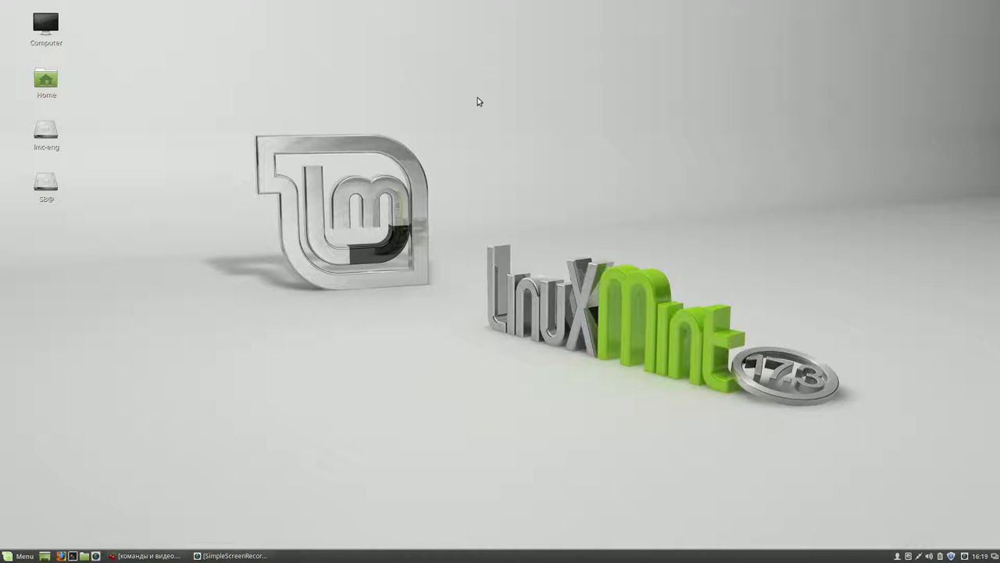
Step: Apply the dark apple-with-glowing-smoke wallpaper from the Rosa collection as the background
right_click(478, 101)
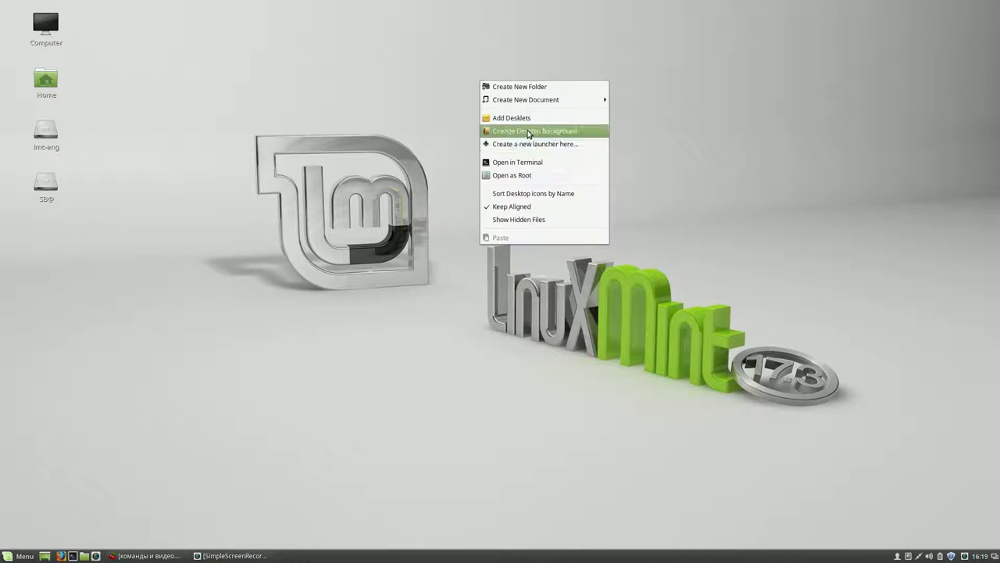
click(534, 130)
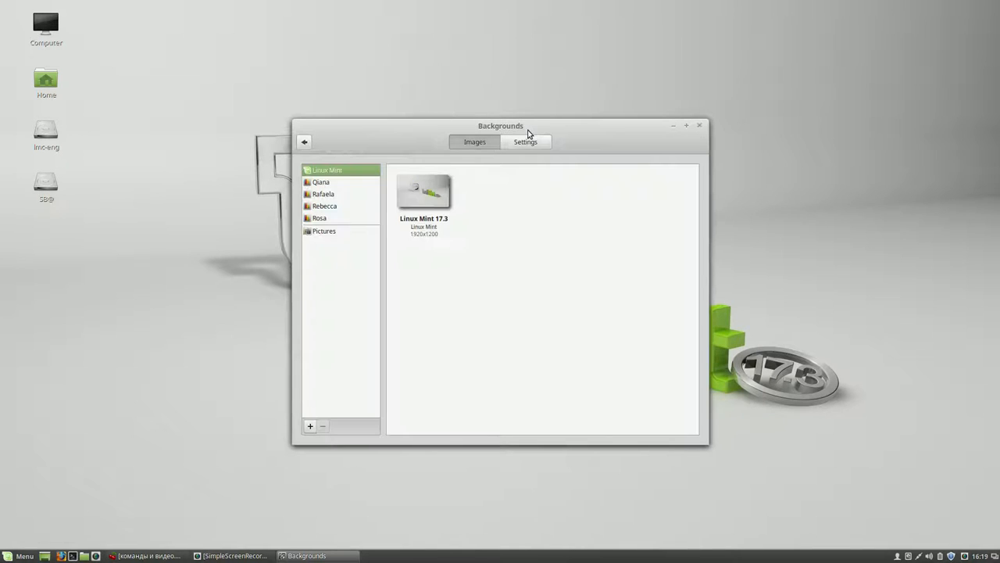
click(319, 217)
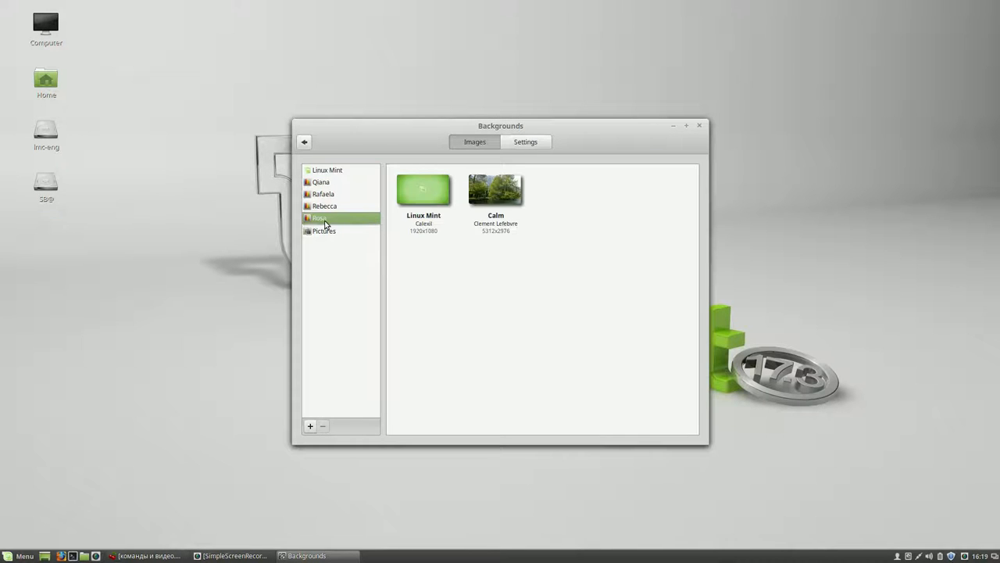
click(318, 217)
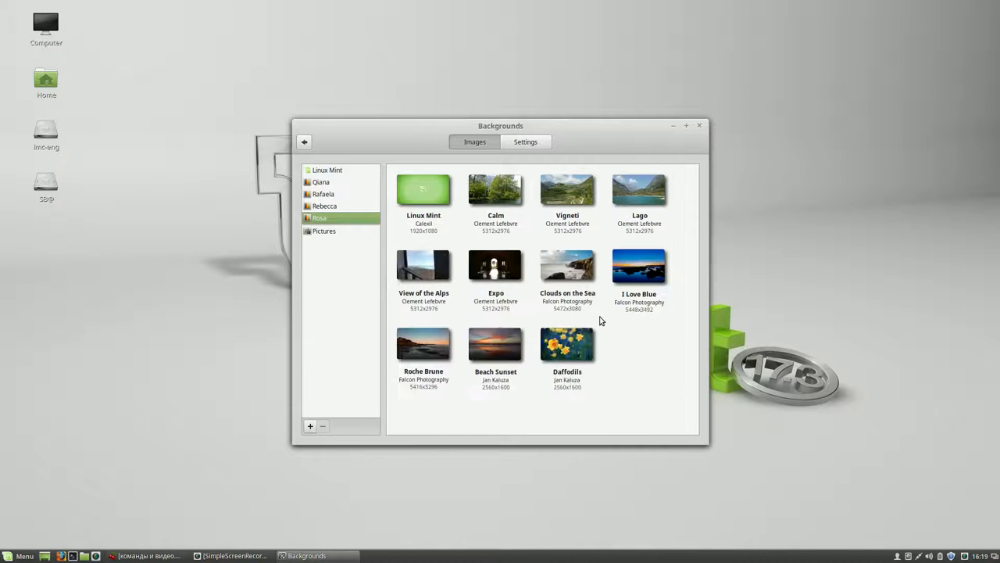
click(640, 344)
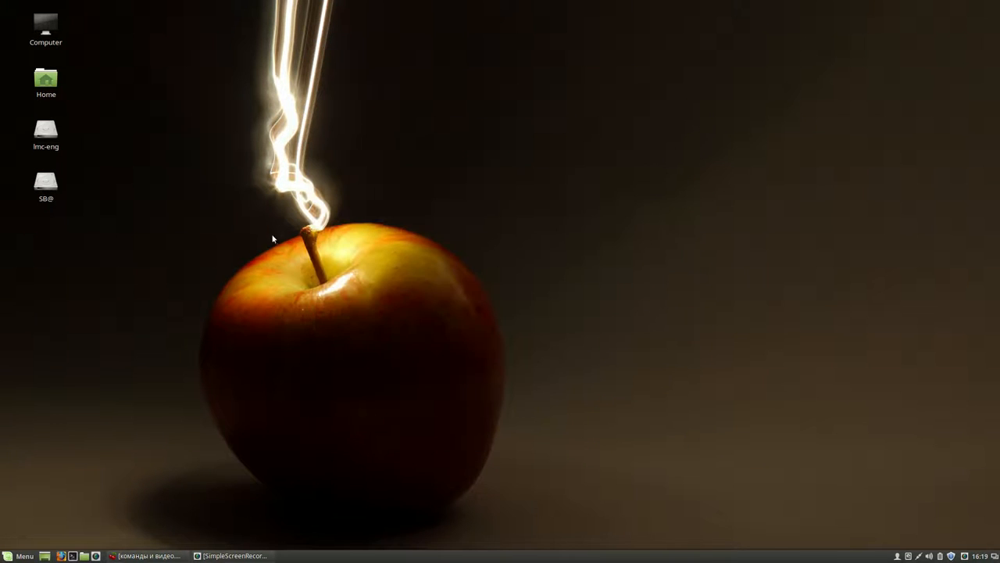
mouse_move(646, 505)
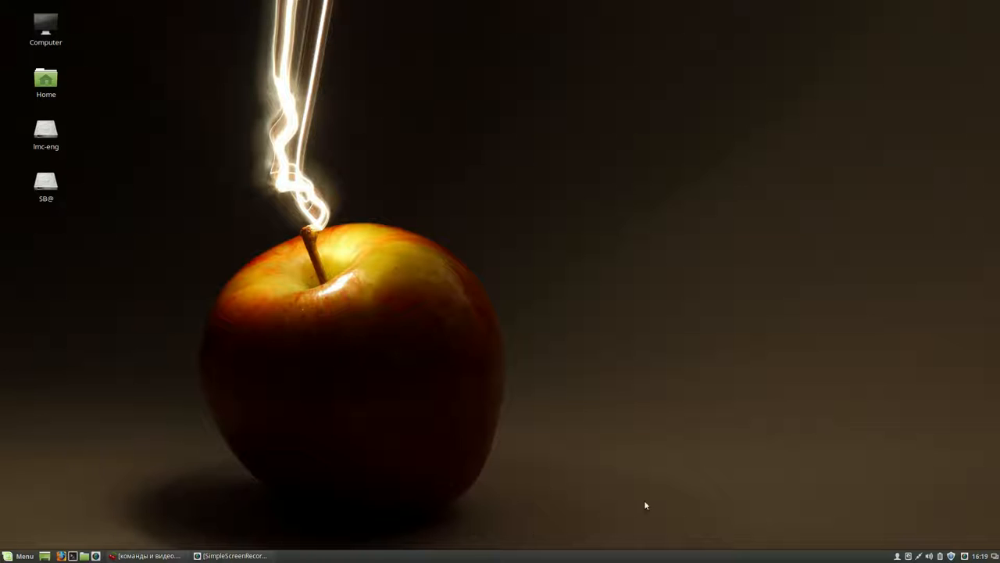
mouse_move(662, 297)
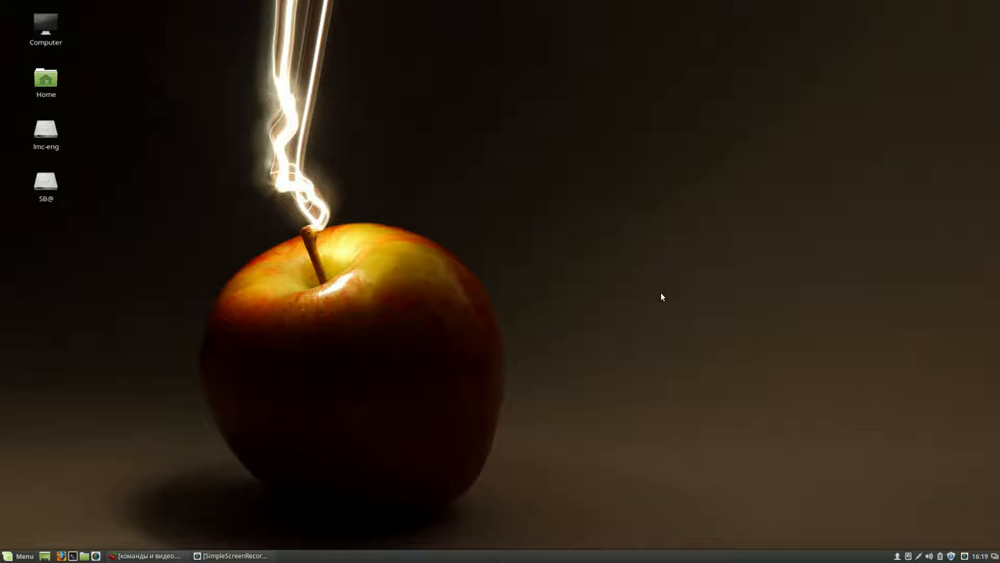
mouse_move(650, 305)
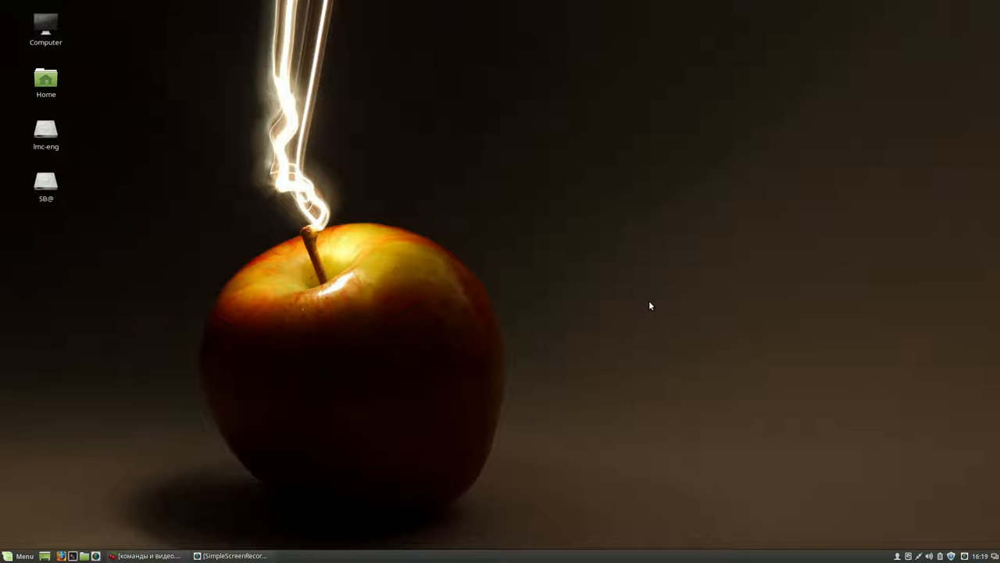
mouse_move(537, 545)
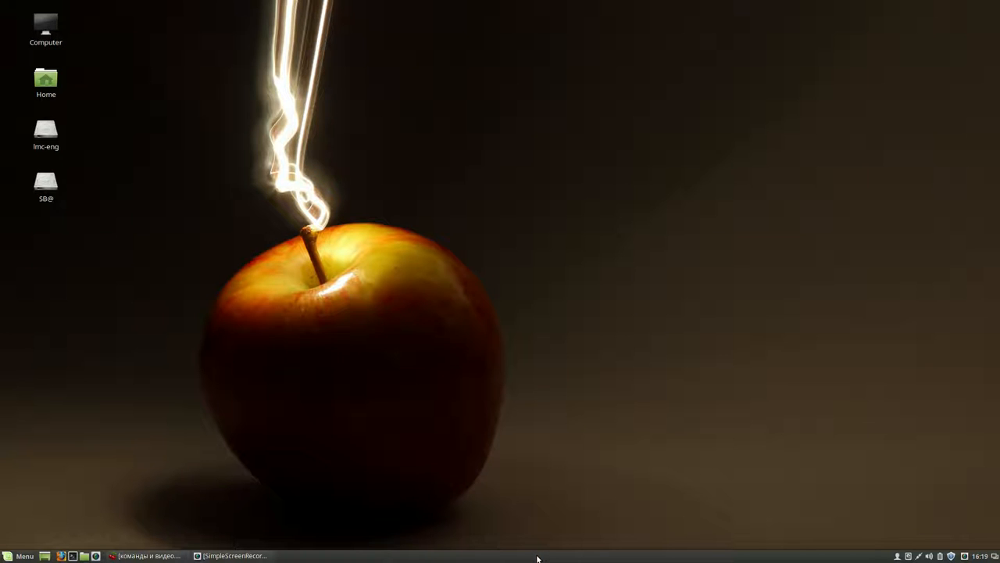
Step: Relocate the Cinnamon panel to the top screen edge using Modify panel > Move panel
right_click(537, 556)
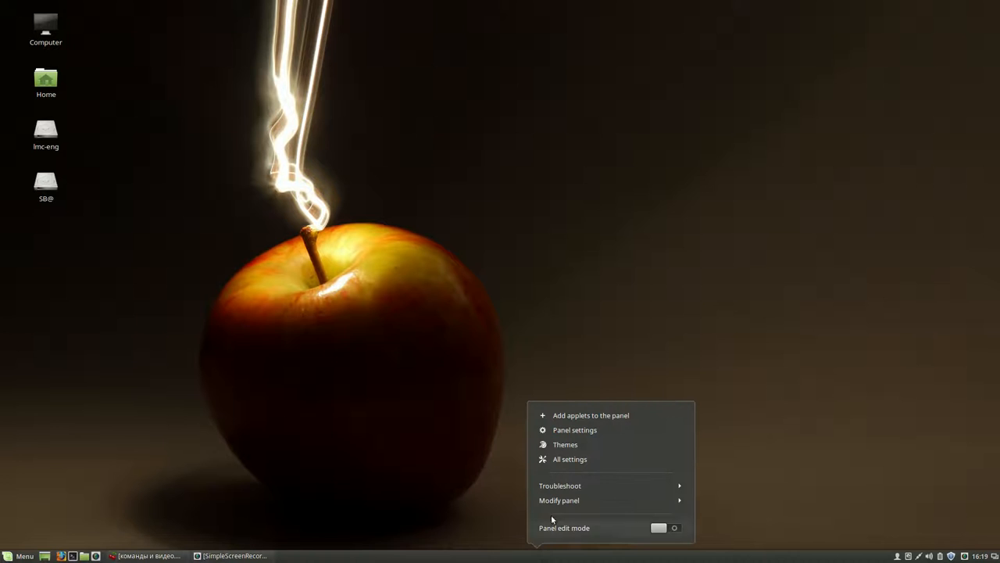
click(559, 500)
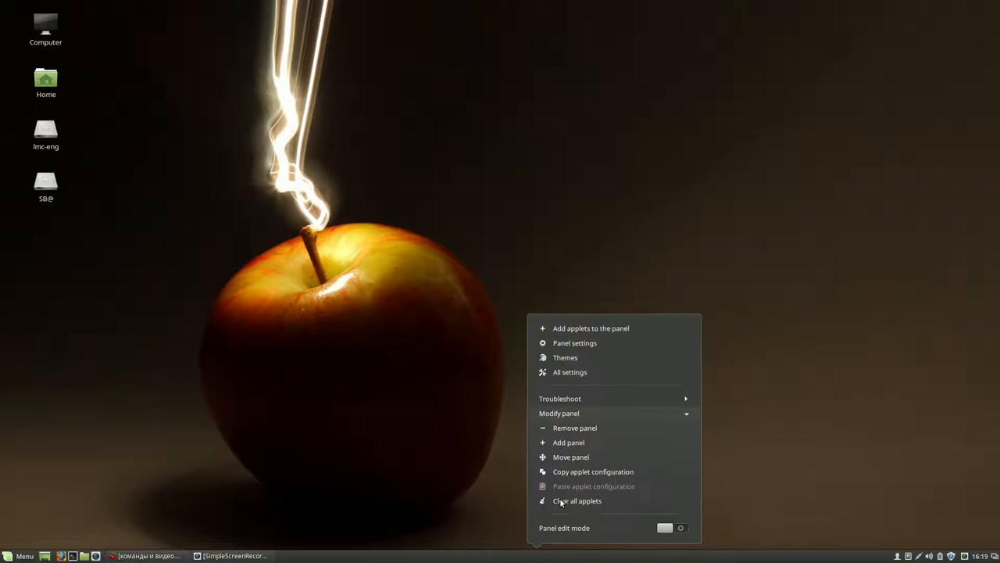
mouse_move(571, 457)
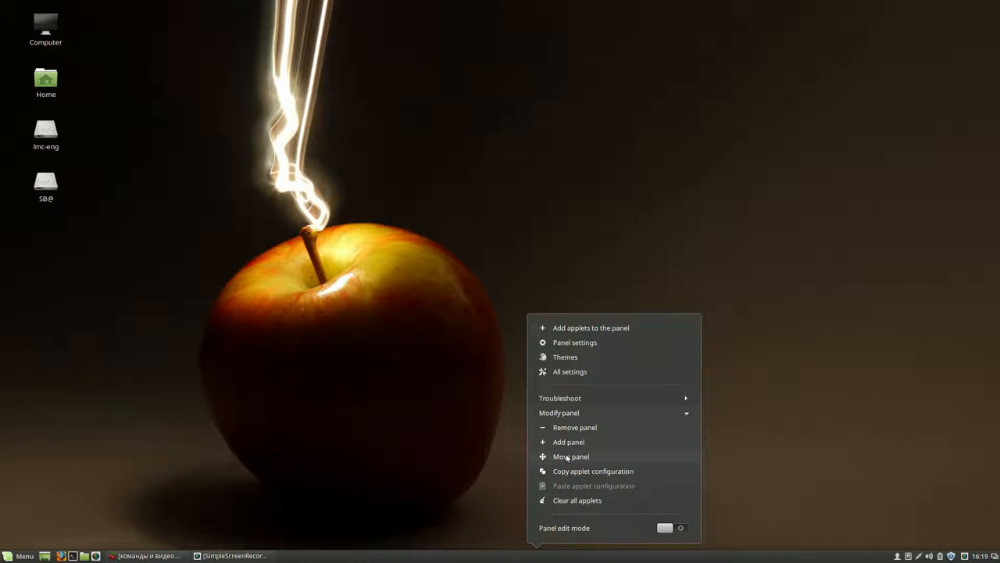
mouse_move(584, 459)
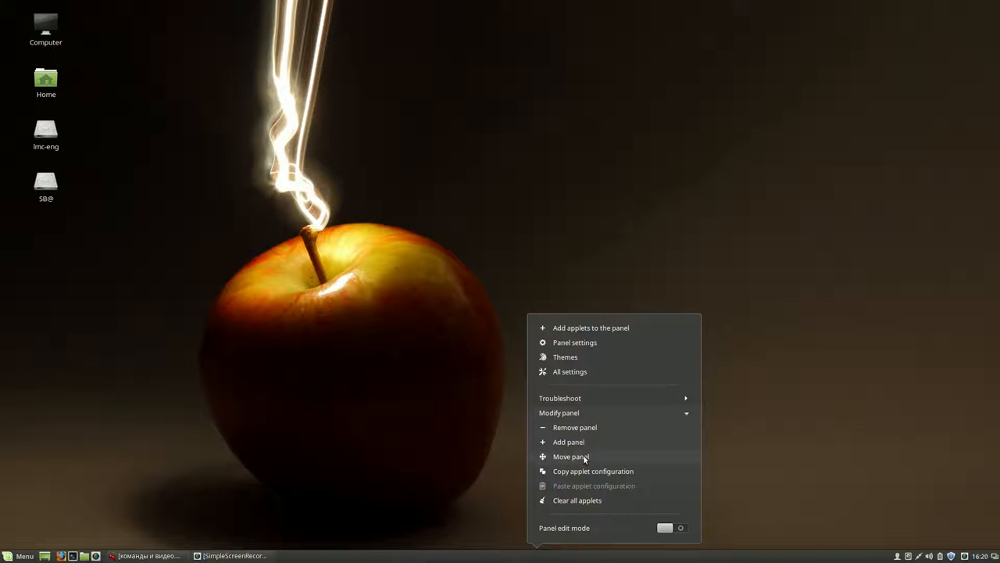
click(571, 456)
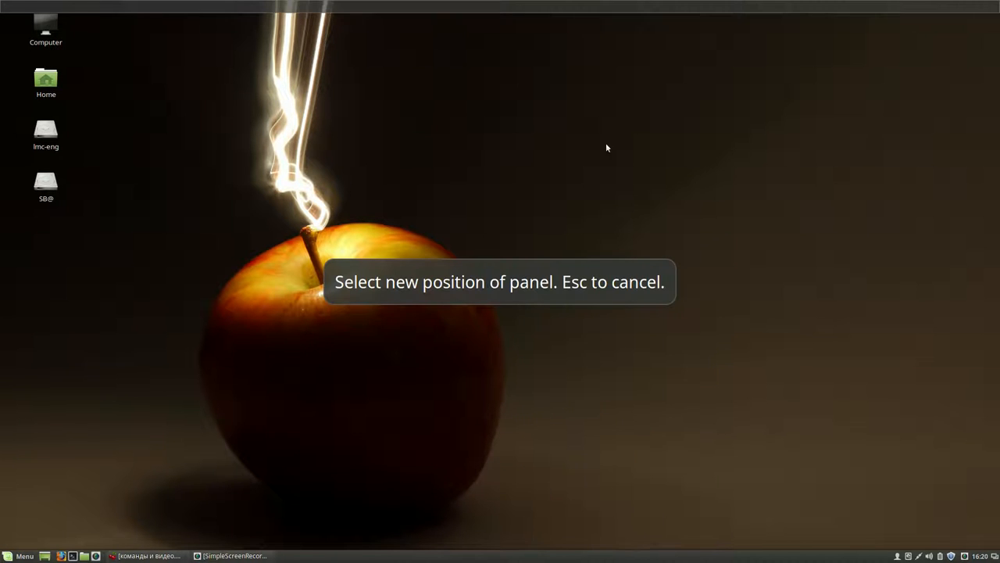
click(630, 8)
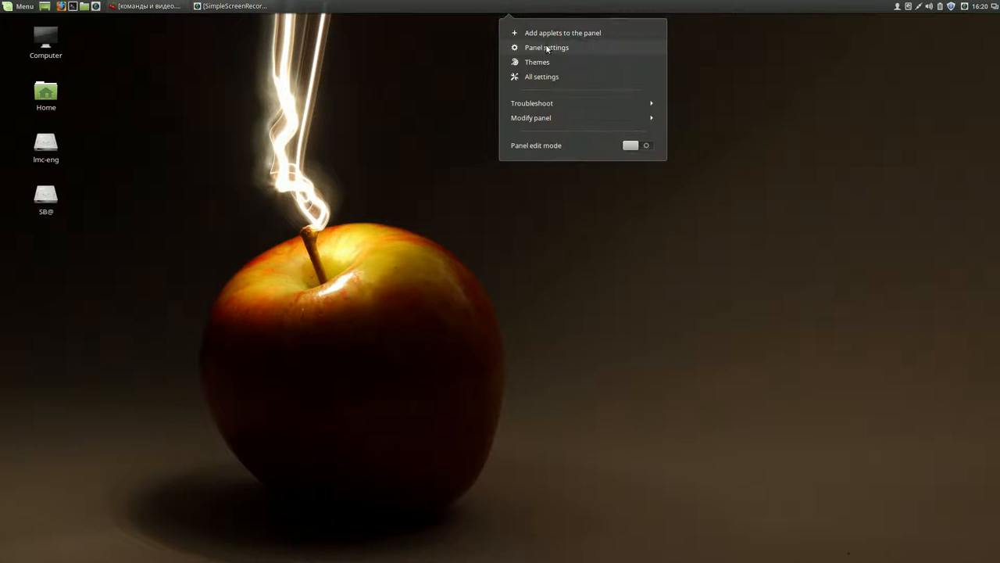
Step: Enable customised panel size, raise the panel height toward Larger, and keep icon scaling on
click(546, 47)
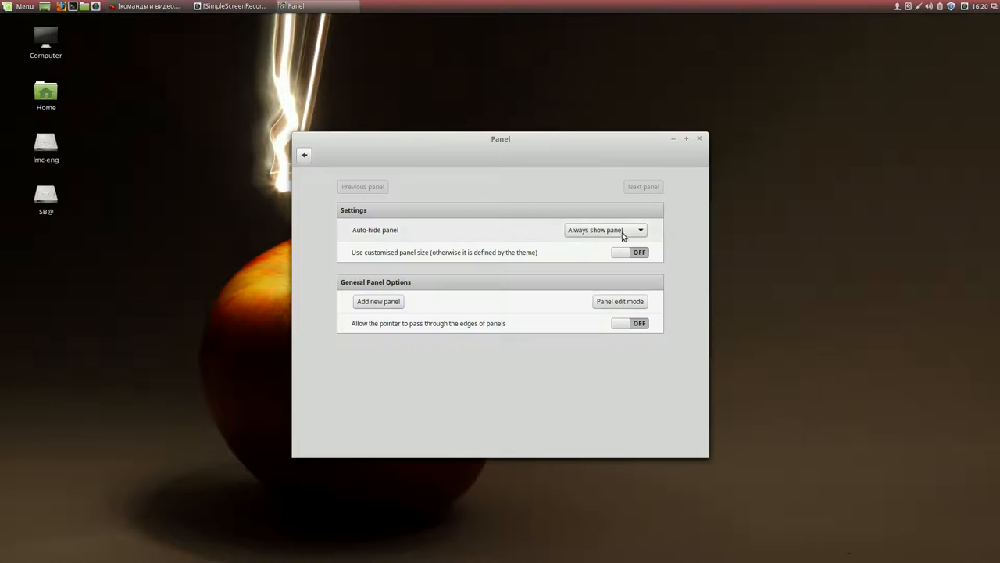
click(629, 251)
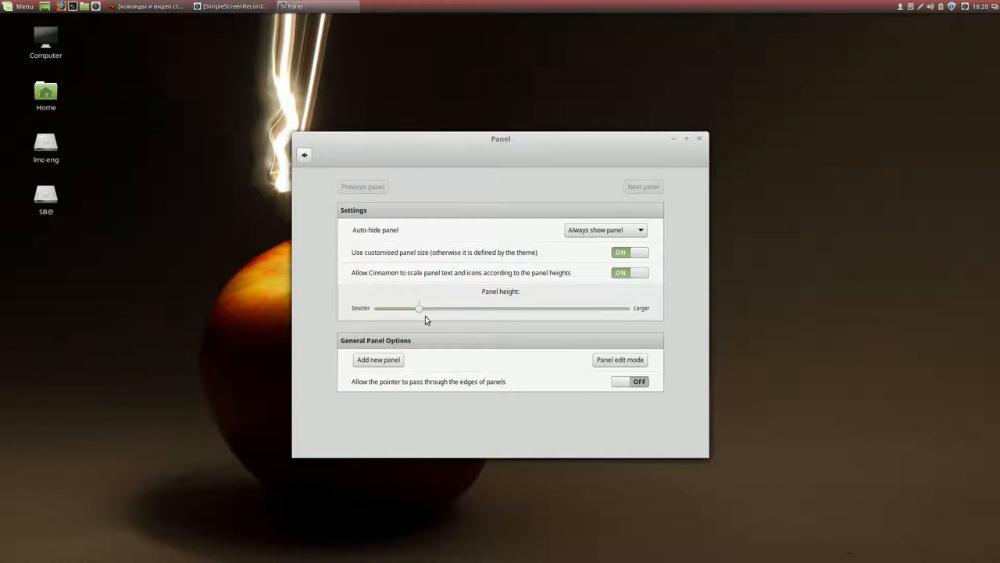
drag(419, 308, 487, 308)
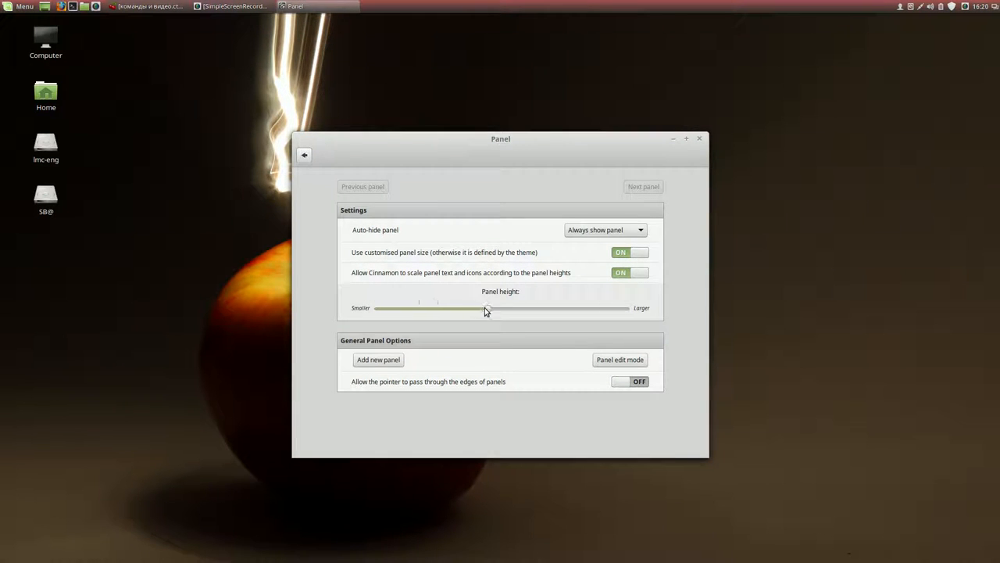
drag(489, 307, 494, 307)
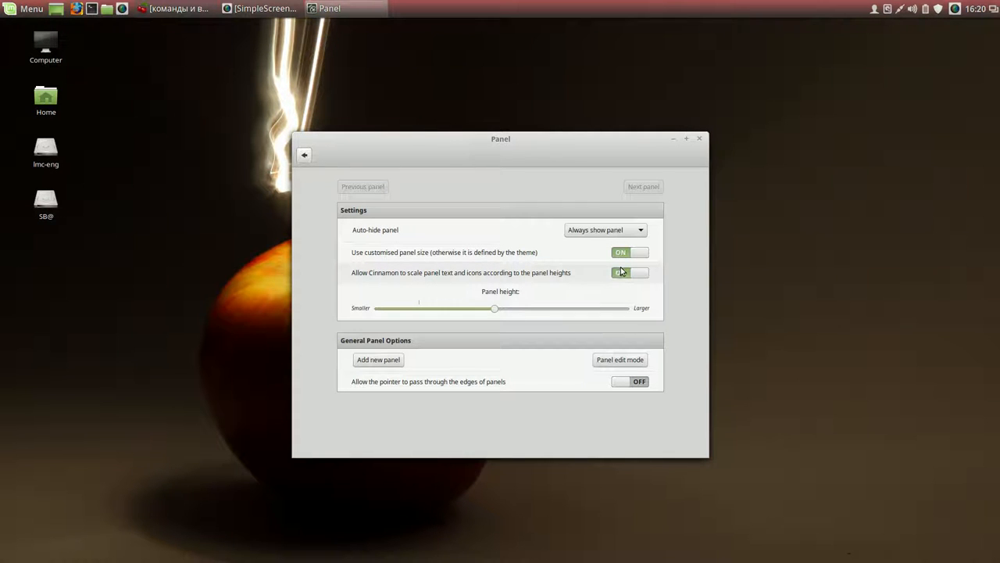
click(630, 272)
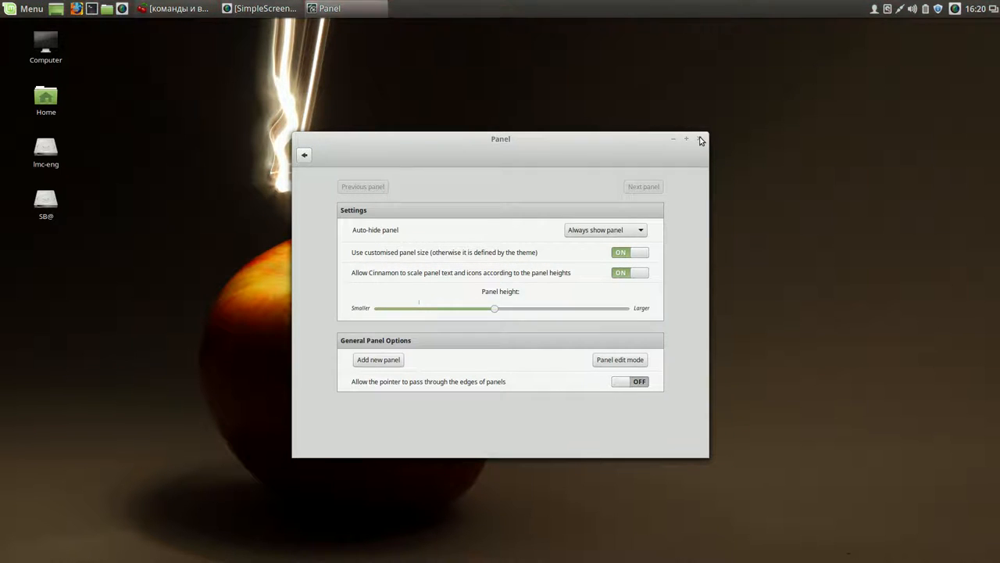
click(700, 139)
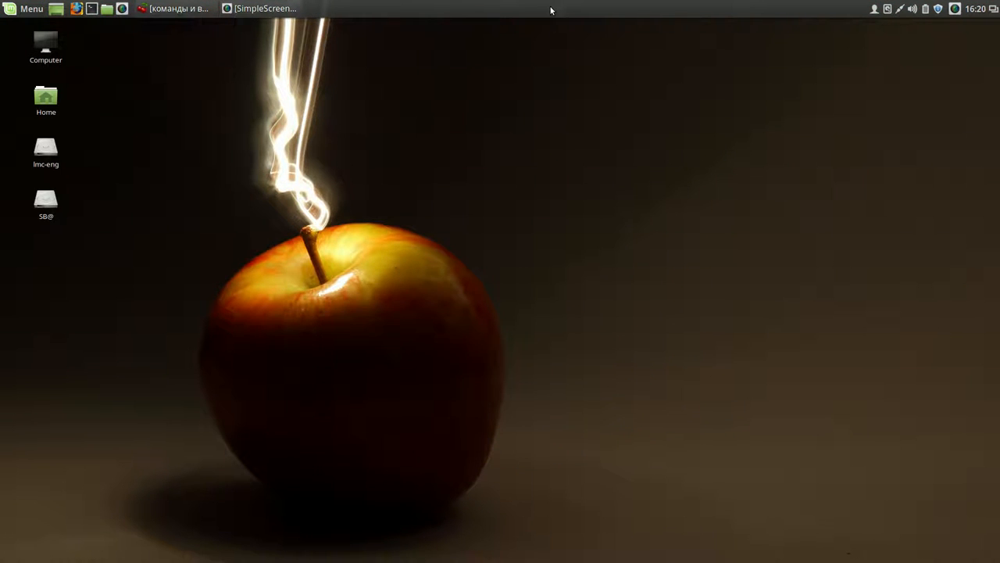
mouse_move(496, 50)
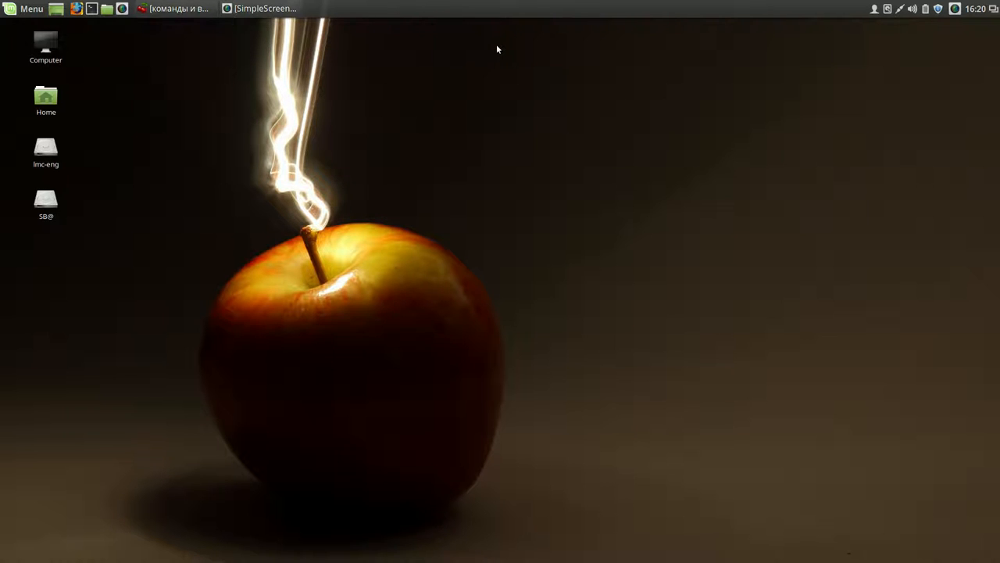
mouse_move(350, 67)
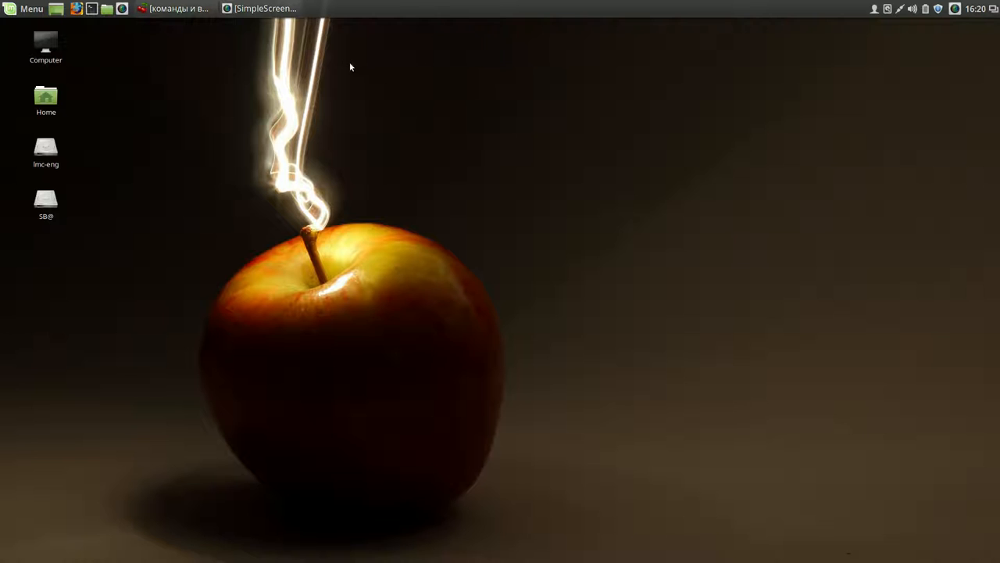
mouse_move(343, 68)
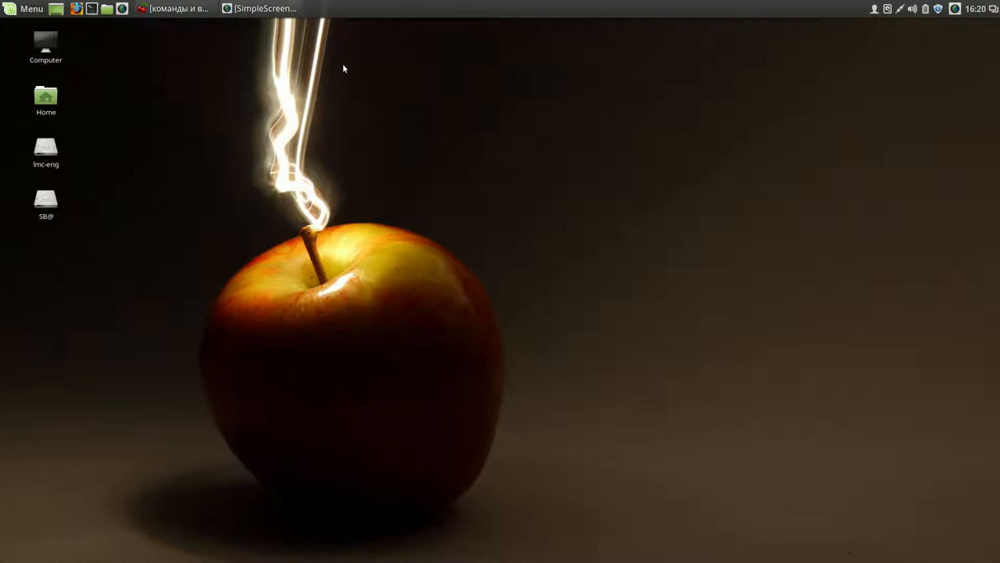
mouse_move(406, 72)
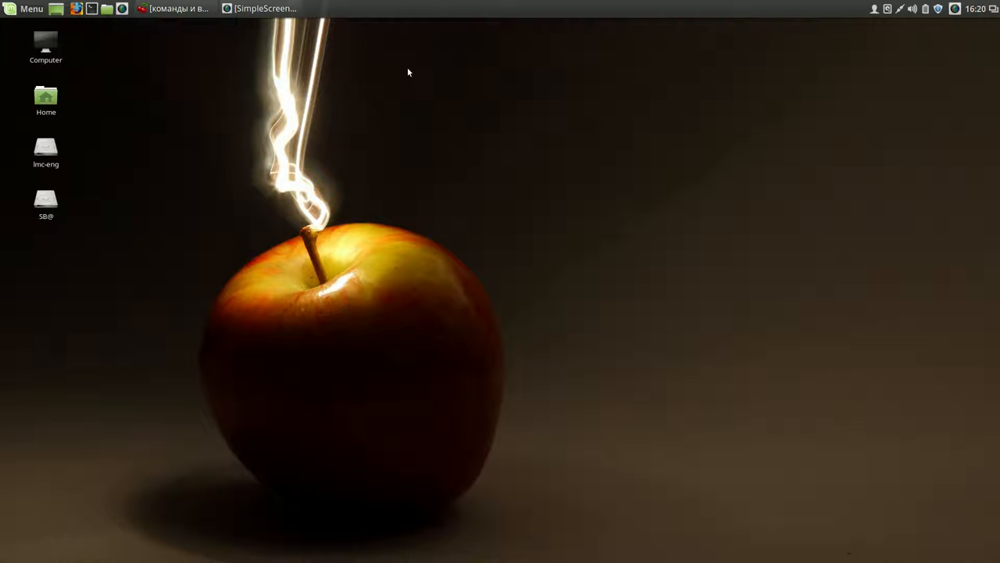
mouse_move(865, 34)
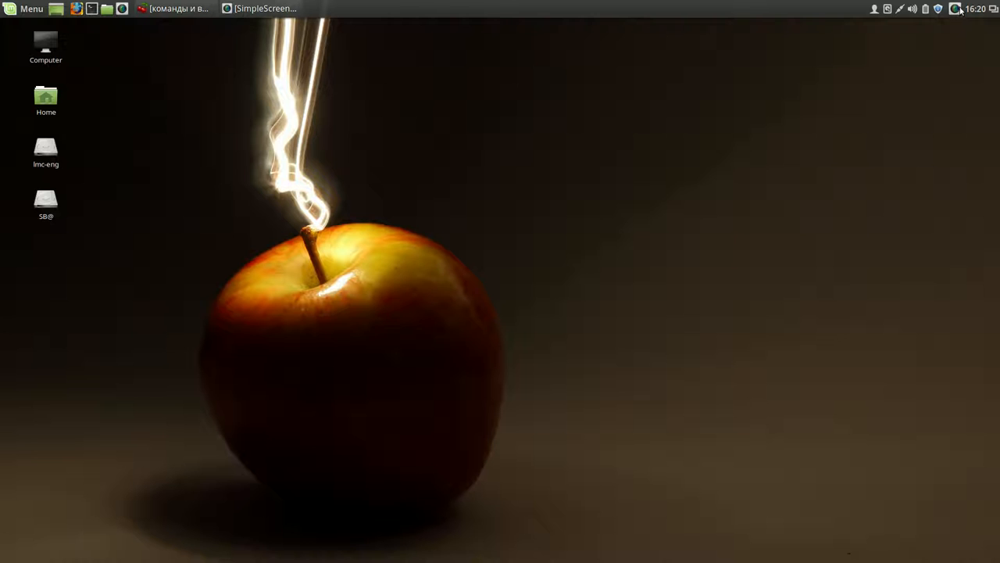
mouse_move(940, 21)
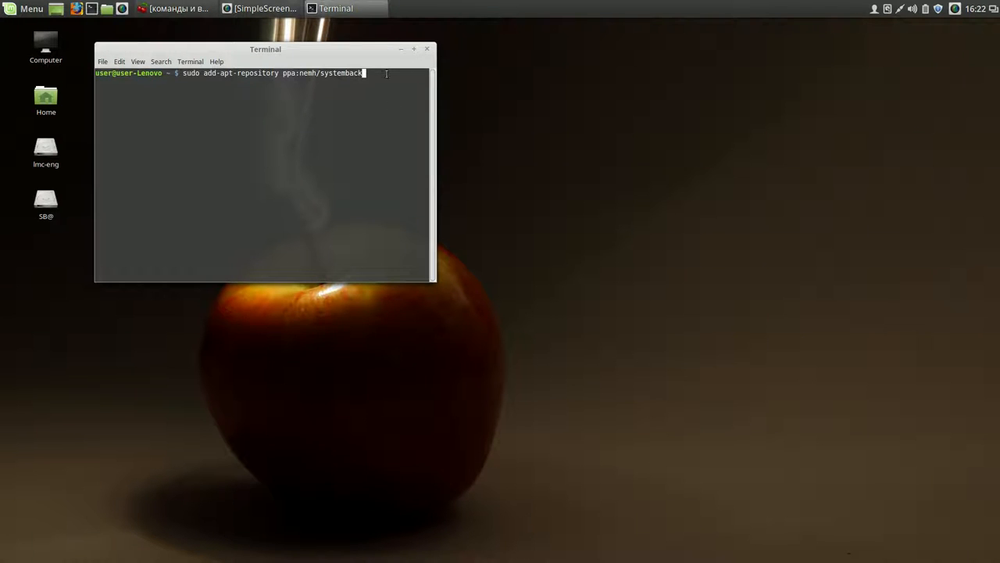
Step: Add ppa:nemh/systemback with sudo add-apt-repository, entering the password and confirming
key(Return)
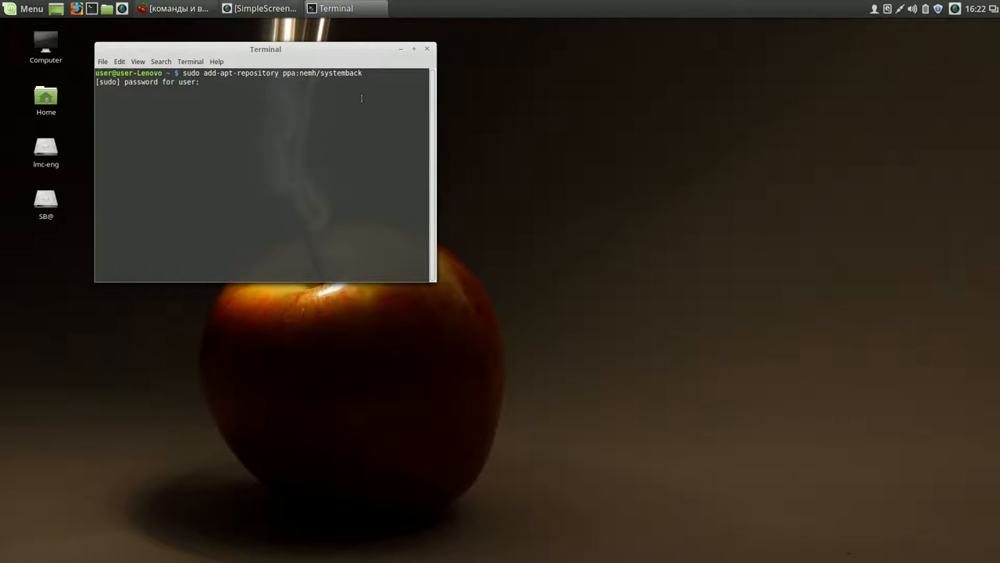
key(Return)
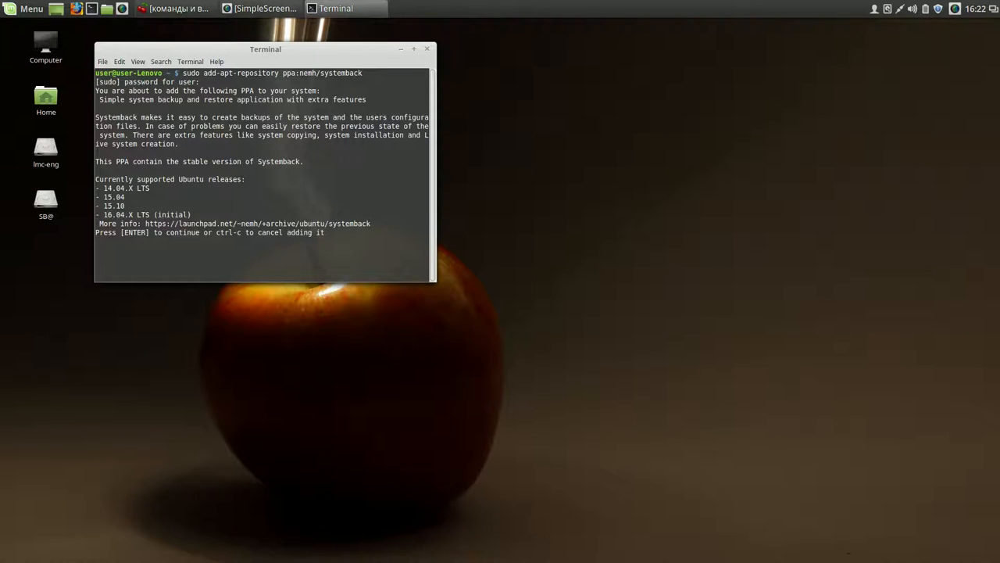
key(Return)
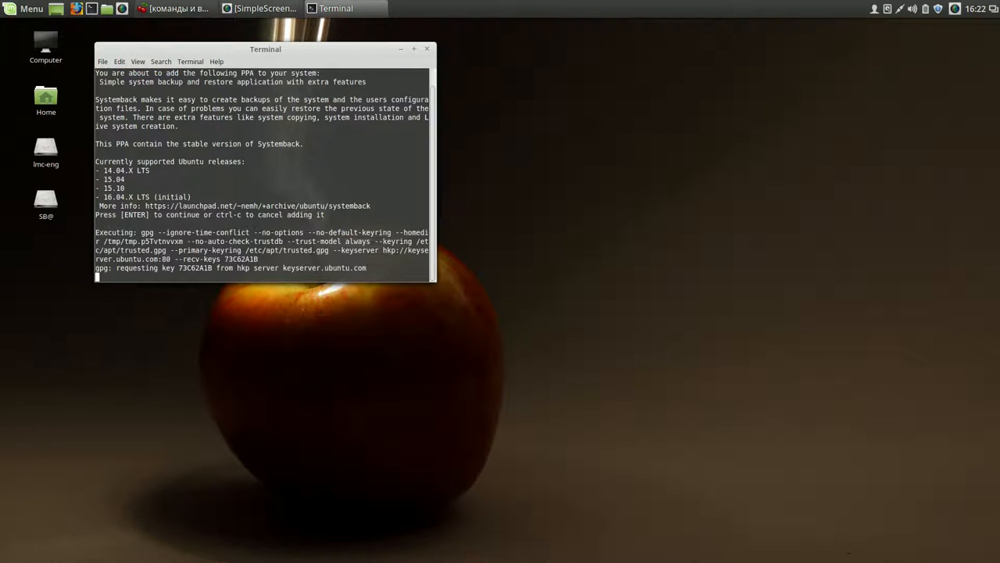
key(Return)
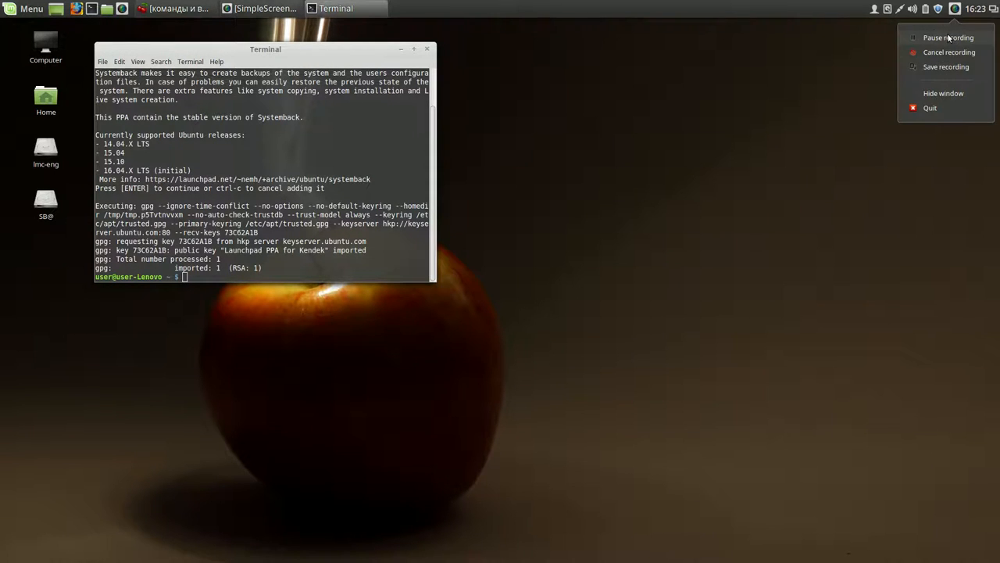
Step: Run 'sudo apt-get update' and let the package list refresh finish
text(sudo apt-get update)
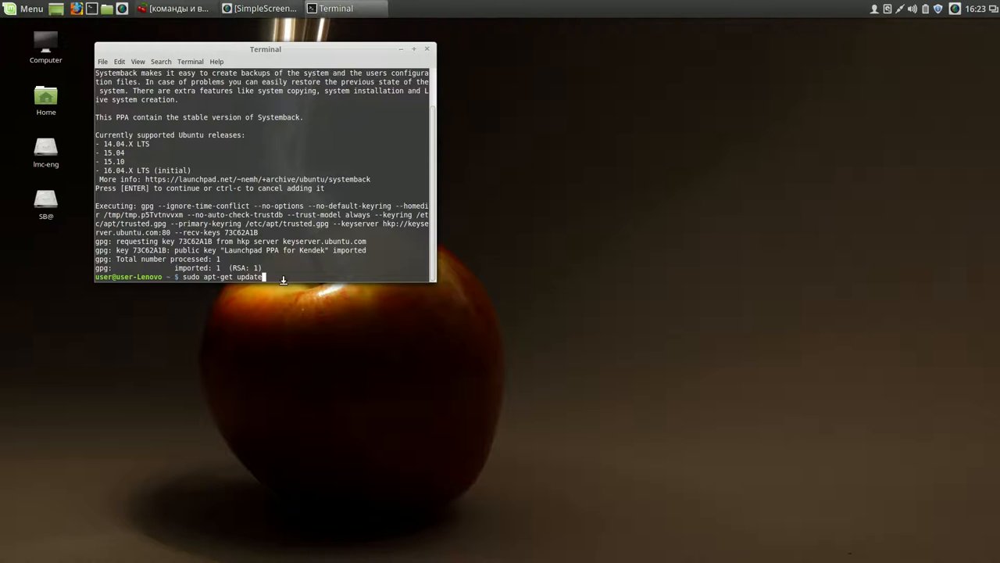
mouse_move(282, 290)
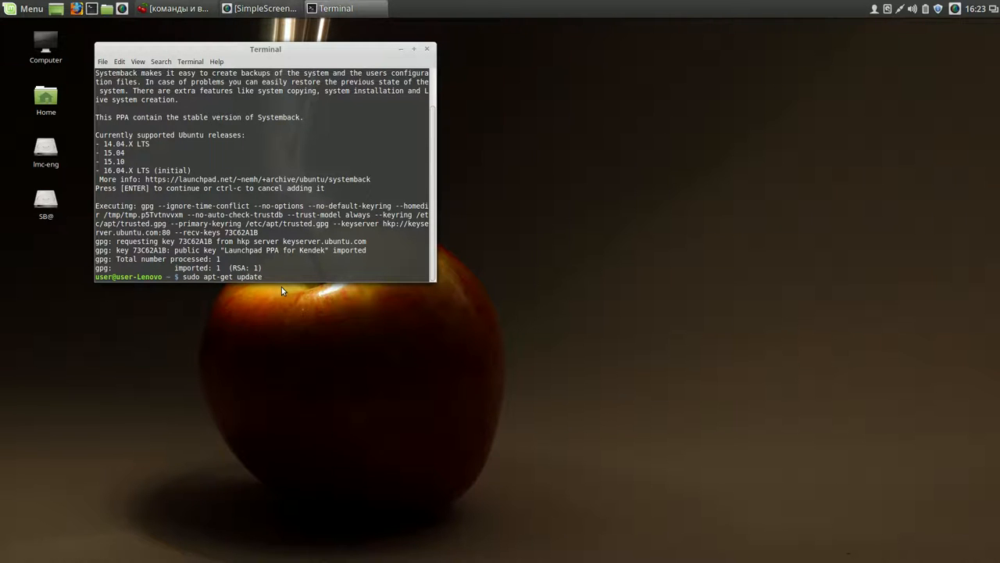
key(Return)
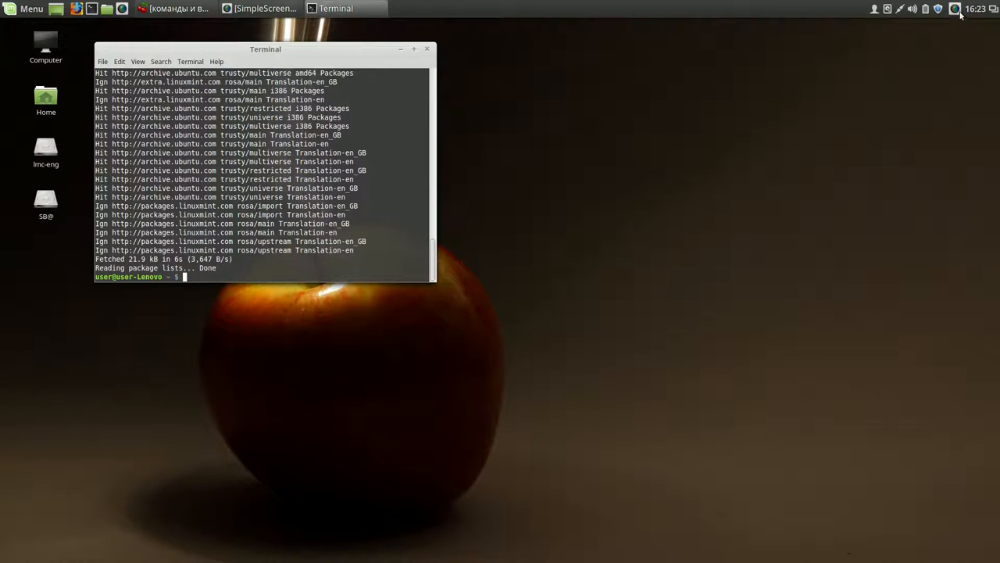
click(955, 8)
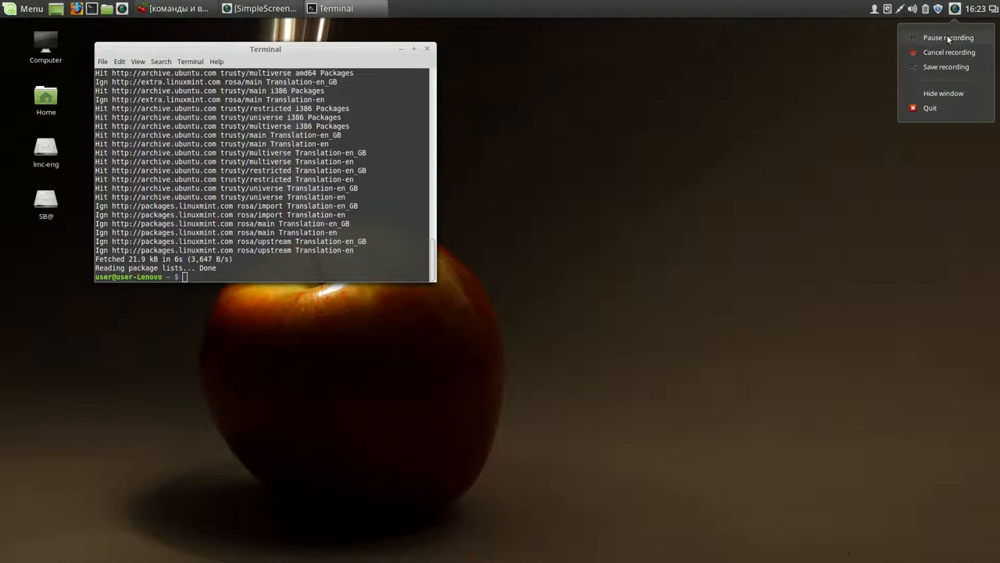
Step: Run 'sudo apt-get install systemback' to install Systemback
text(sudo apt-get install systemback)
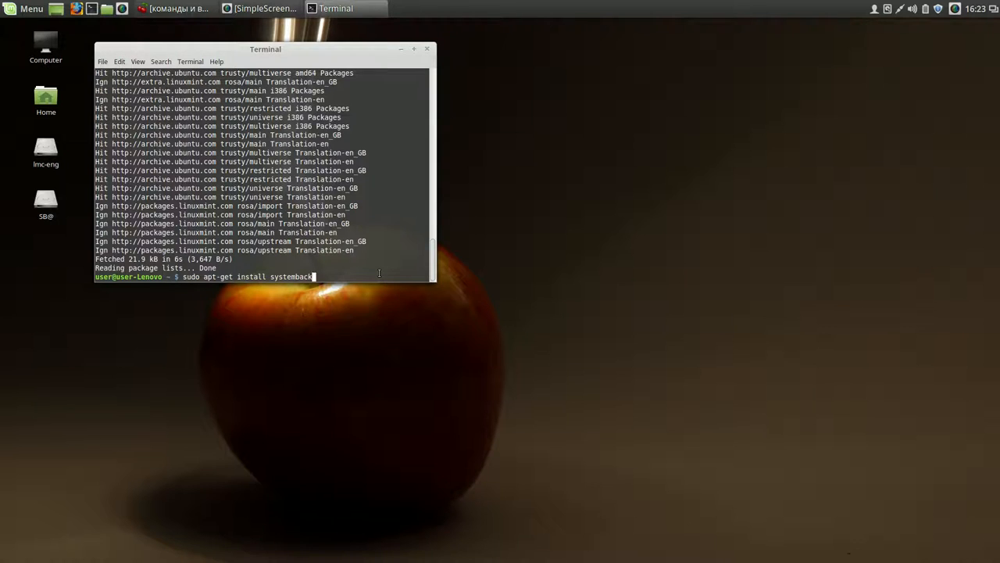
key(Return)
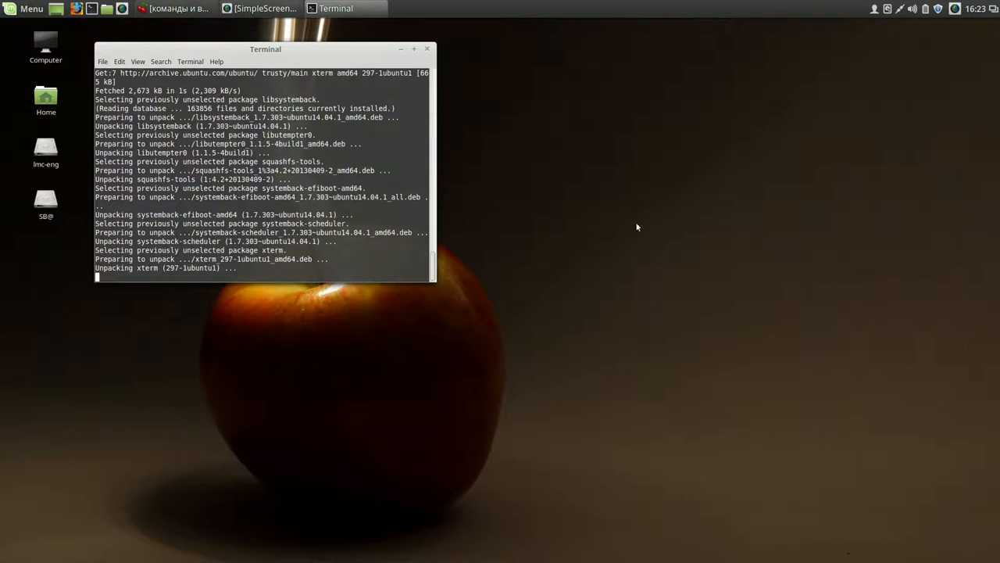
click(955, 9)
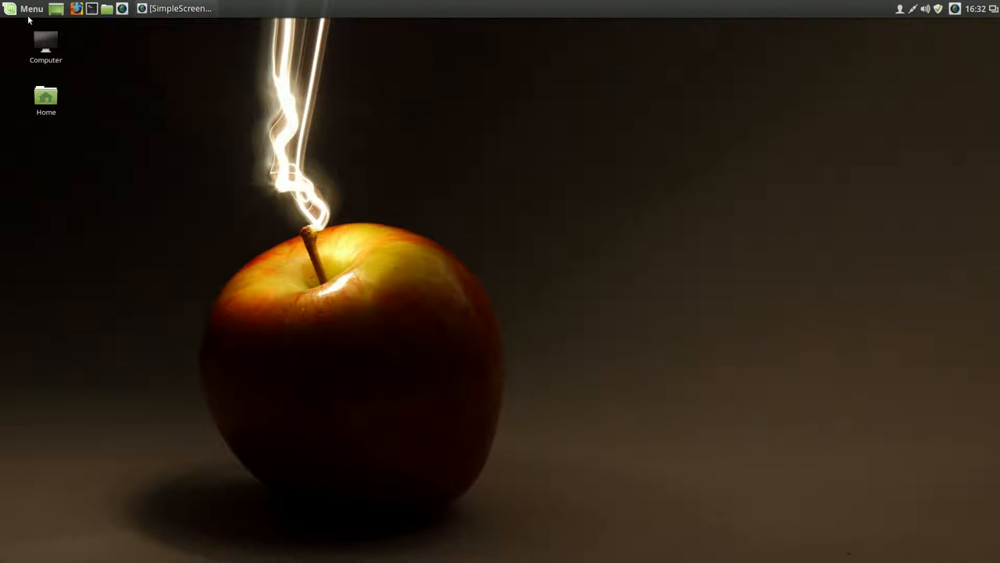
Step: Search the applications menu for 'syn' and bring up Synaptic Package Manager's context options
click(31, 9)
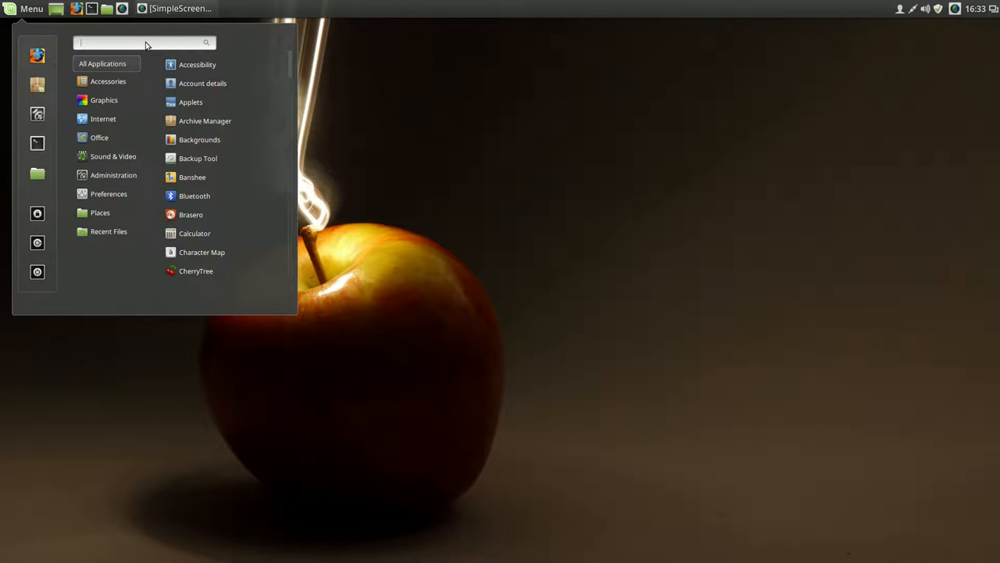
text(sy)
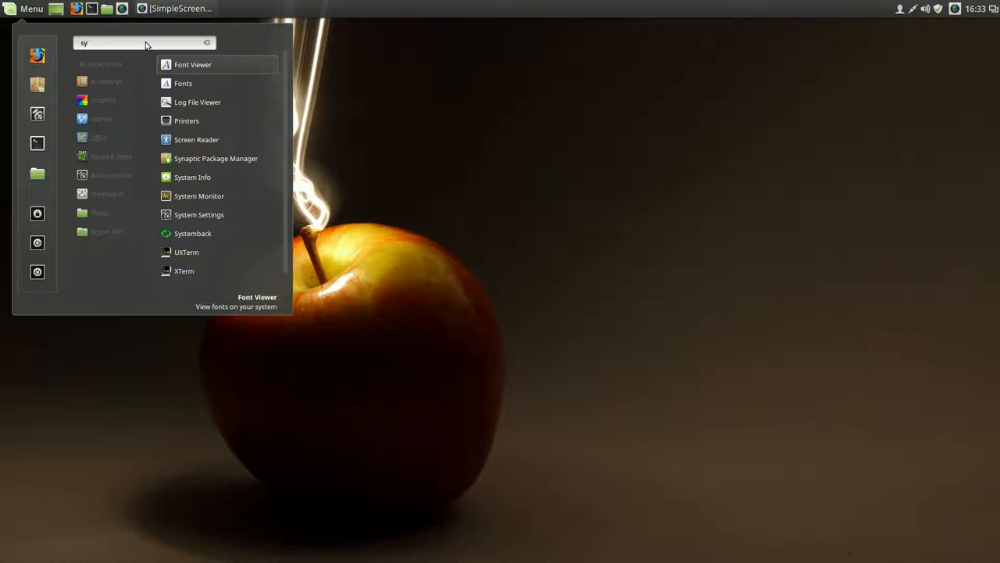
text(s)
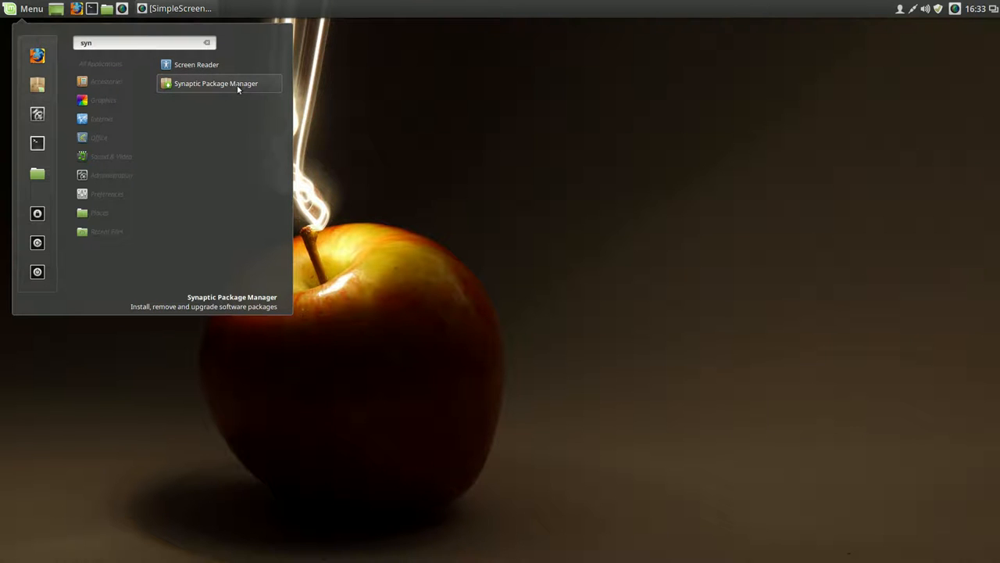
right_click(216, 83)
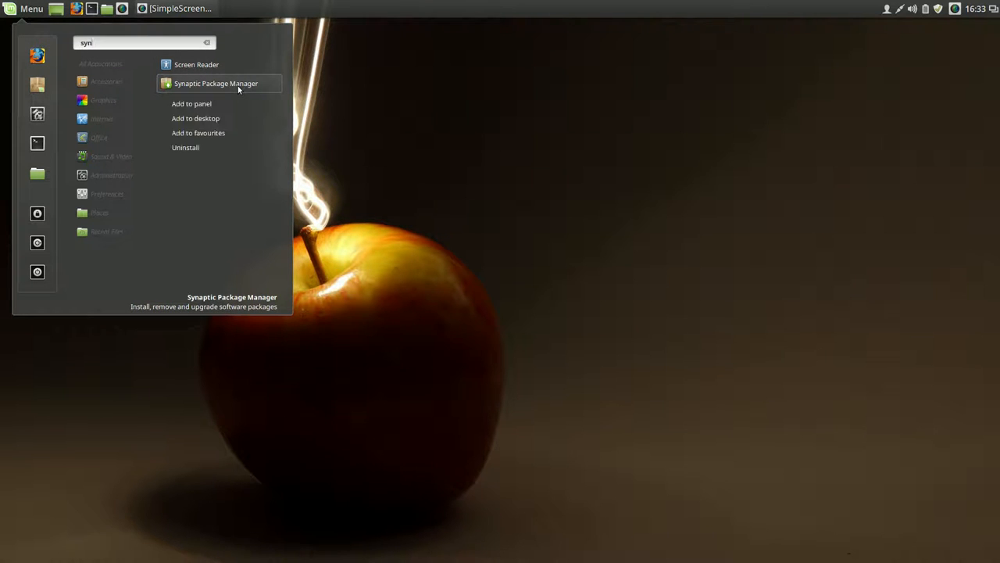
mouse_move(227, 103)
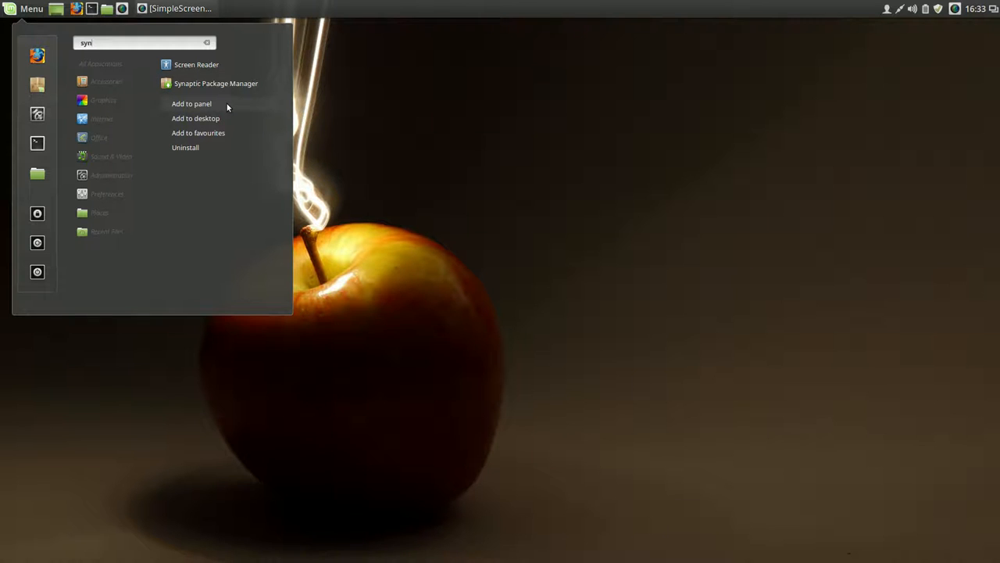
mouse_move(198, 132)
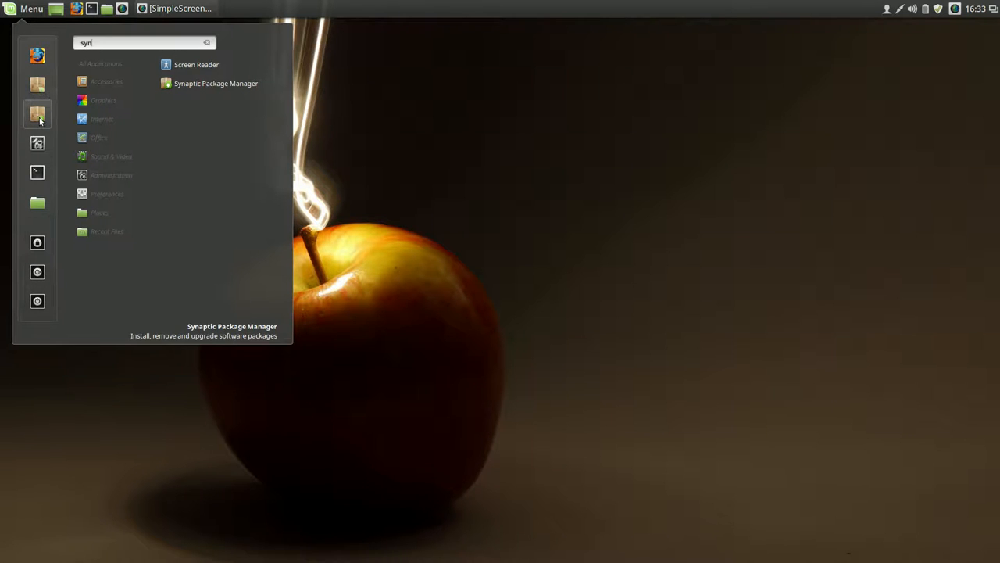
Step: Launch Synaptic, authenticate, dismiss the Quick Introduction, and widen its window
click(216, 83)
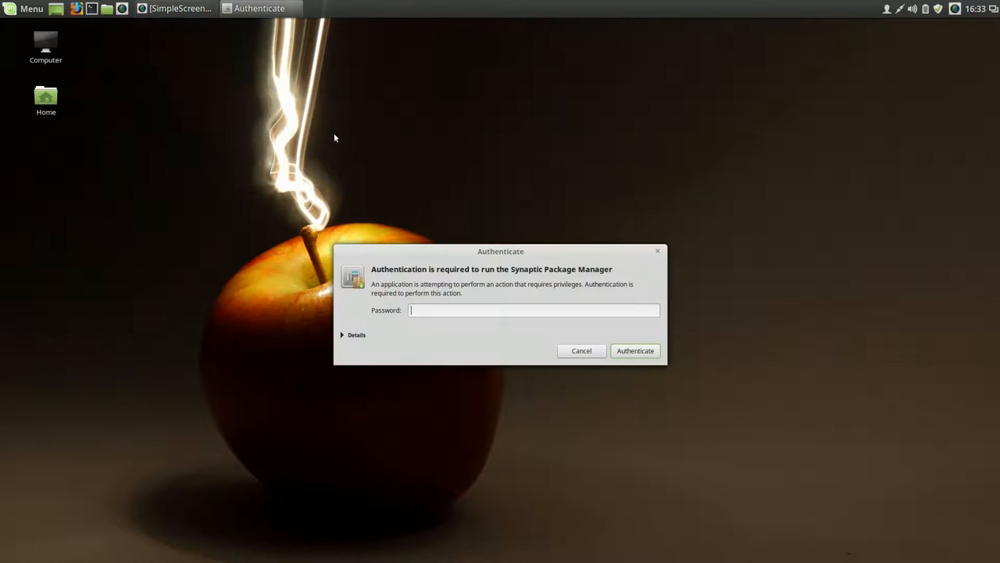
mouse_move(492, 307)
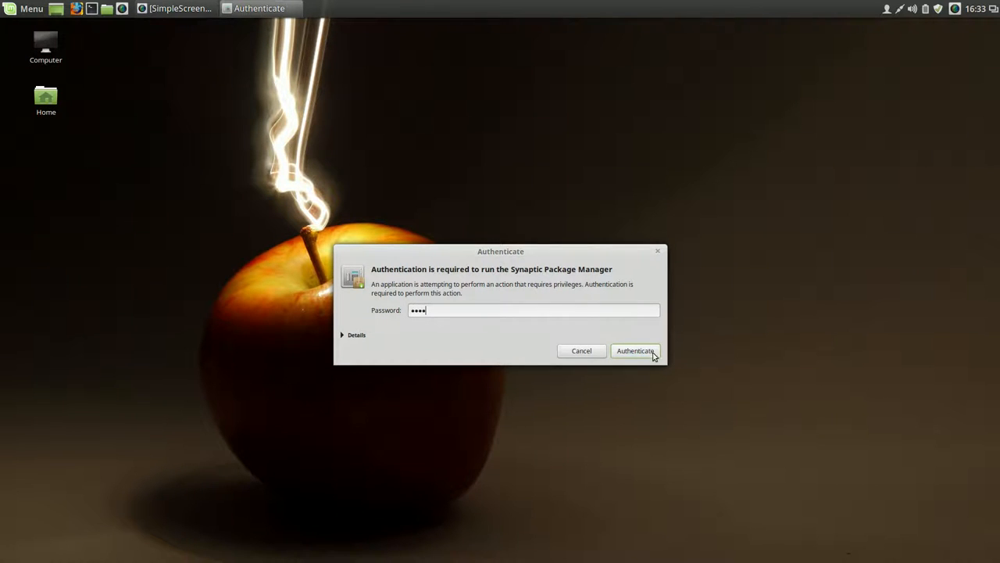
click(635, 351)
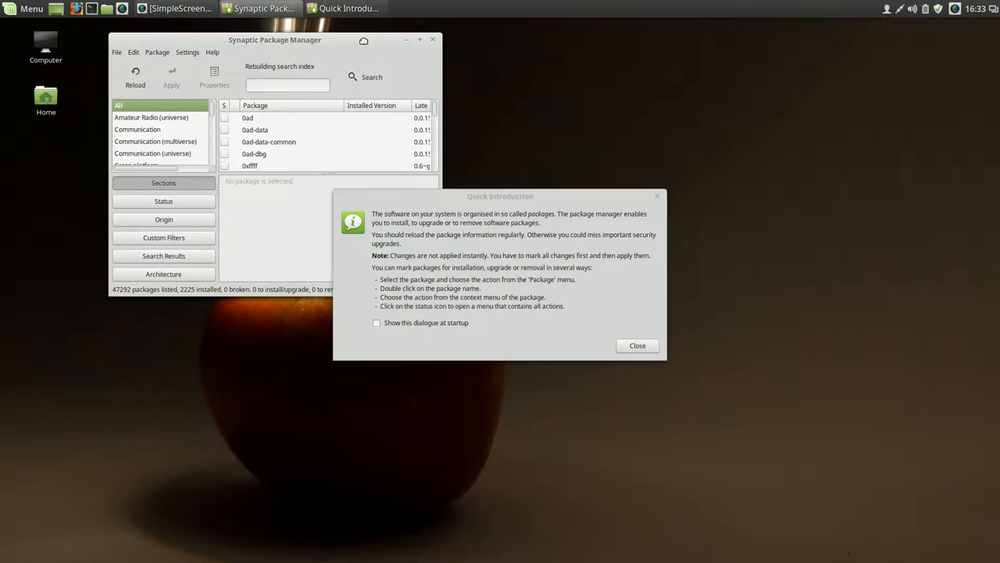
click(637, 346)
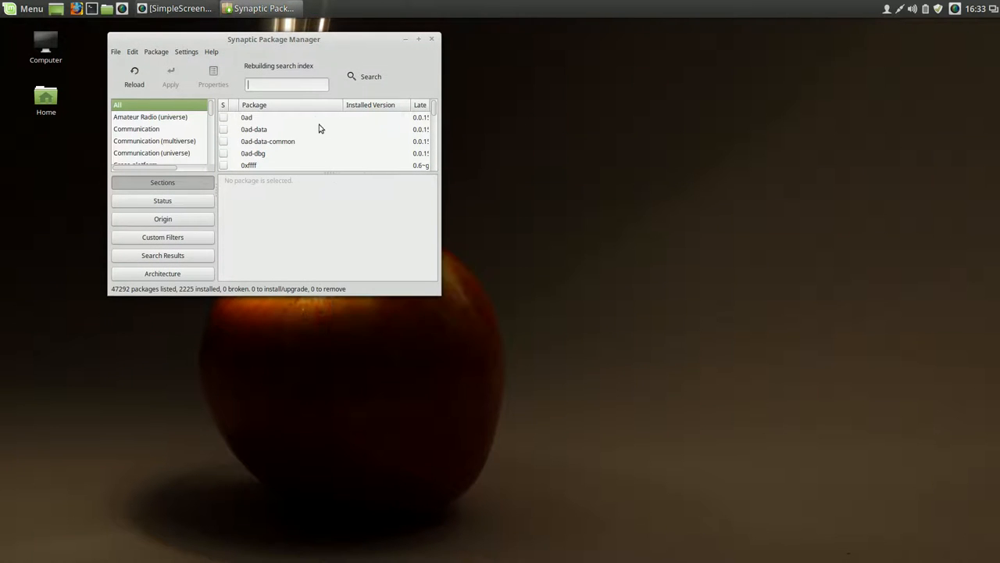
mouse_move(426, 282)
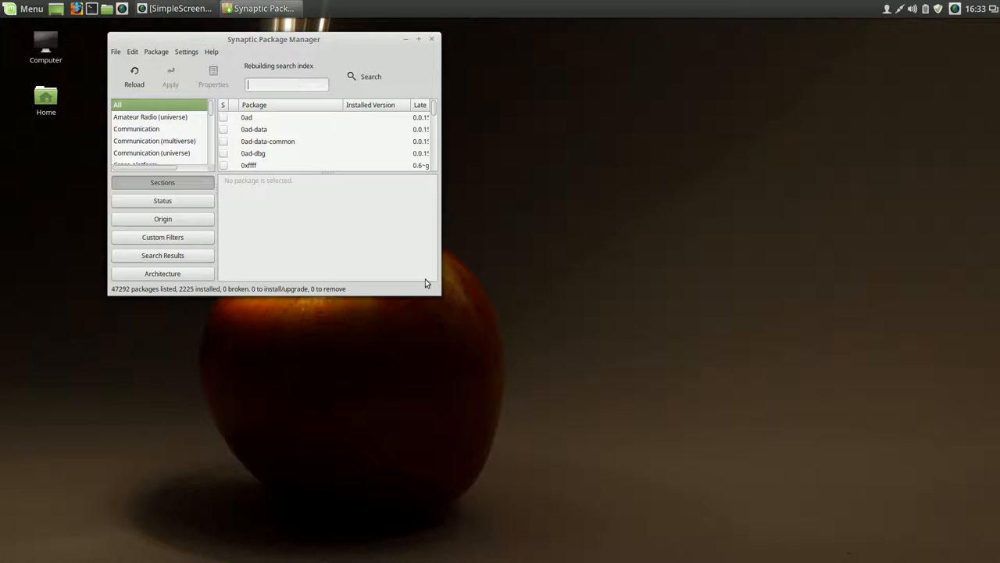
drag(432, 293, 620, 338)
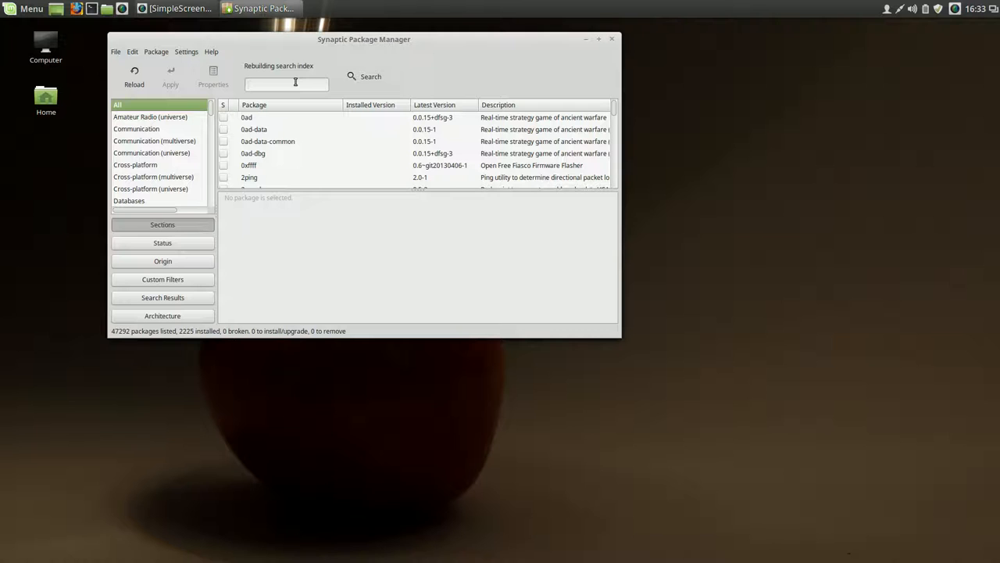
Step: Quick-filter Synaptic's package list for 'casper' and select the installed casper package
text(casp)
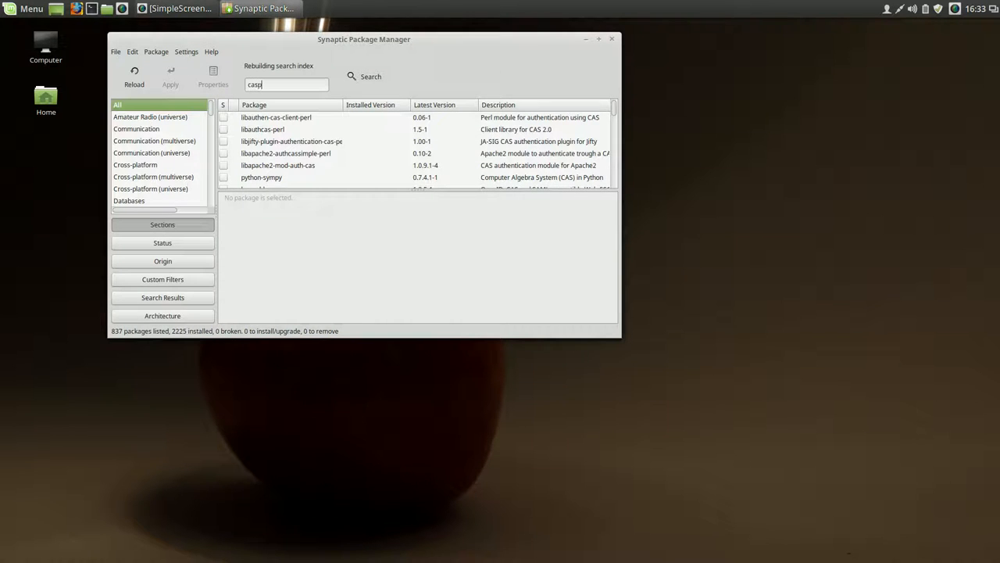
text(er)
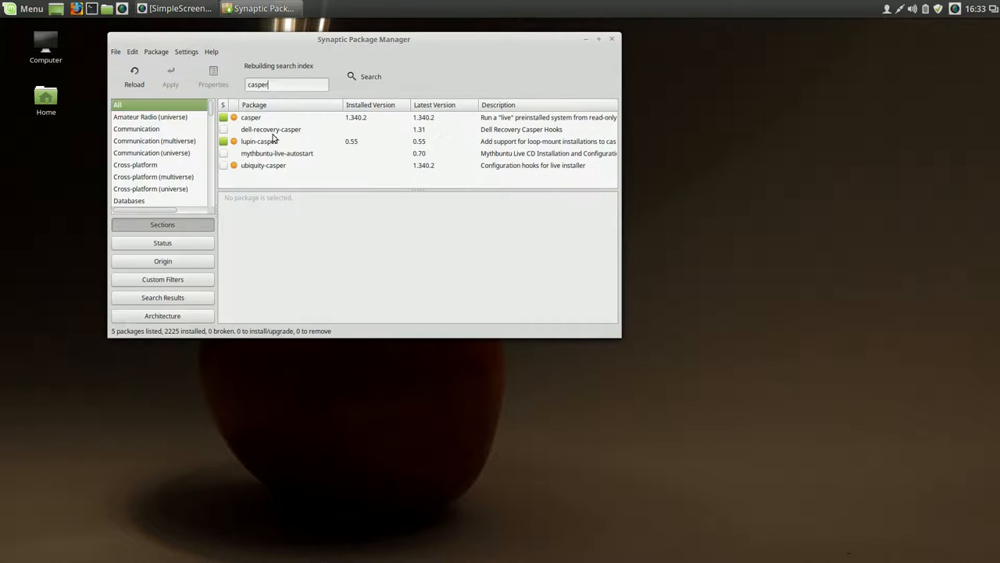
click(251, 116)
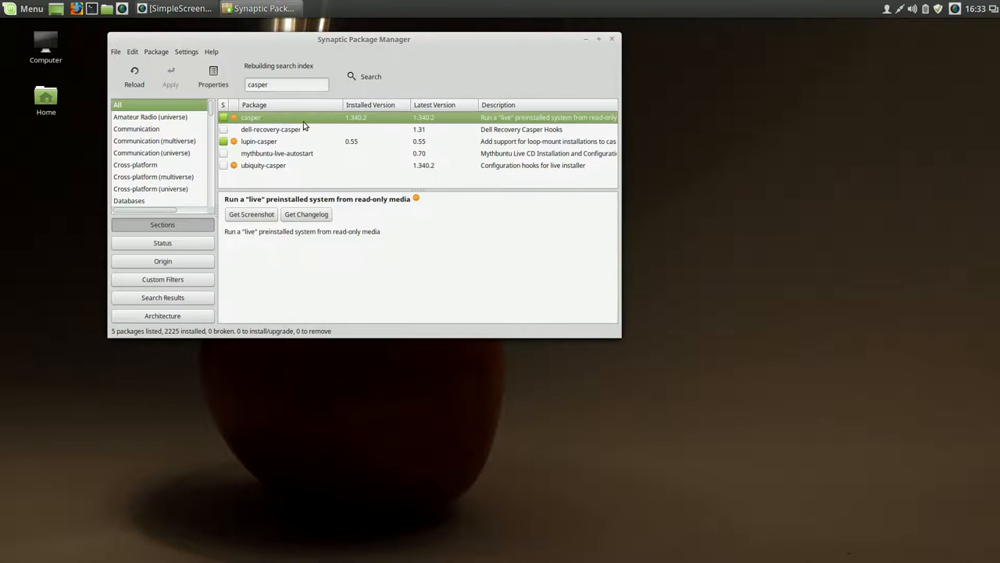
mouse_move(376, 113)
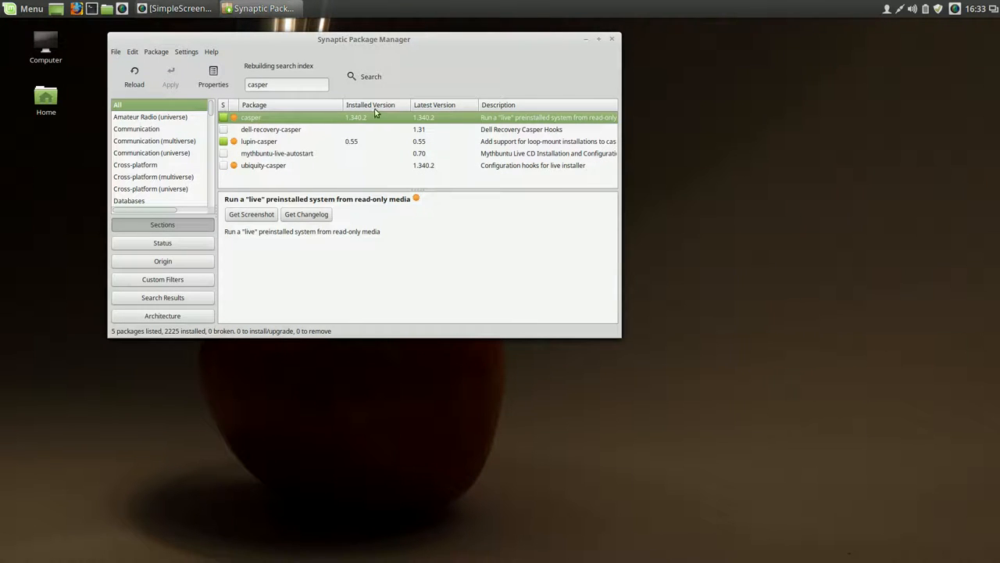
mouse_move(372, 119)
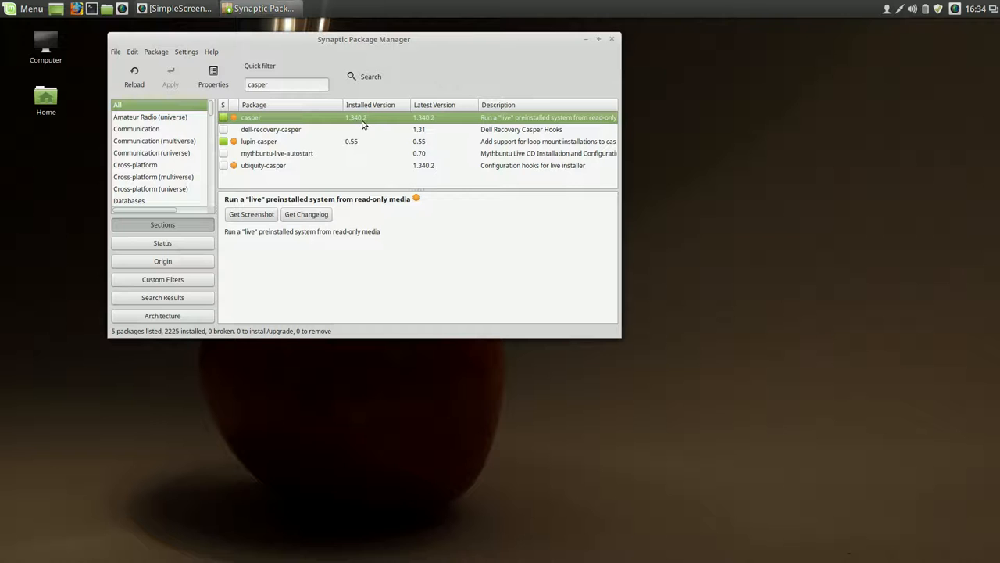
mouse_move(379, 125)
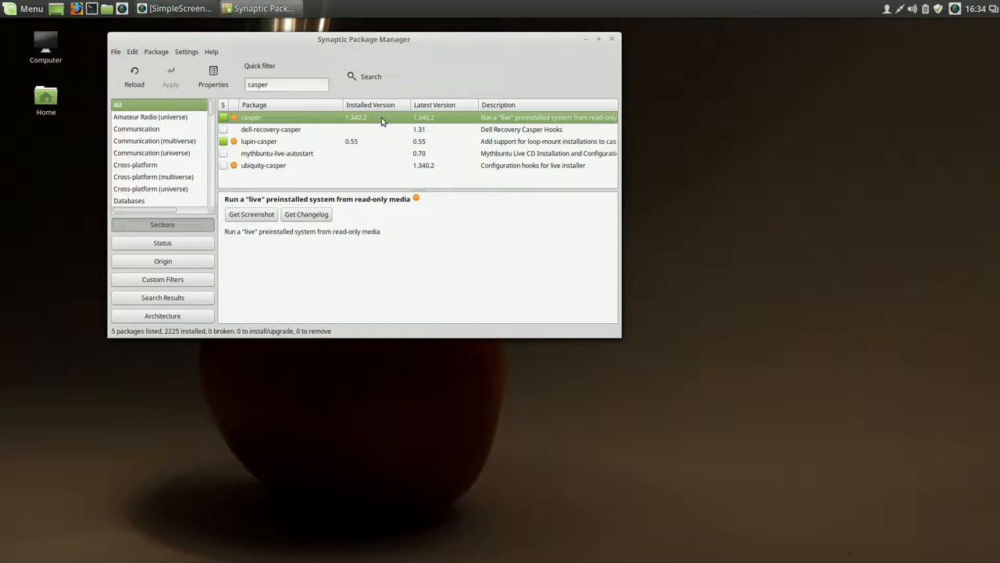
mouse_move(162, 84)
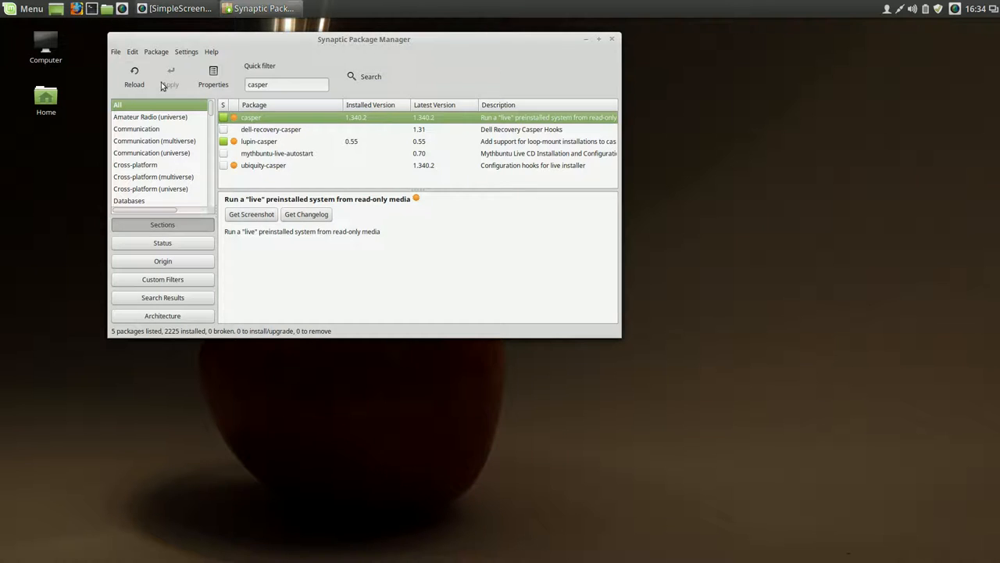
Step: Use Package > Force Version to mark casper for version 1.340 (trusty)
click(156, 52)
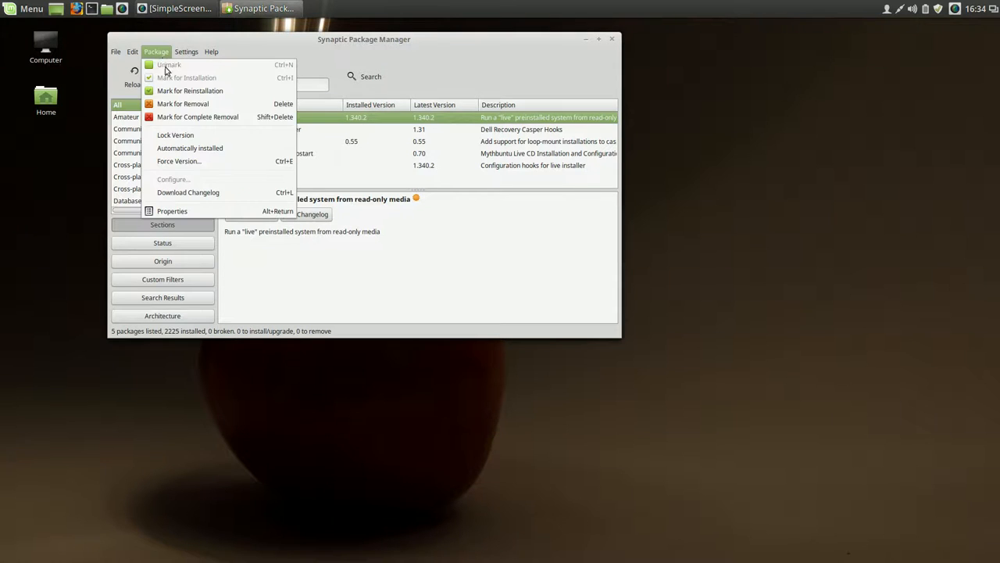
mouse_move(178, 161)
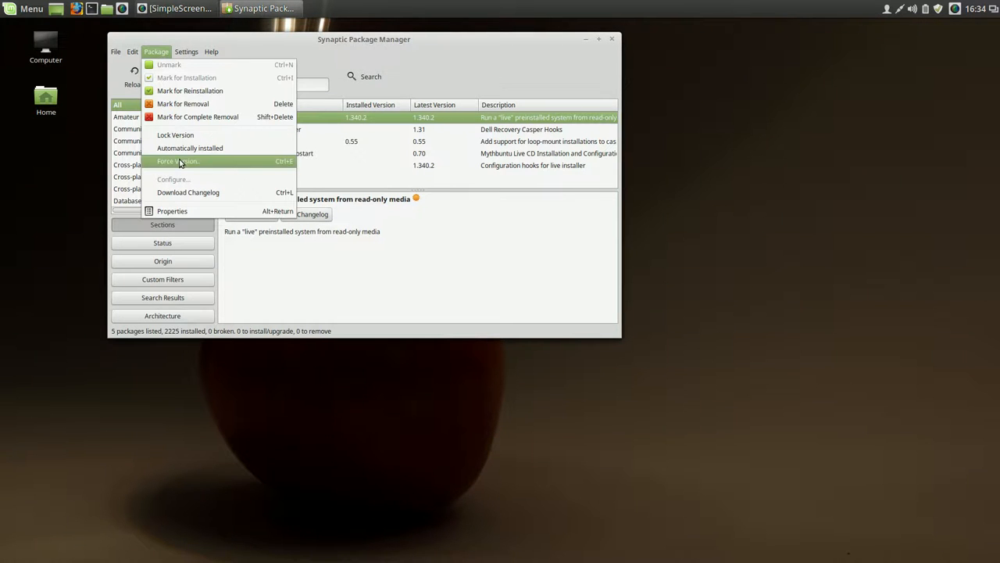
click(177, 161)
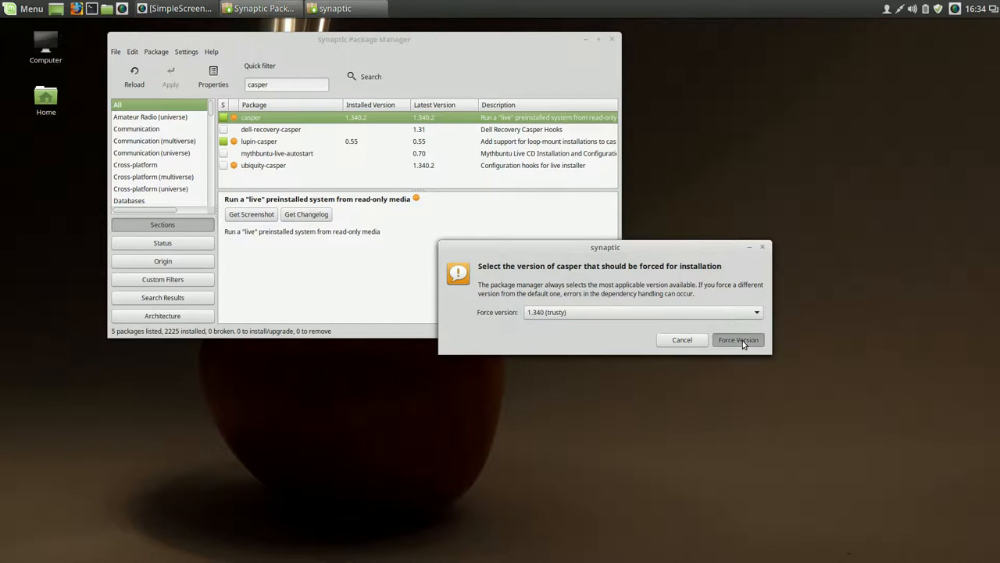
click(737, 340)
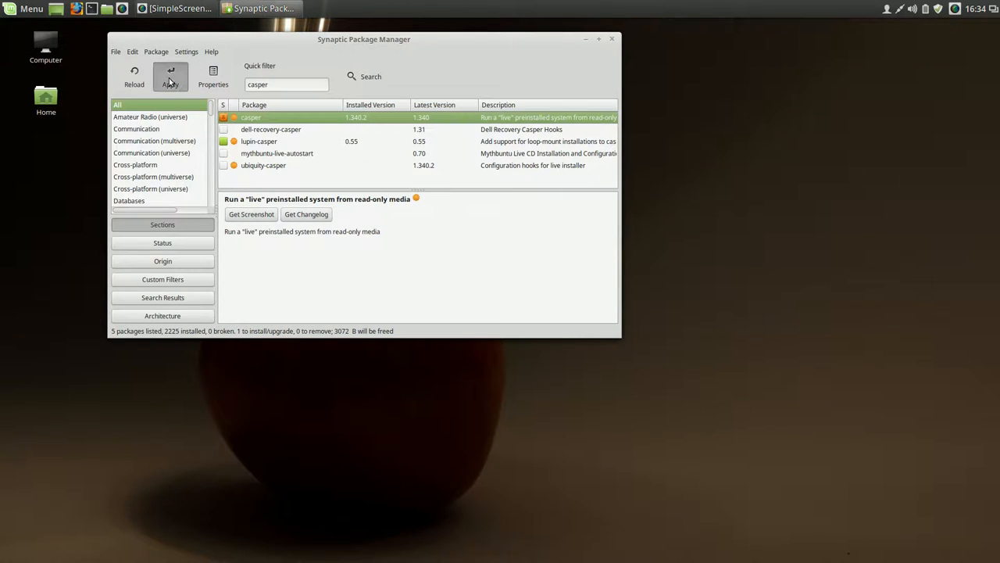
Step: Apply the pending casper downgrade to 1.340 and confirm the summary dialog
click(169, 77)
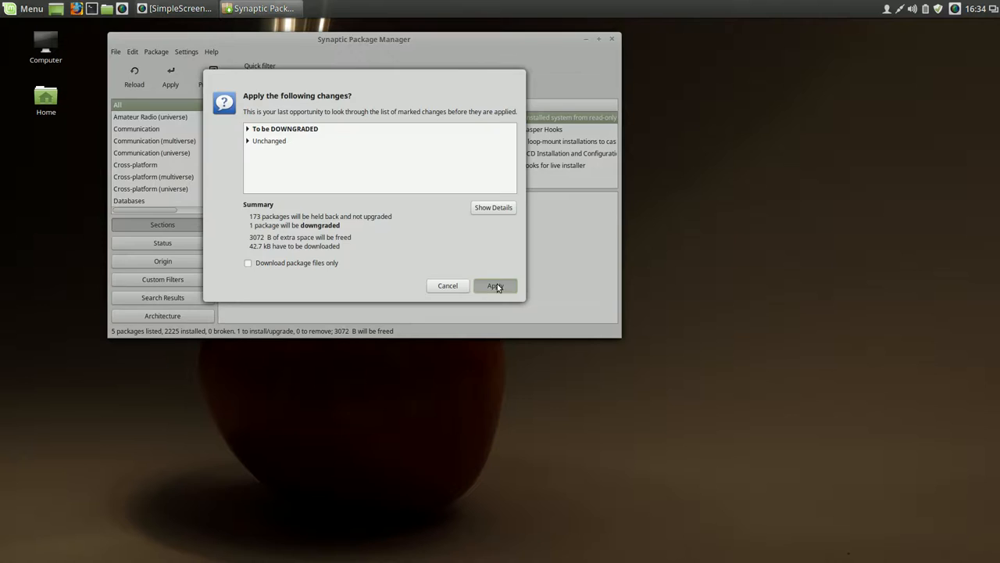
click(495, 285)
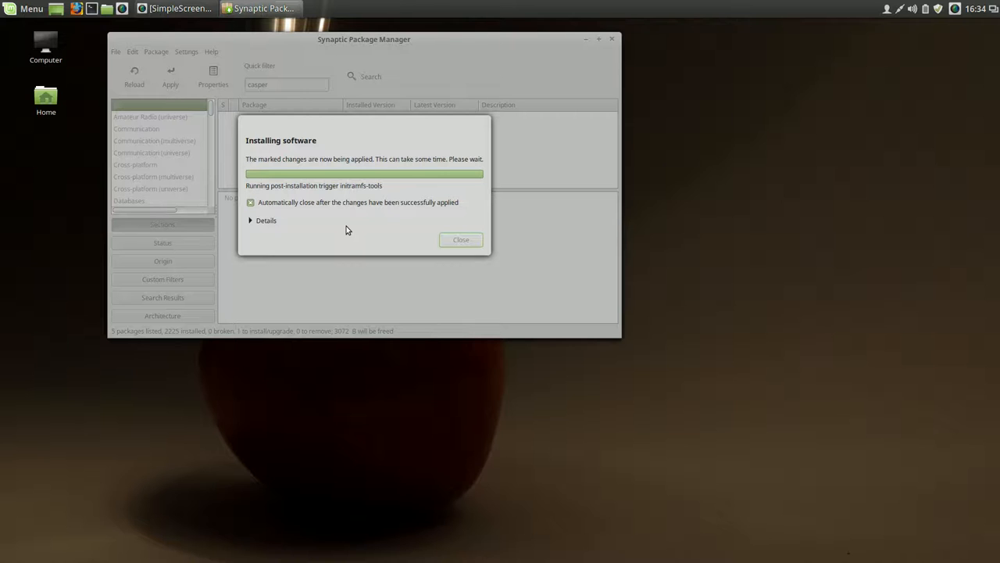
mouse_move(844, 63)
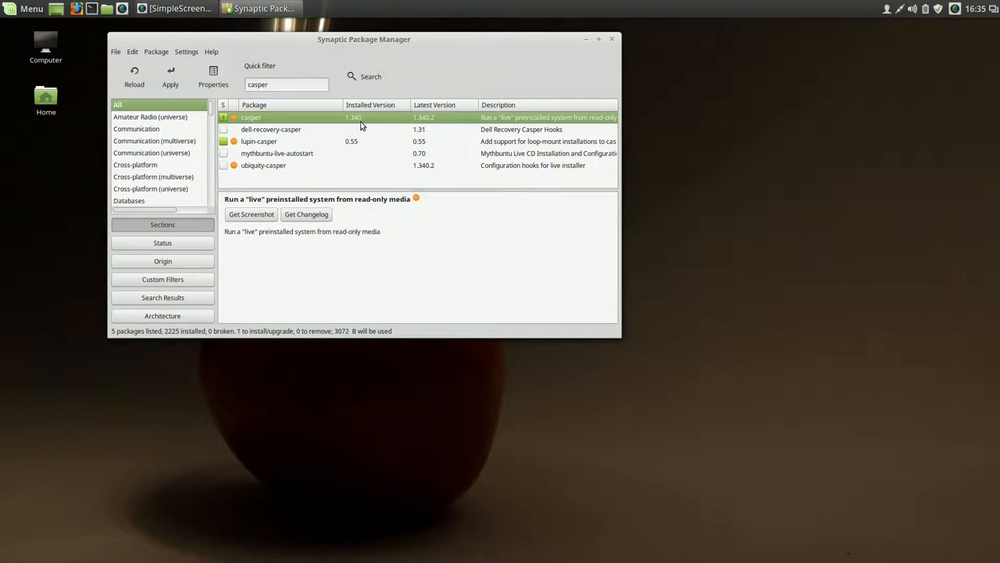
mouse_move(349, 123)
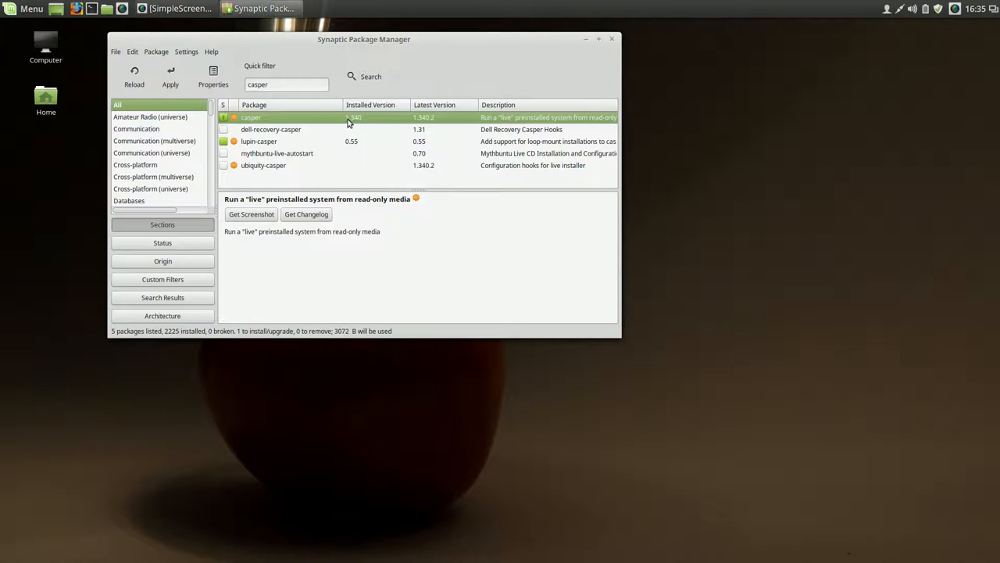
mouse_move(372, 122)
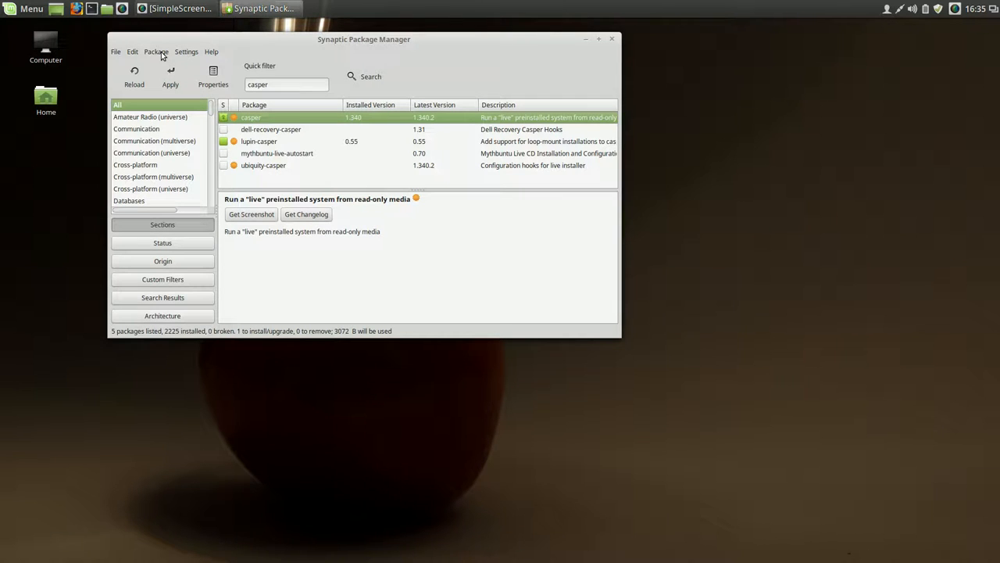
Step: Lock casper's installed version from the Package menu and close Synaptic Package Manager
click(156, 52)
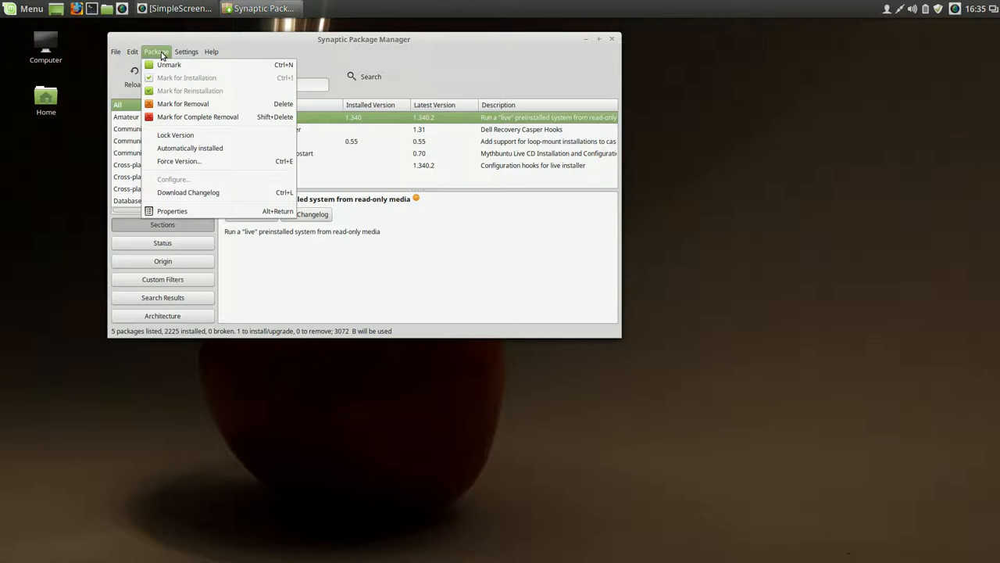
mouse_move(169, 65)
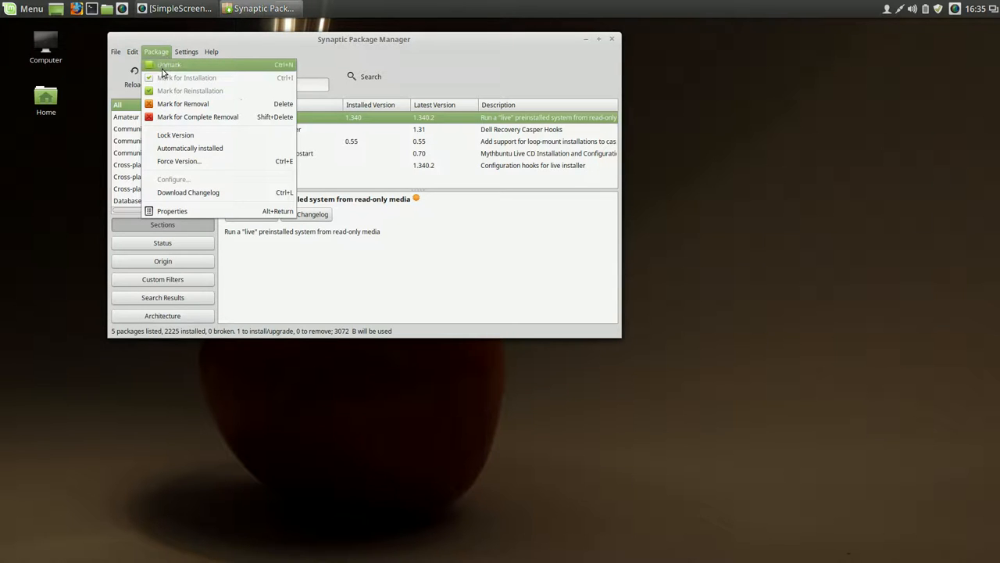
mouse_move(197, 117)
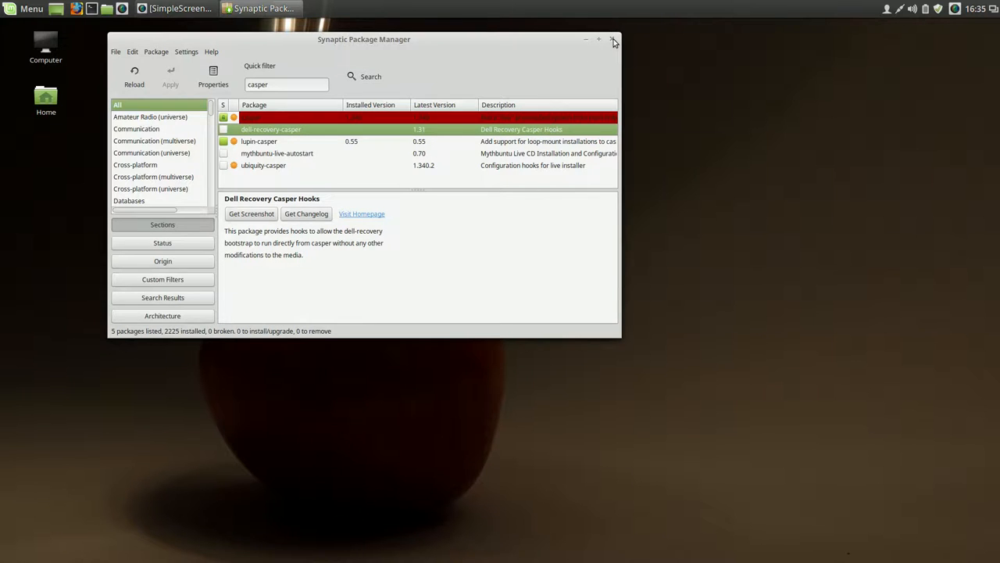
click(613, 39)
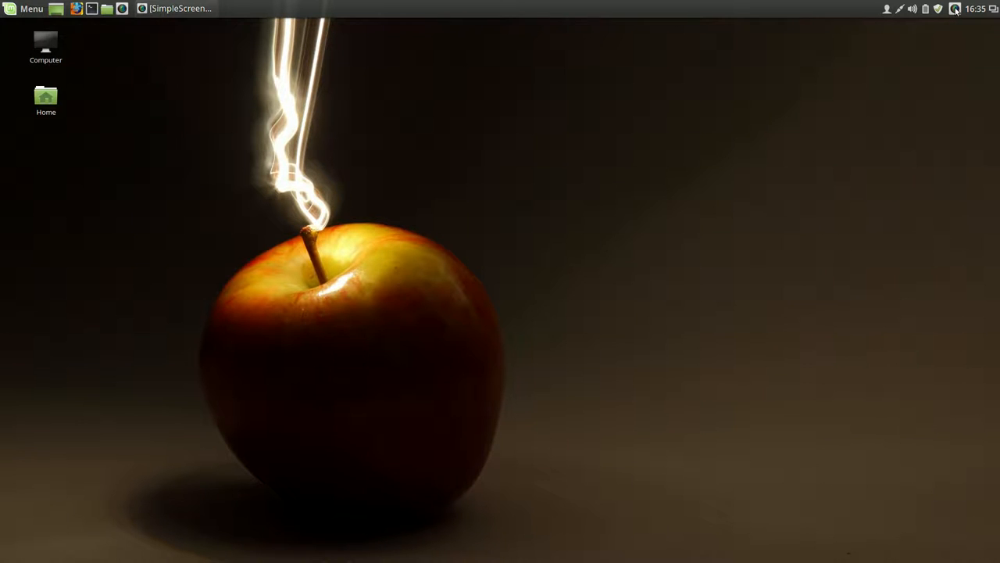
click(954, 8)
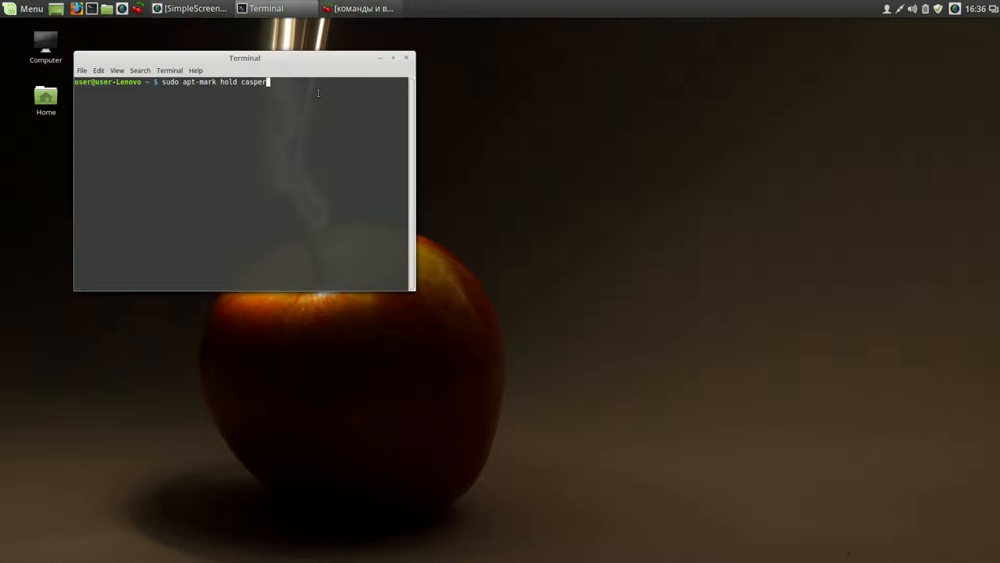
Step: Run 'sudo apt-mark hold casper' with the admin password, then close the terminal
key(Return)
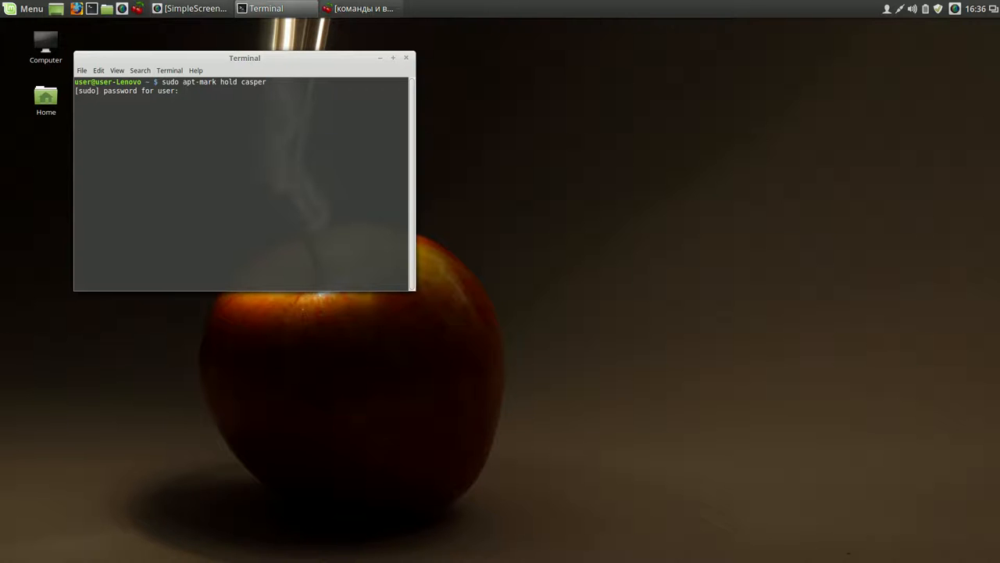
key(Return)
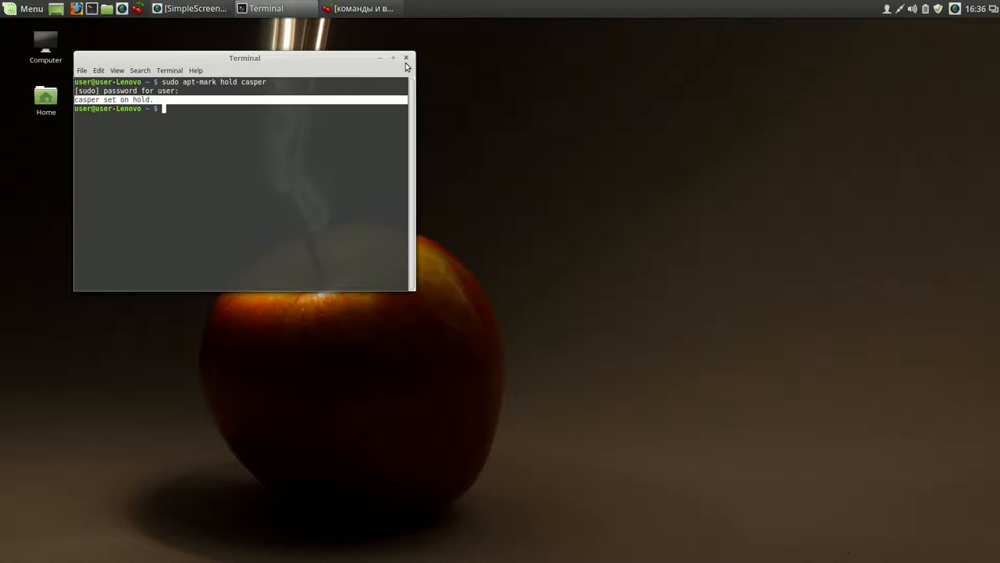
click(406, 58)
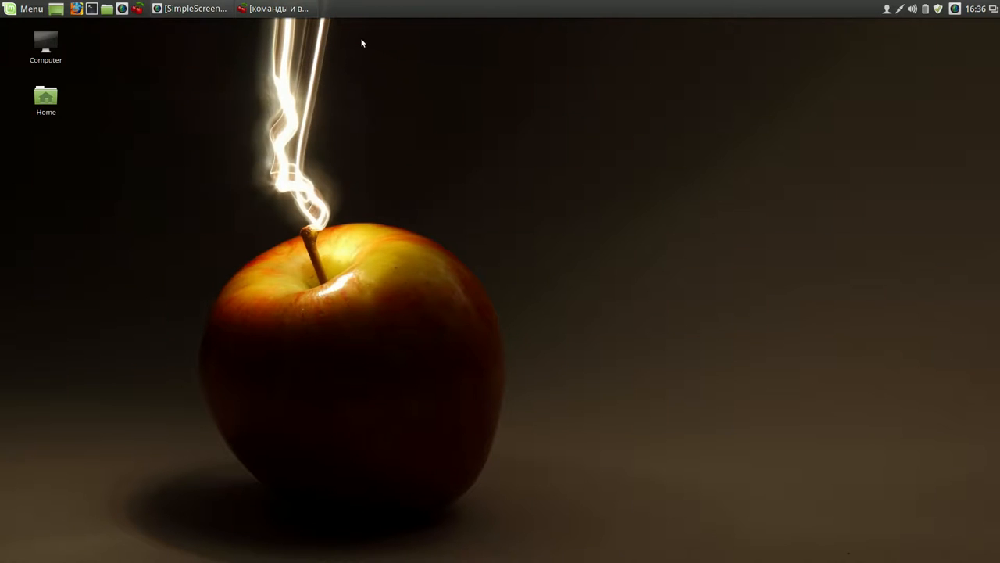
mouse_move(359, 48)
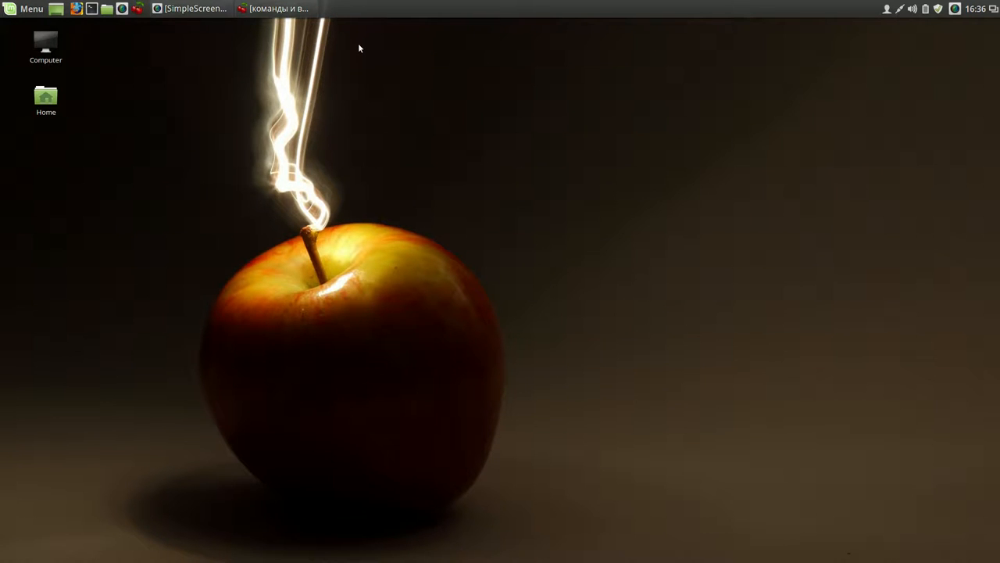
mouse_move(381, 128)
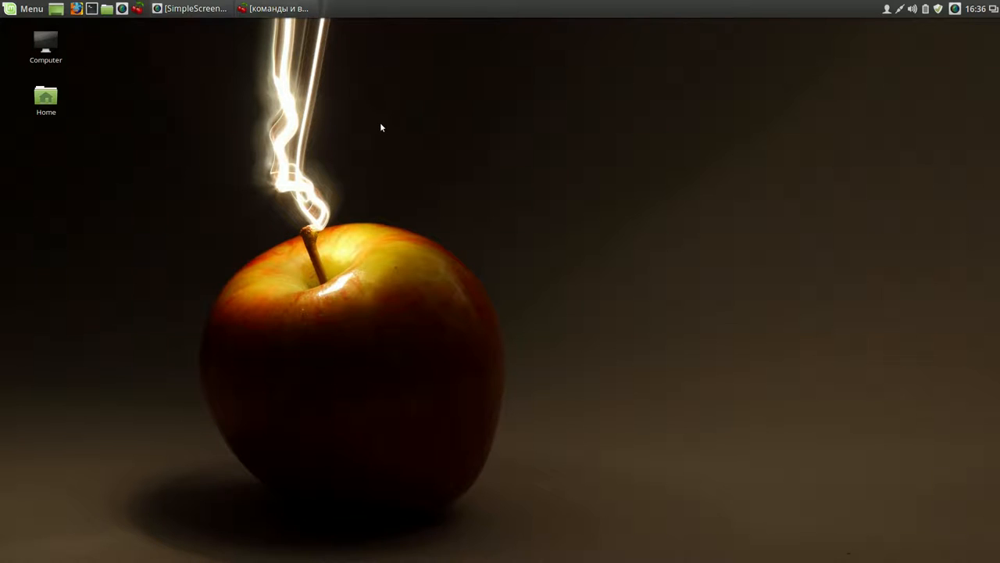
mouse_move(76, 52)
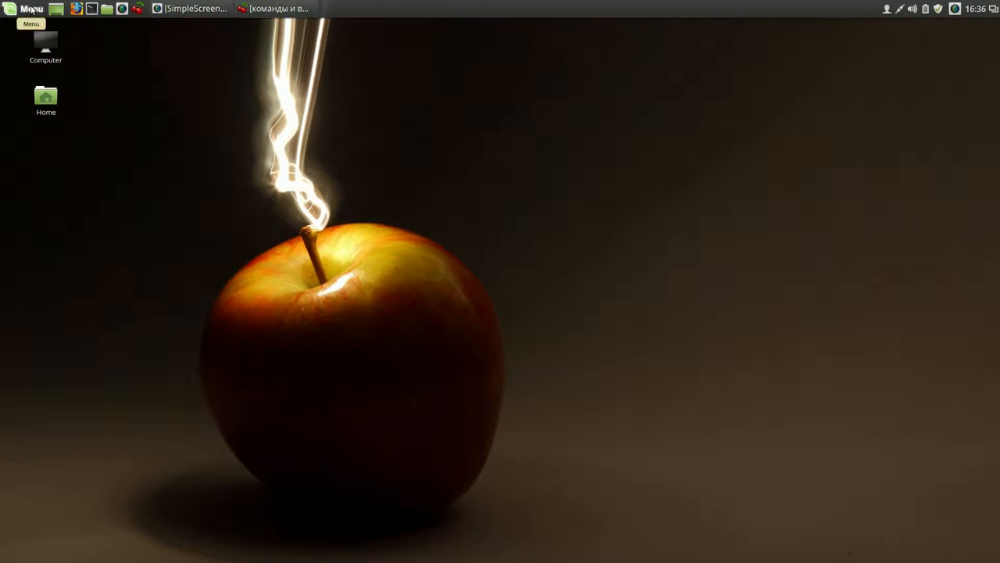
Step: Search the applications menu for 'sys' and start Systemback from the results
click(29, 8)
text(s)
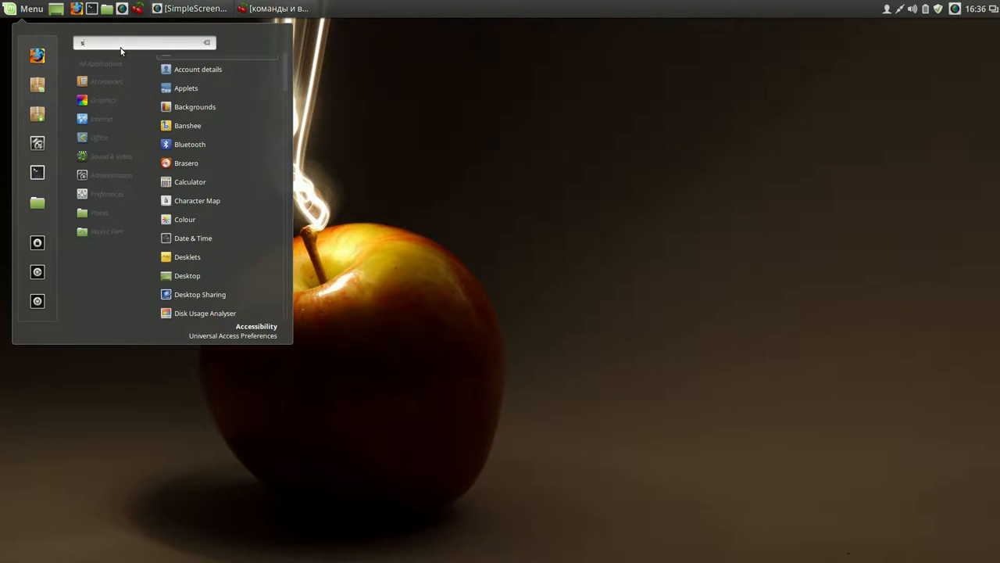
text(ys)
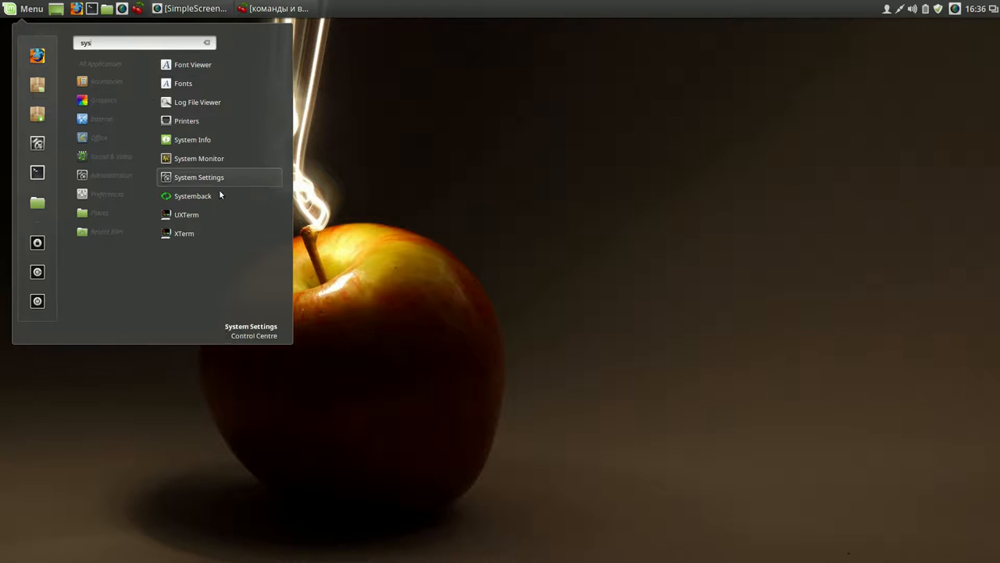
right_click(192, 196)
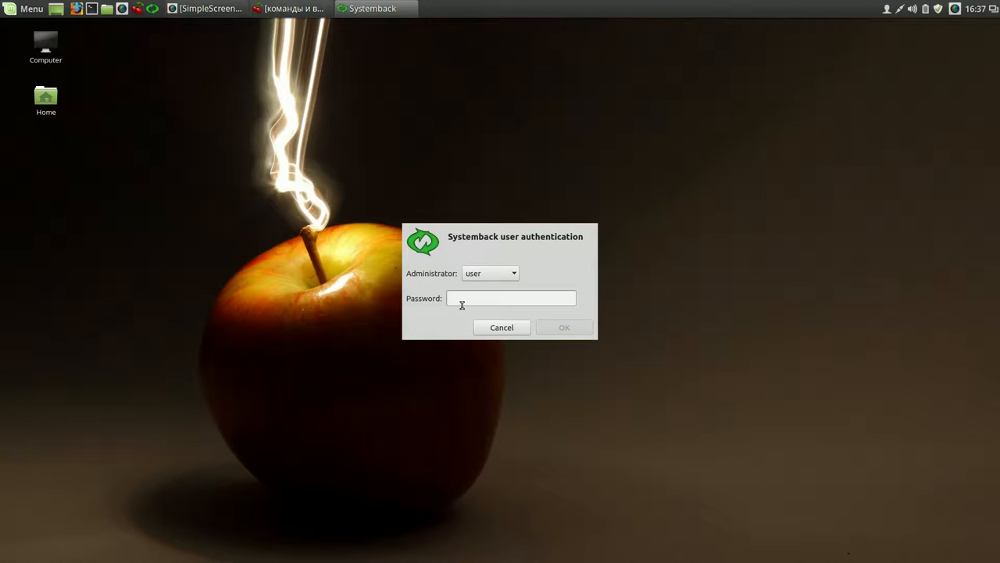
Step: Enter the administrator password and confirm to open Systemback's main window
text(●)
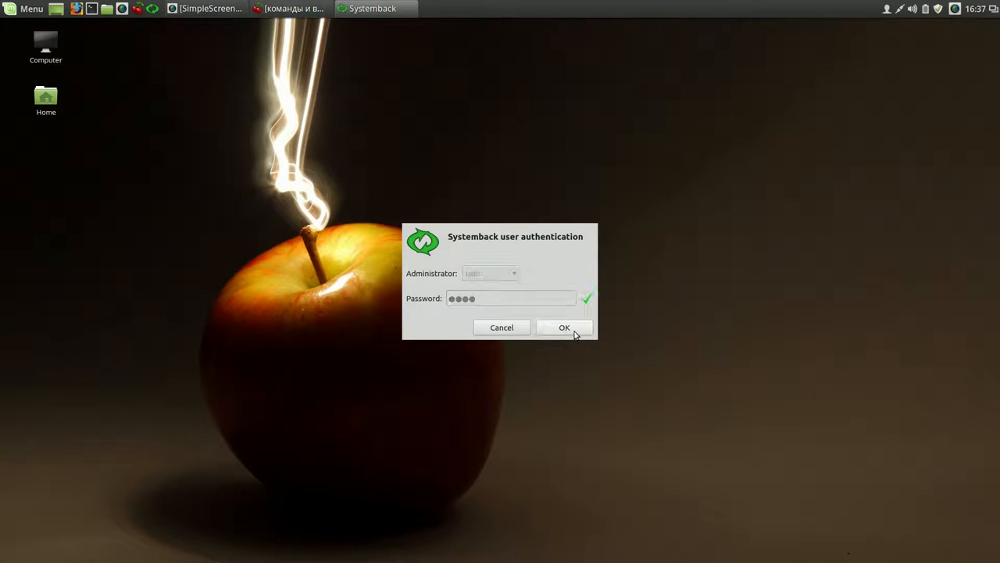
click(564, 327)
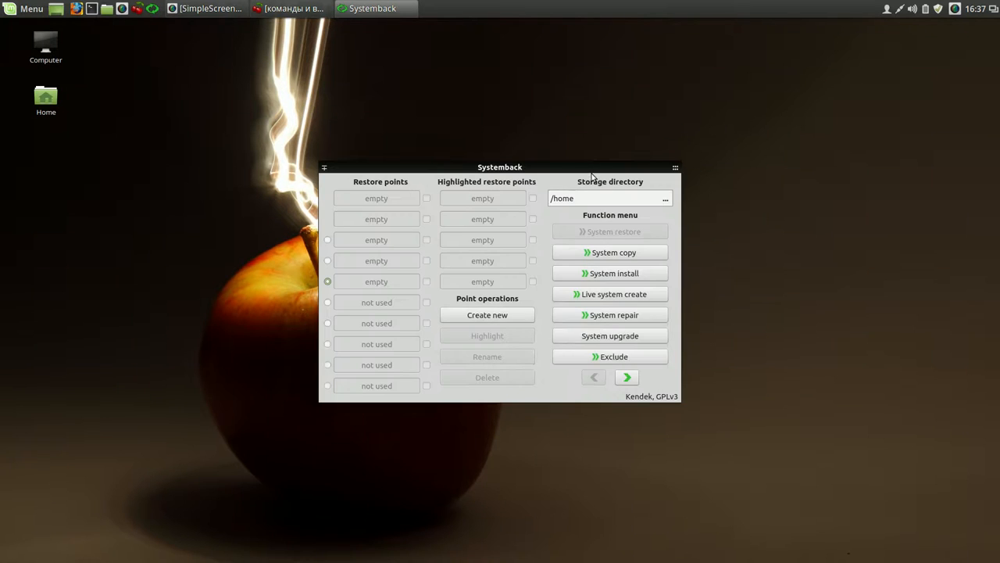
drag(501, 166, 481, 78)
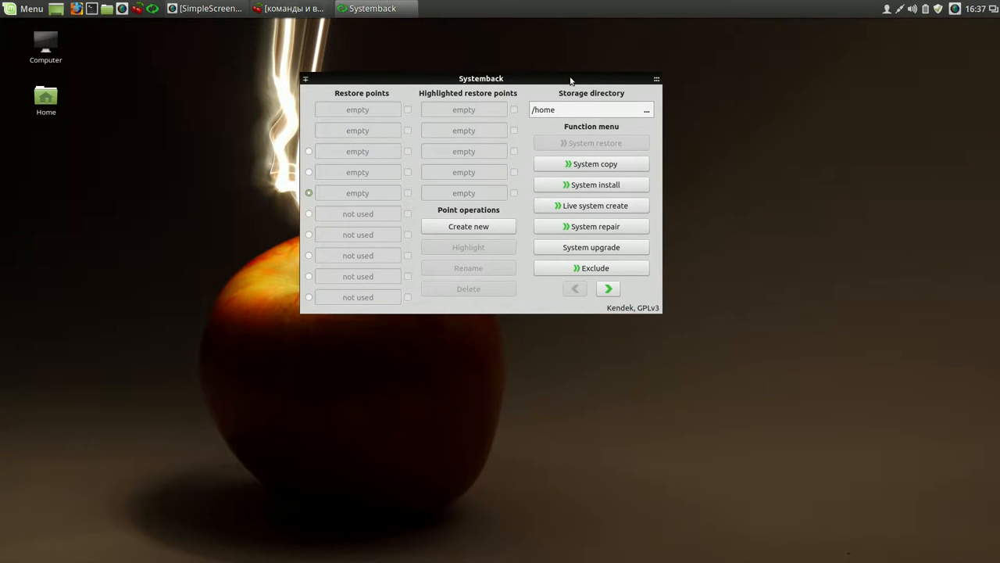
mouse_move(557, 170)
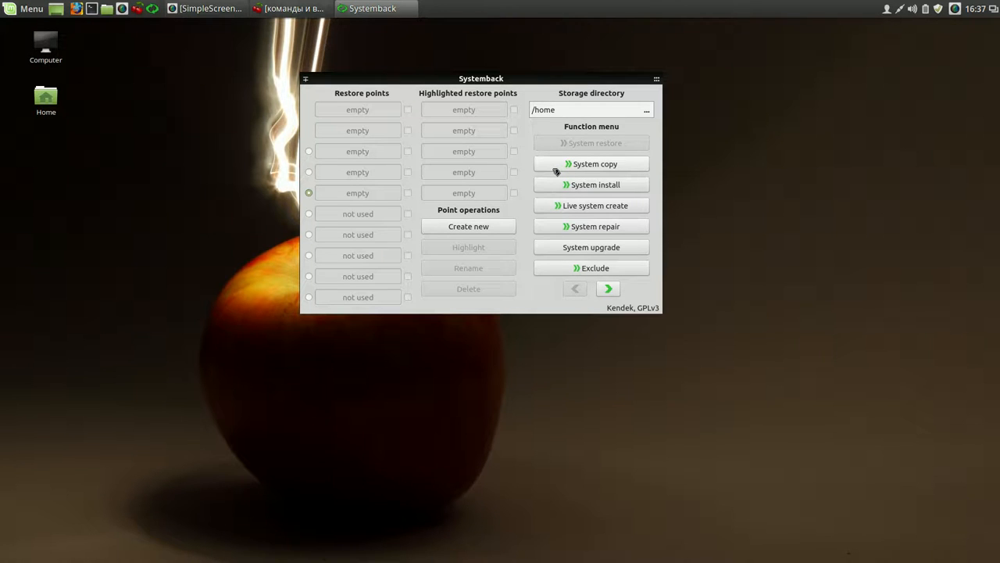
mouse_move(246, 57)
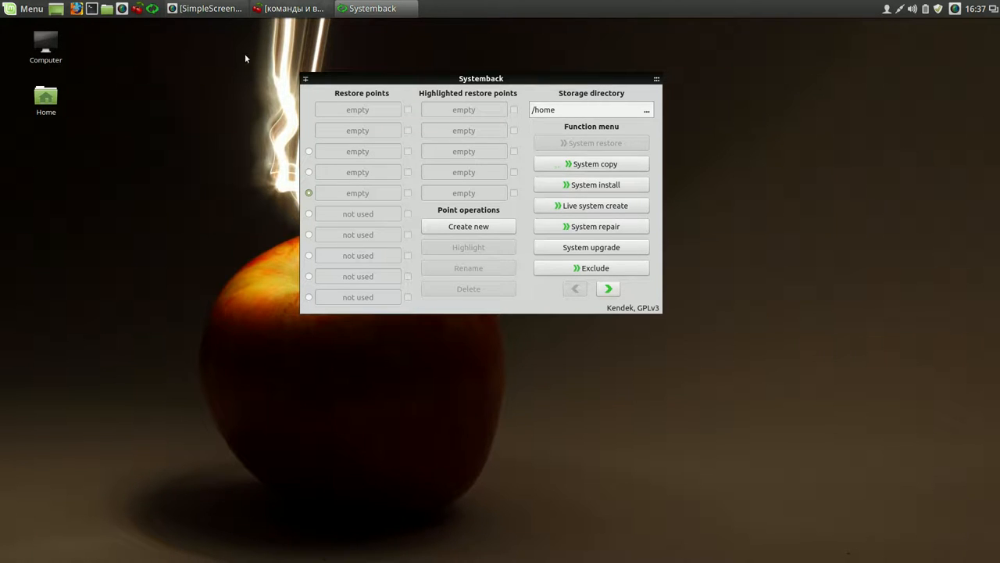
drag(481, 78, 517, 66)
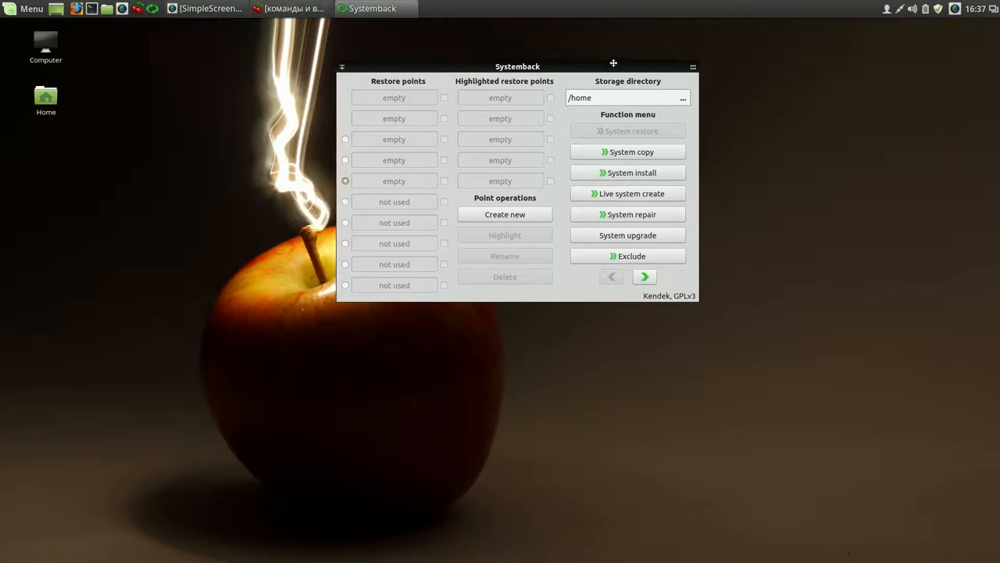
drag(518, 65, 581, 53)
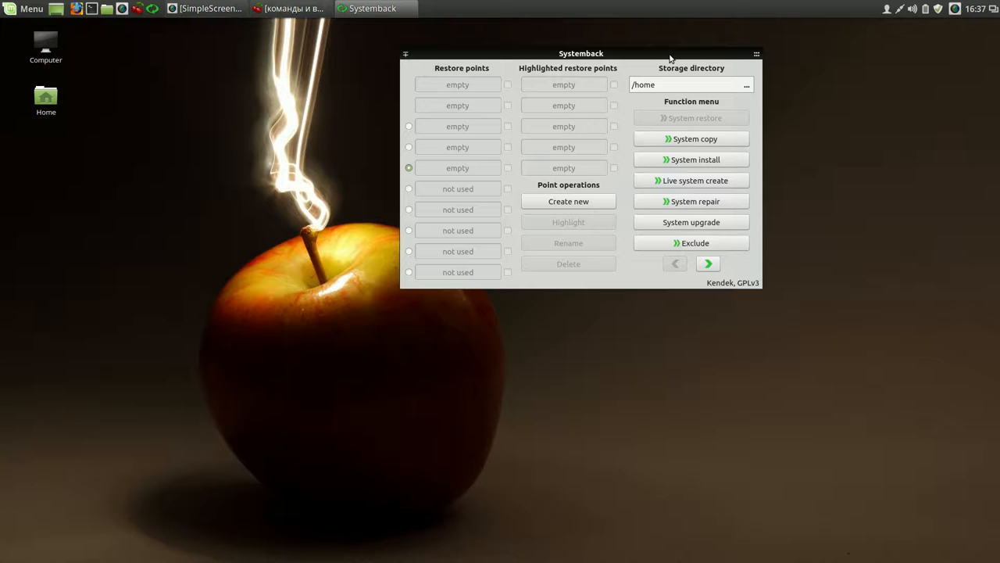
mouse_move(663, 68)
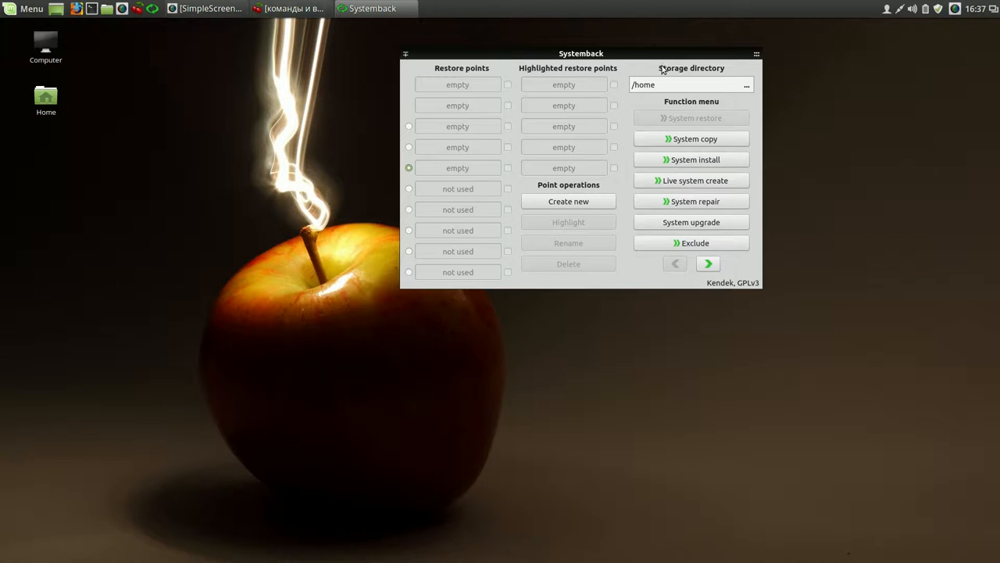
mouse_move(699, 93)
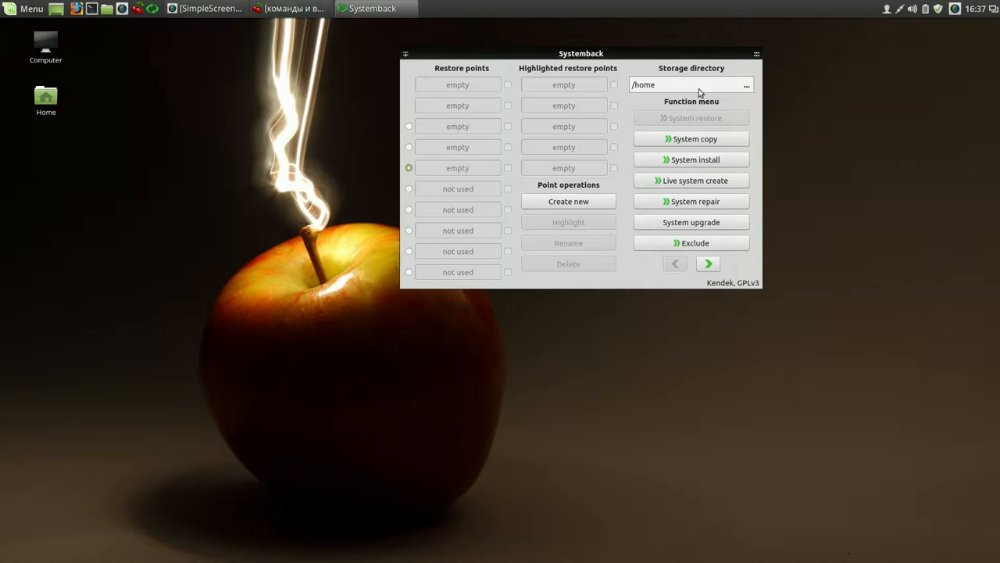
click(107, 8)
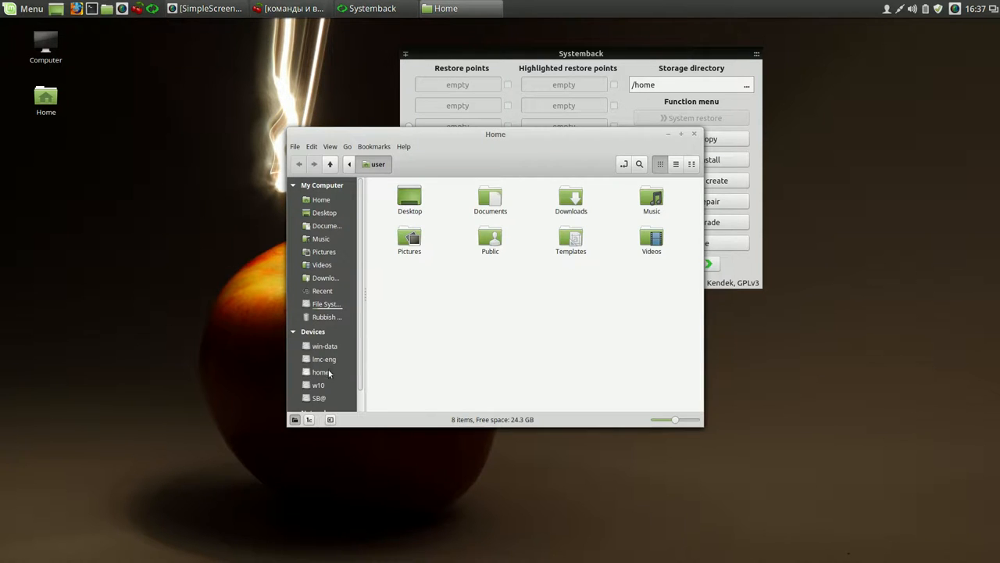
Step: In Nemo, navigate to Backups > LMC 17.3 ENG on the home partition
click(320, 371)
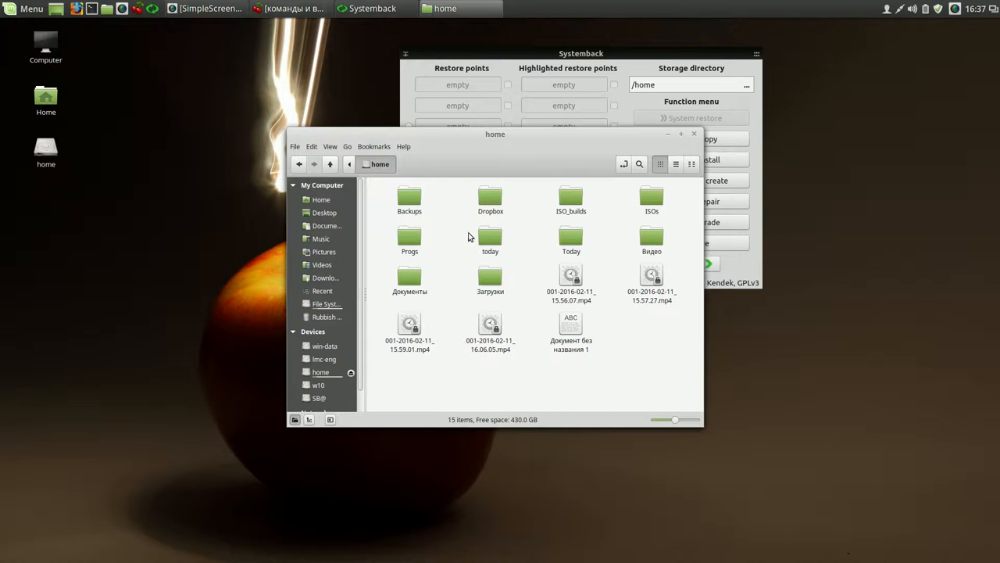
click(409, 198)
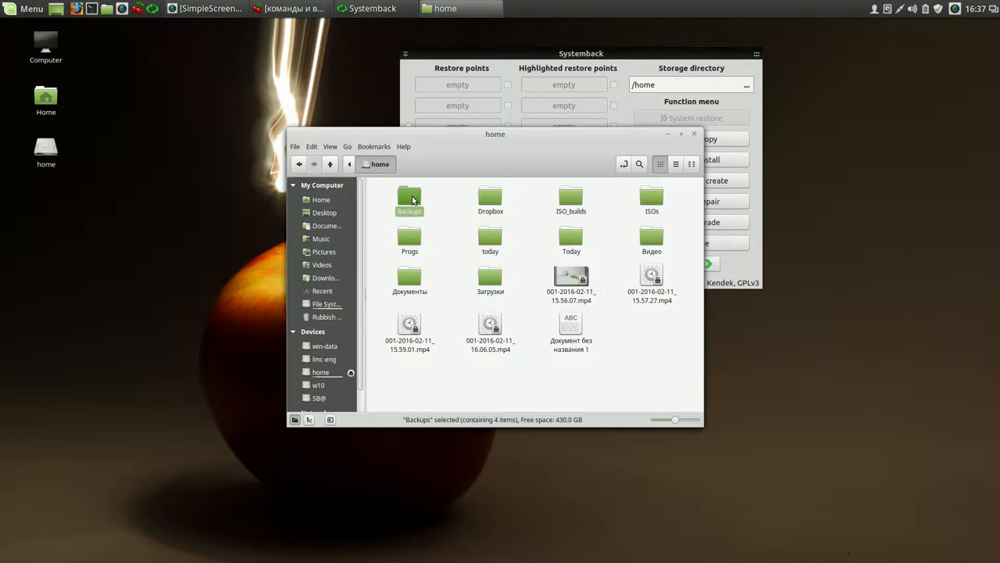
double_click(409, 197)
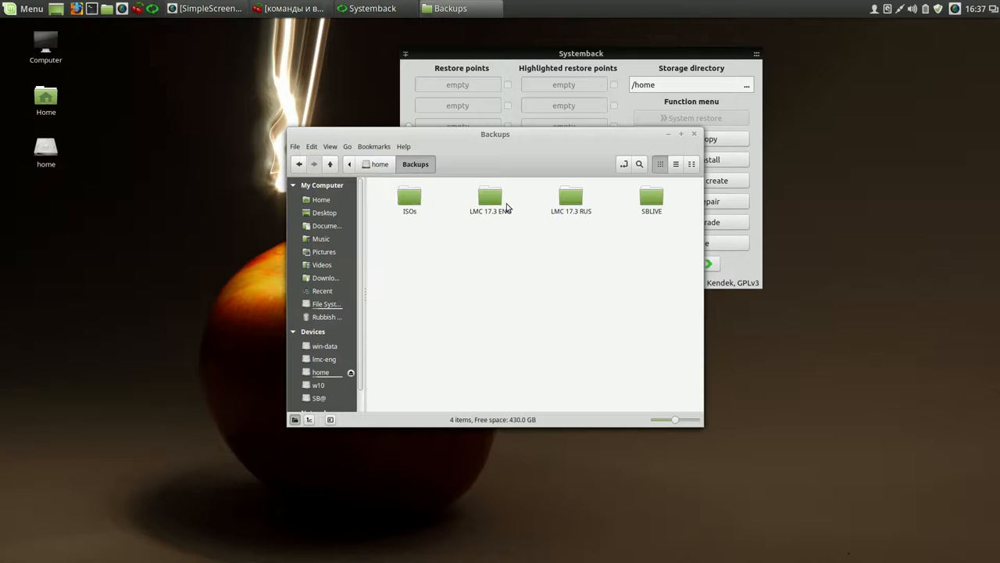
double_click(490, 199)
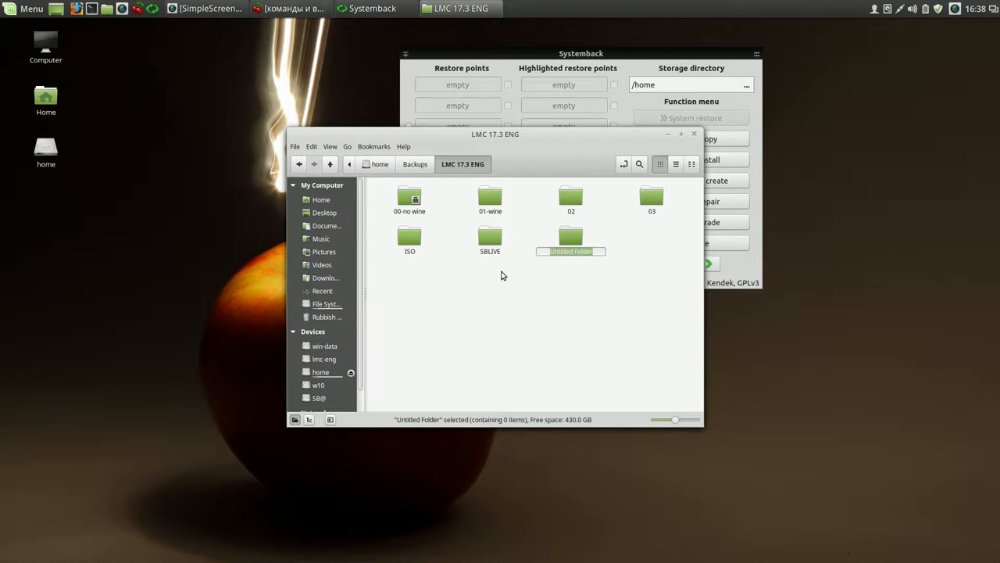
Step: Create a folder named '00-official' there and return to Systemback
text(9)
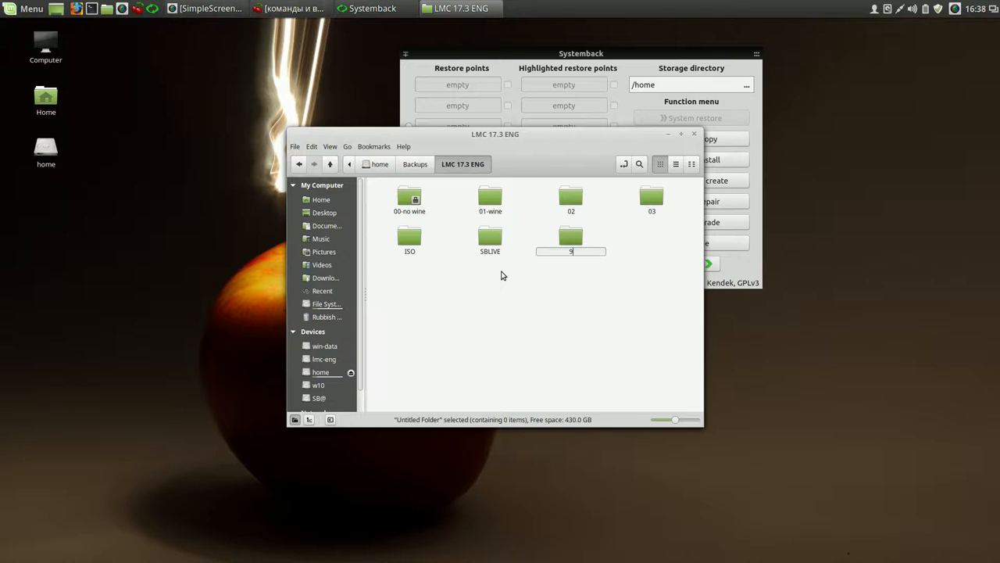
text(00)
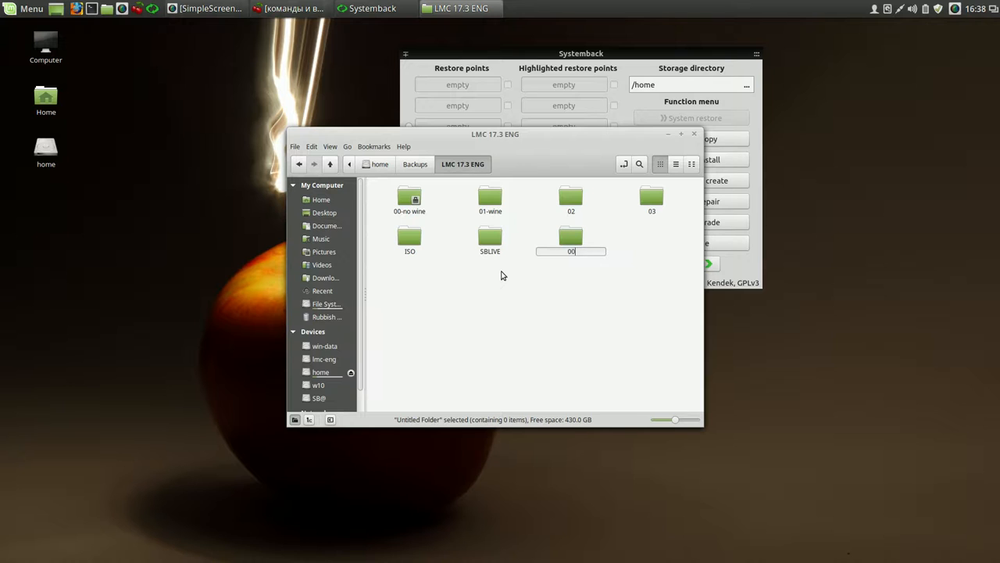
text(-)
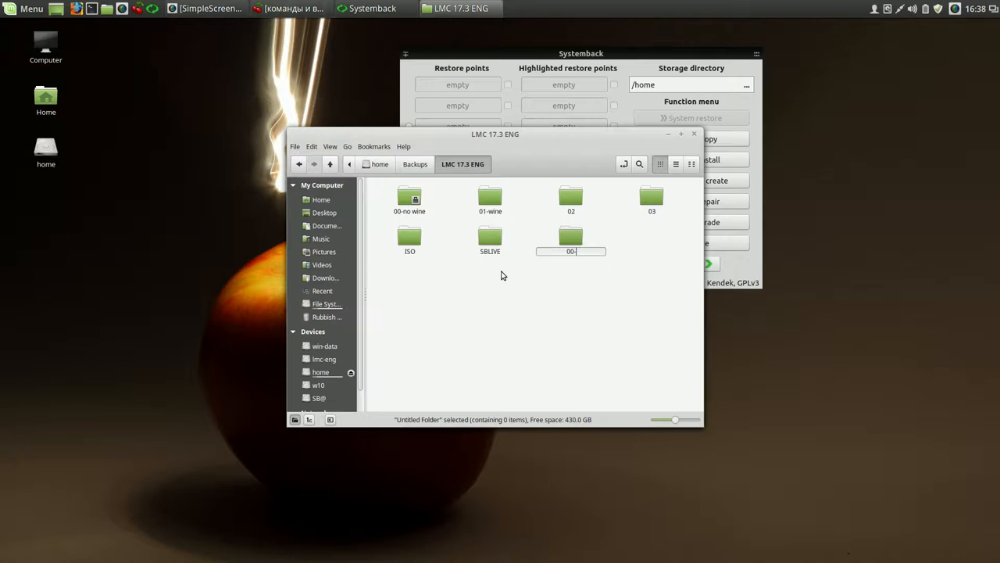
text(0)
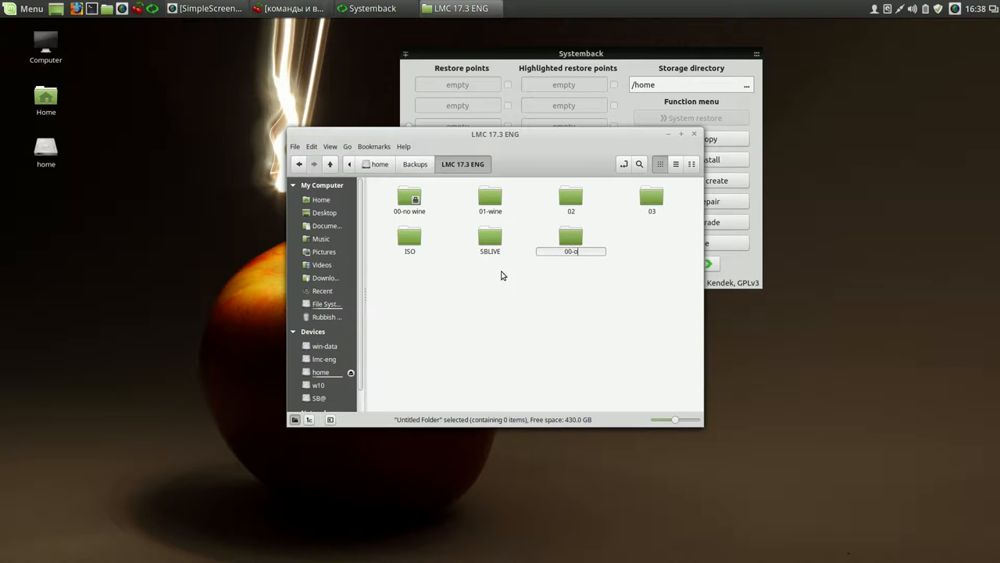
text(fficial)
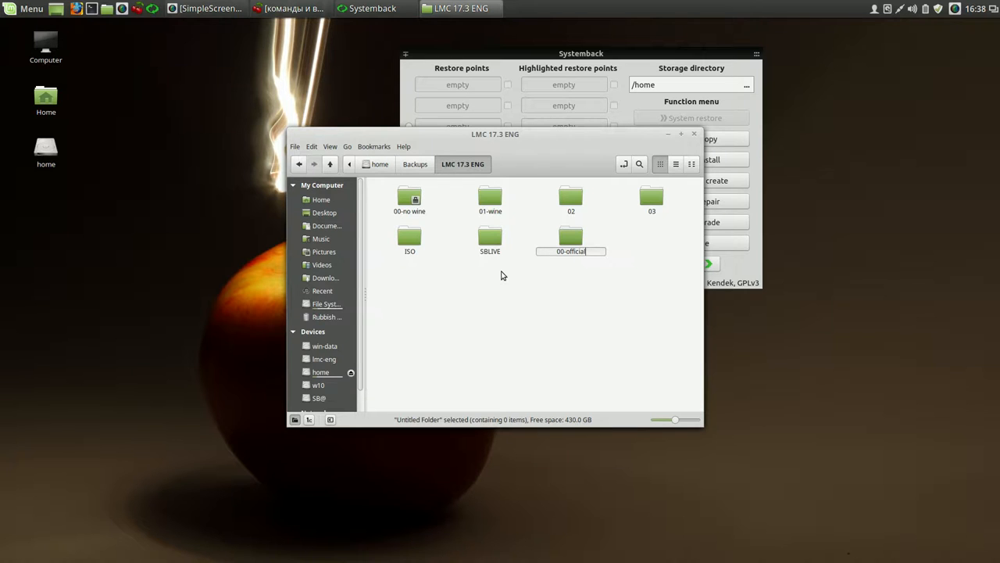
key(Return)
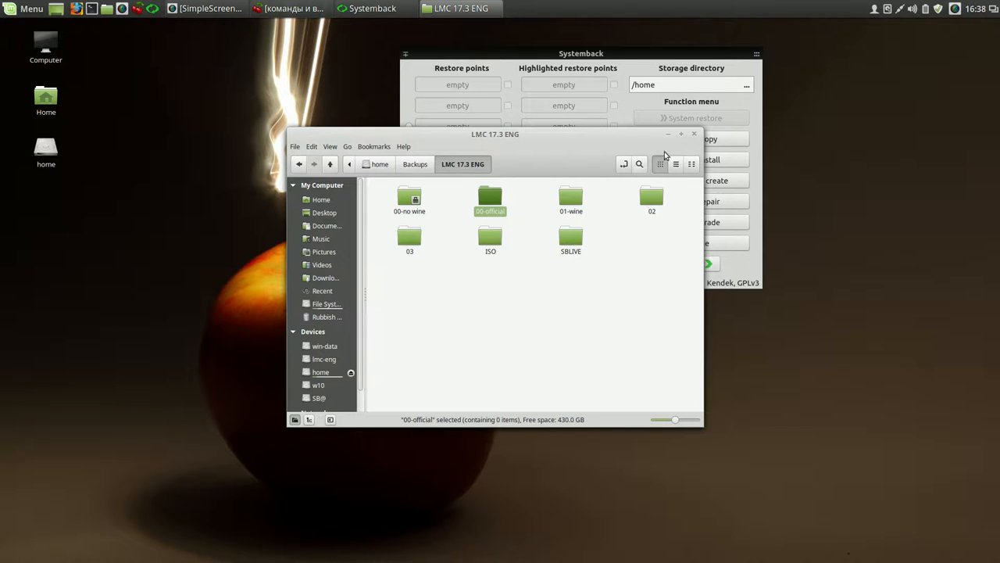
click(694, 133)
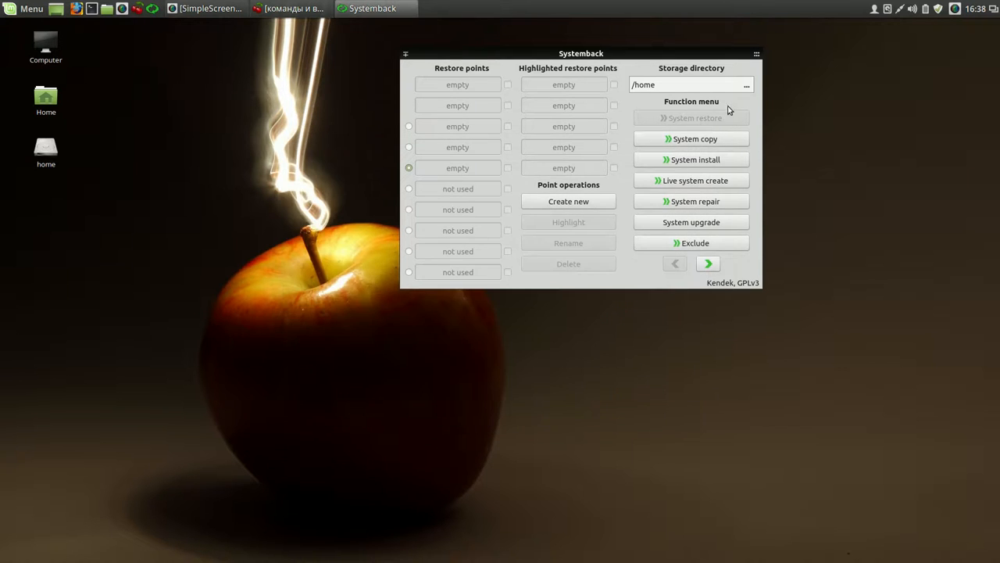
Step: Point Systemback's storage directory to /media/user/home/Backups/LMC 17.3 ENG/00-official
click(747, 84)
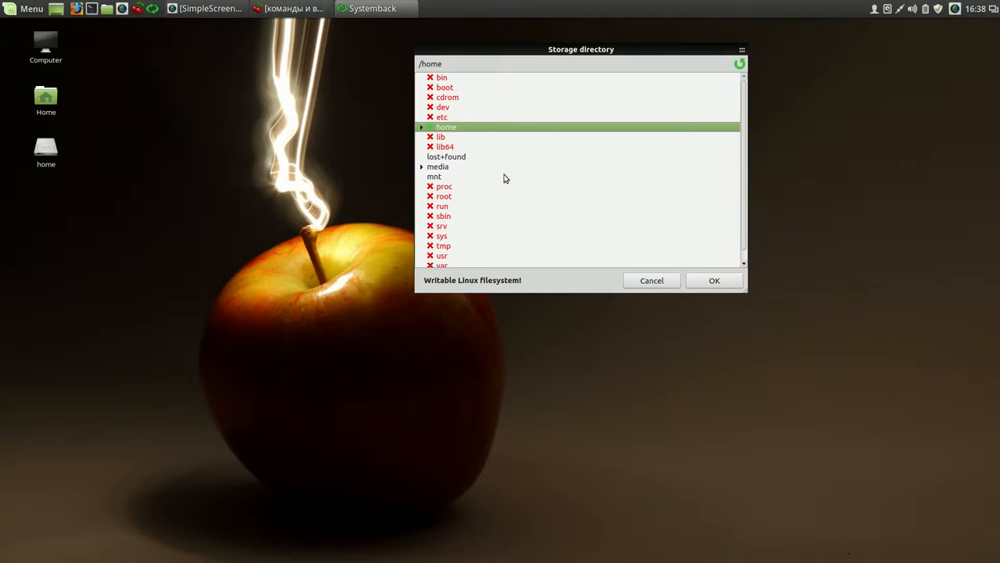
click(422, 167)
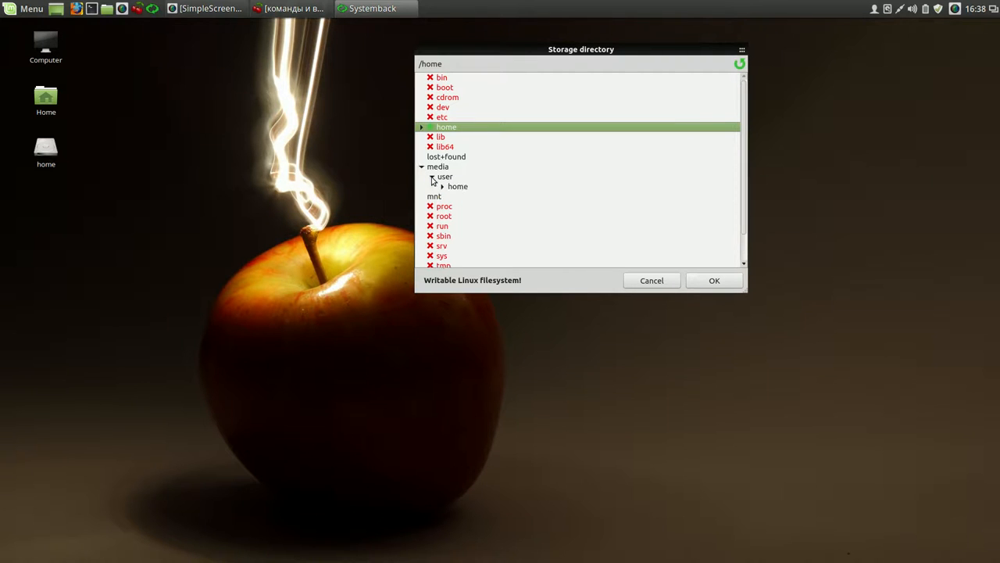
click(442, 186)
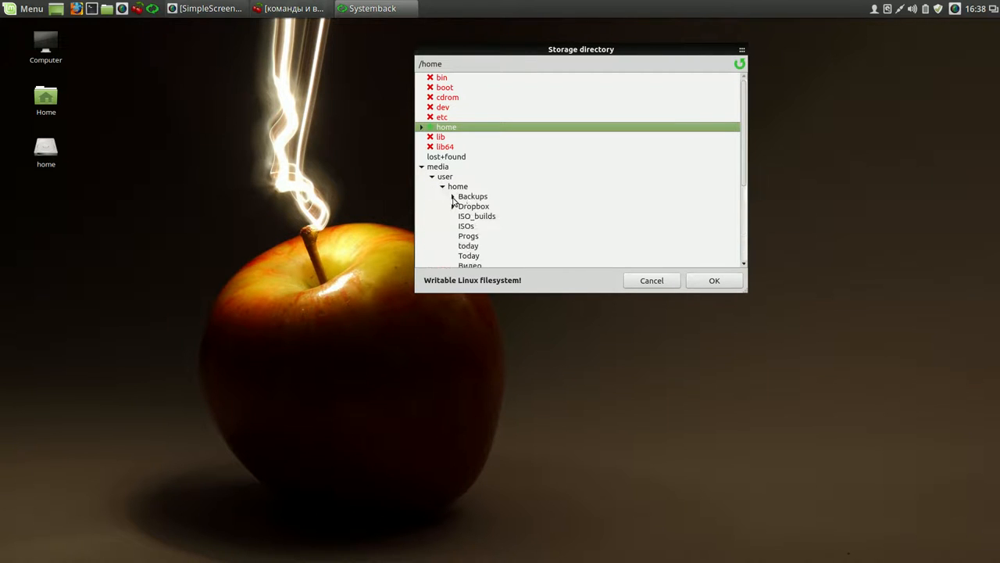
click(452, 196)
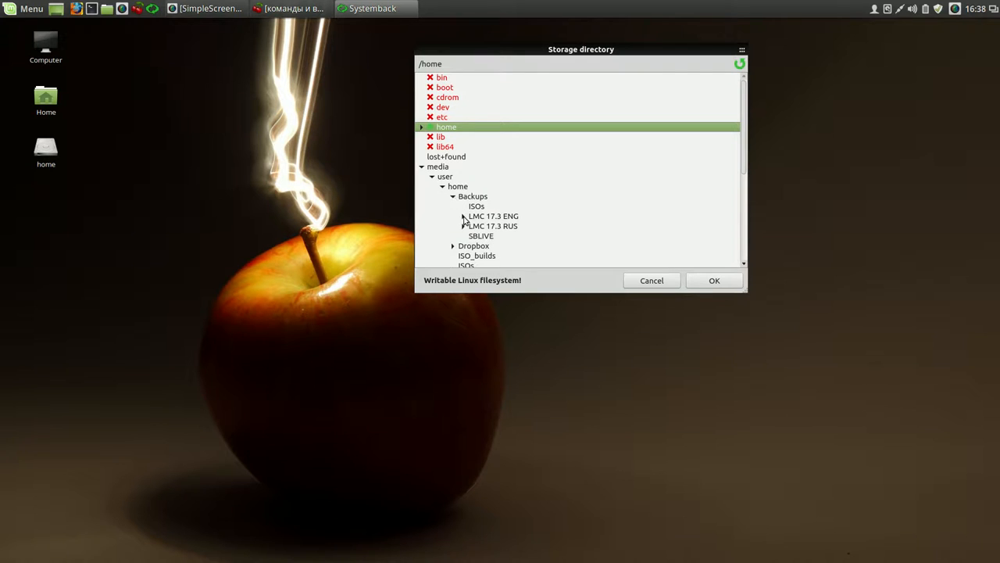
click(493, 216)
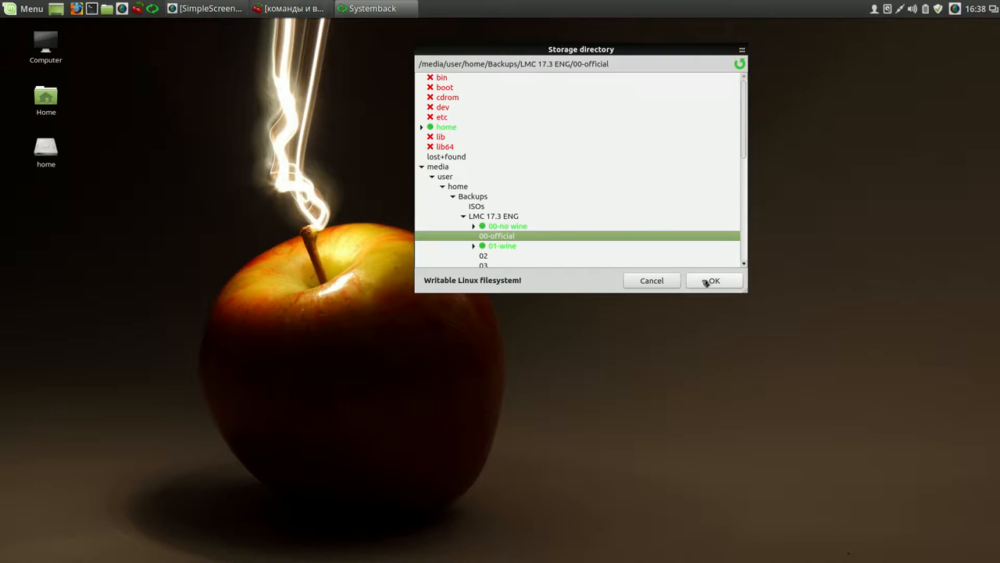
click(712, 281)
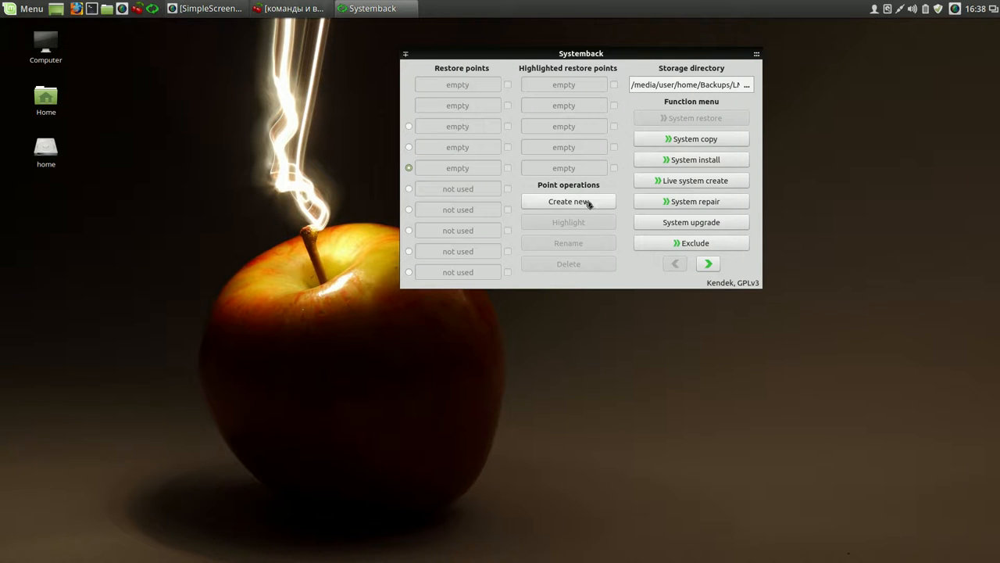
Step: Create the restore point 2016-02-11,16.38.45 with Create new under Point operations
click(569, 201)
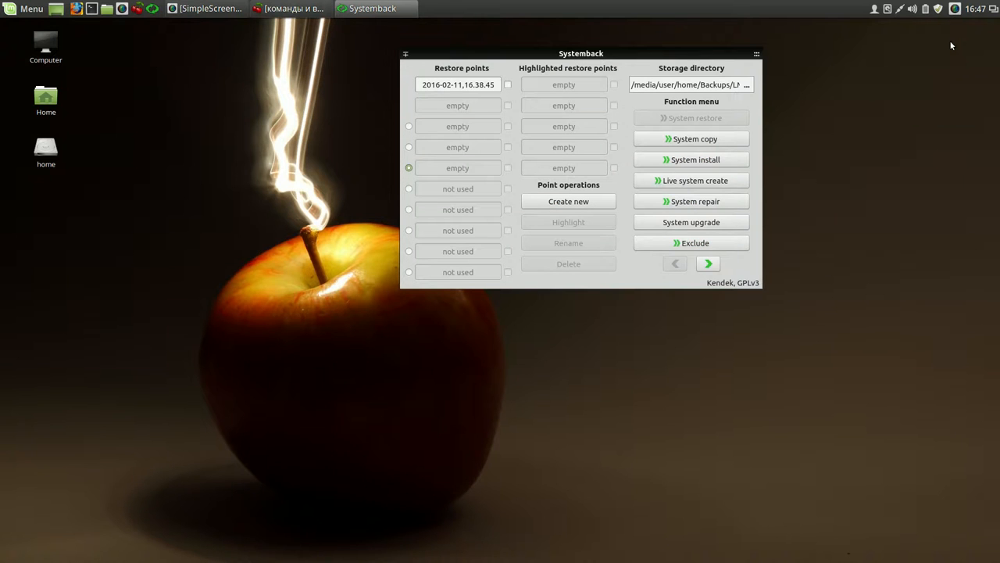
mouse_move(654, 62)
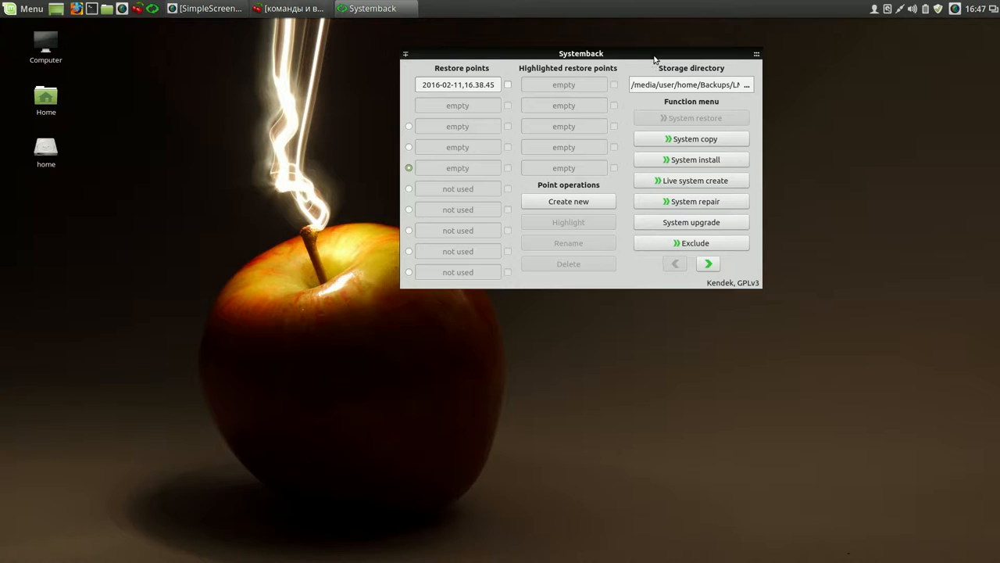
mouse_move(532, 78)
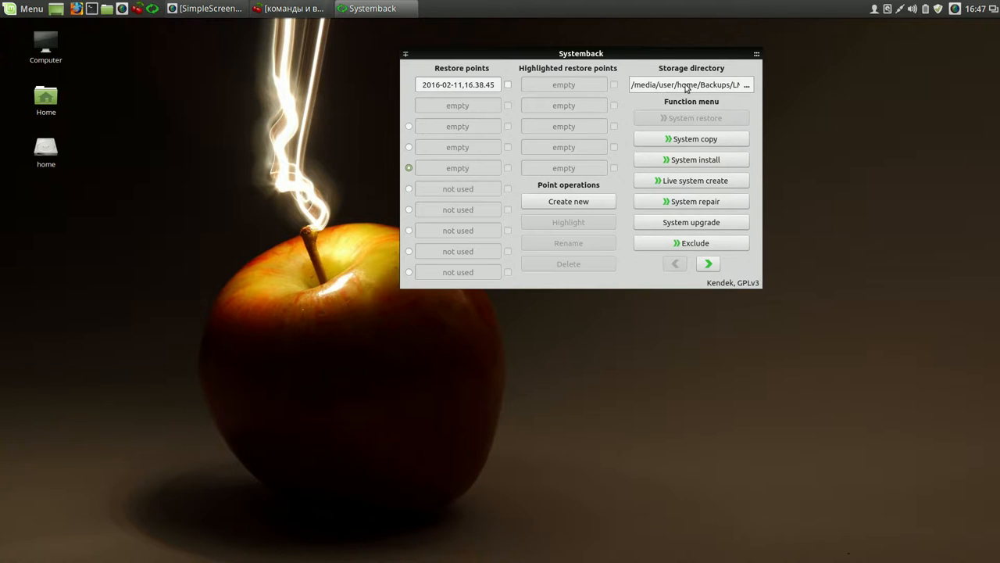
mouse_move(289, 72)
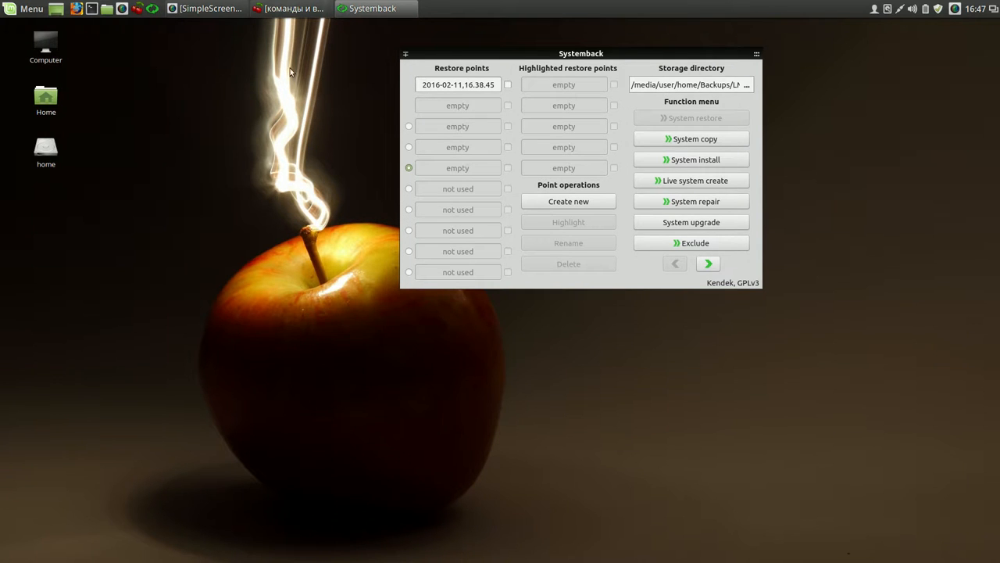
mouse_move(645, 60)
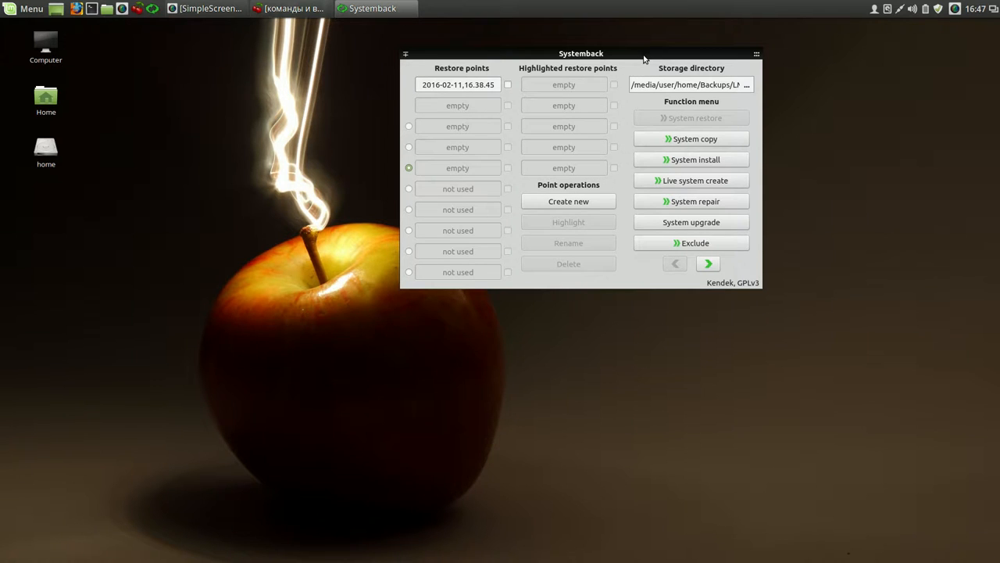
mouse_move(691, 73)
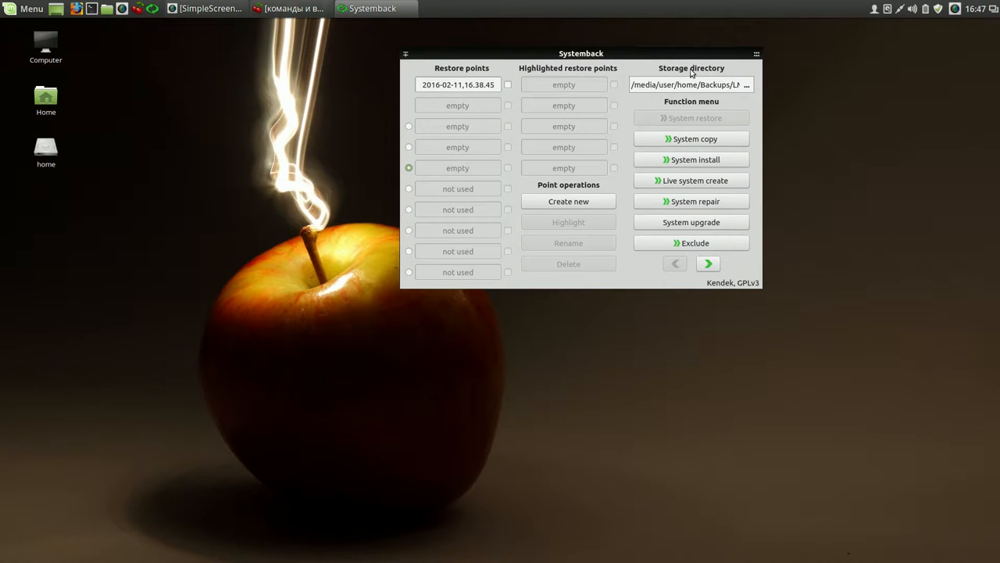
mouse_move(688, 62)
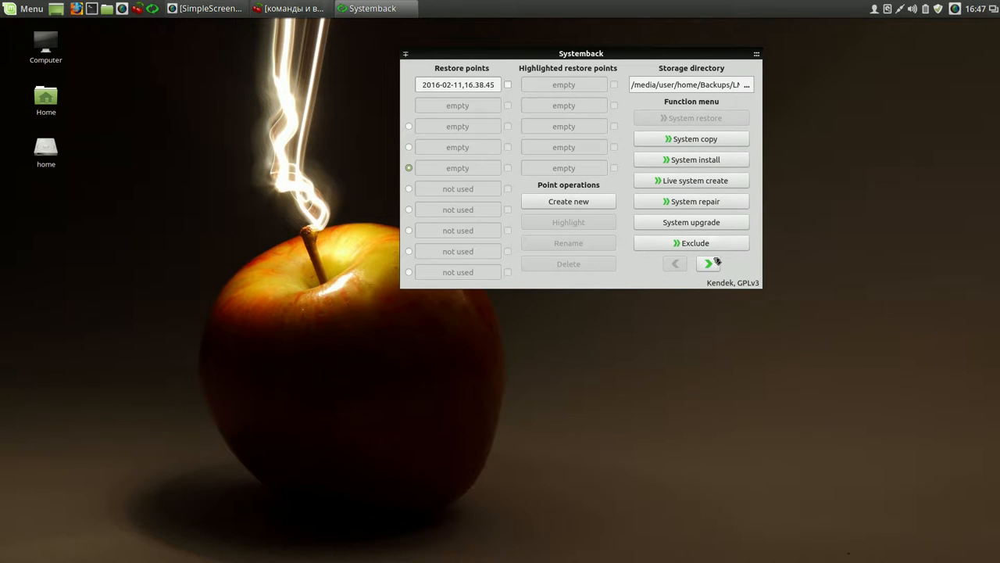
Step: Open Systemback Settings from the second function page, where automatic Live ISO creation is enabled
click(708, 263)
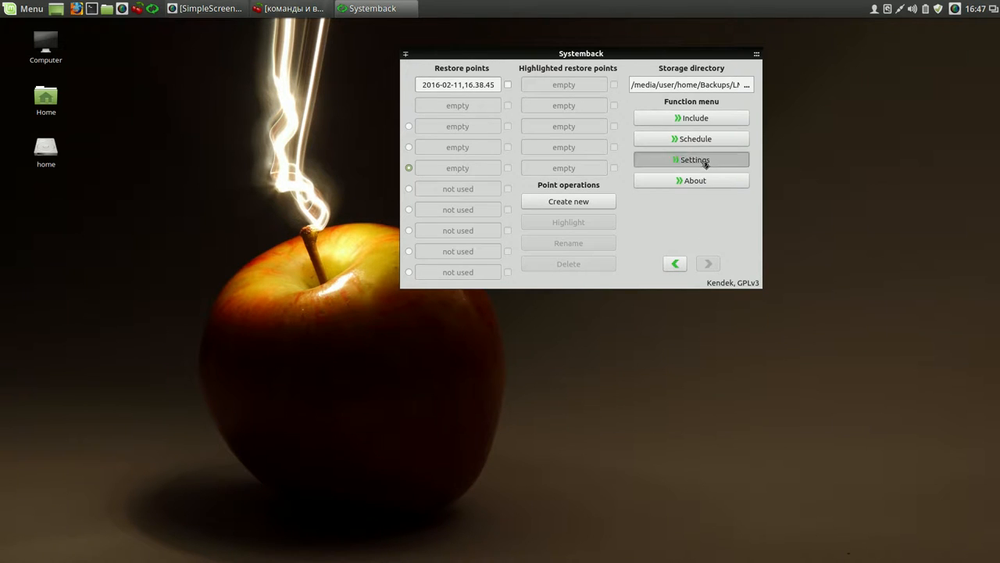
click(691, 160)
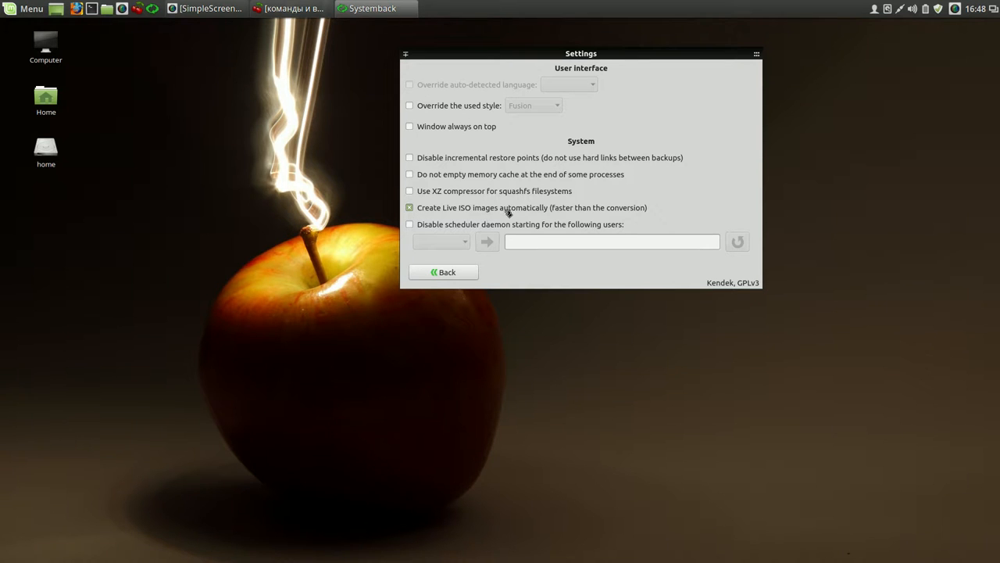
mouse_move(457, 164)
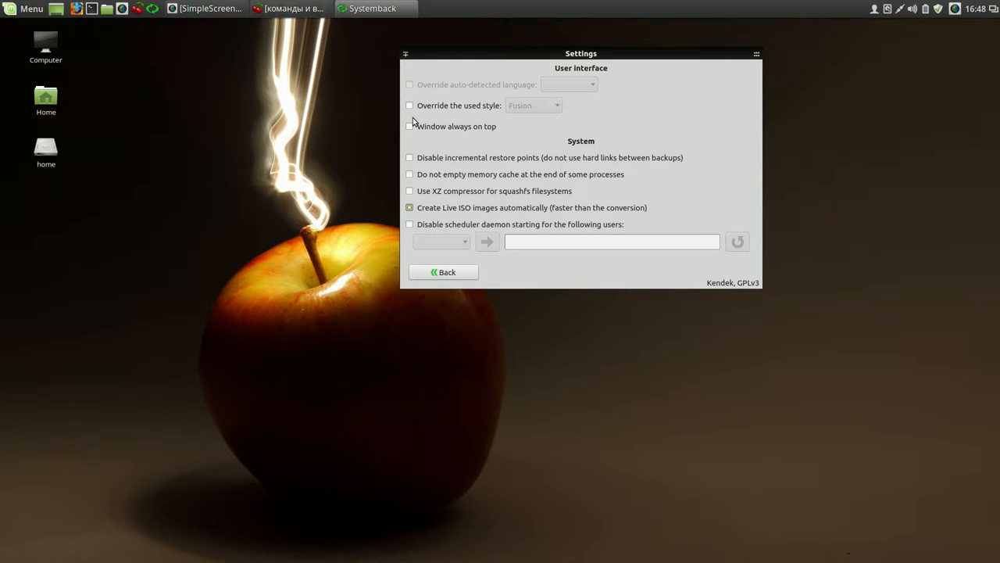
mouse_move(513, 203)
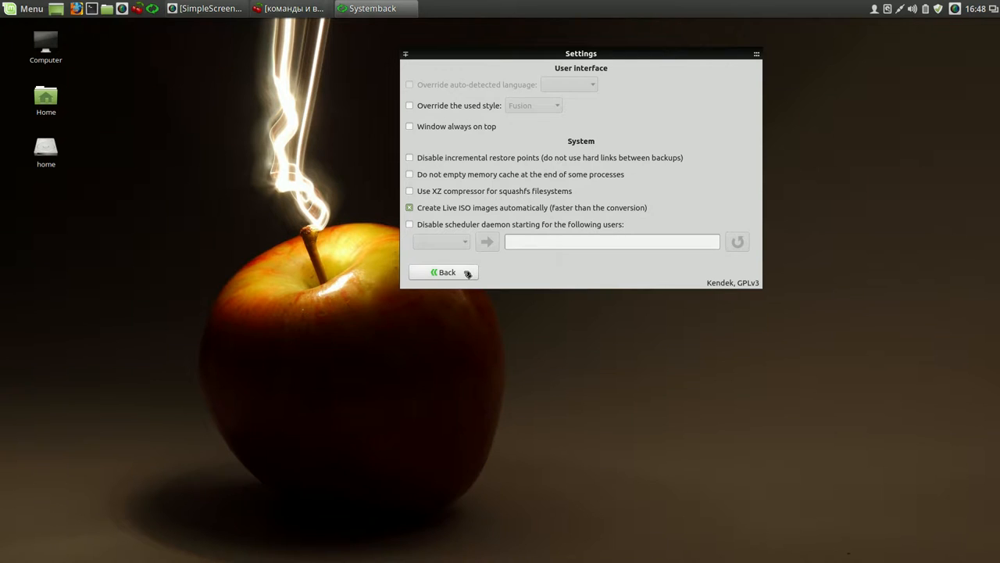
Step: Return to the first function page and open Exclude for user data files in the Live system
click(443, 272)
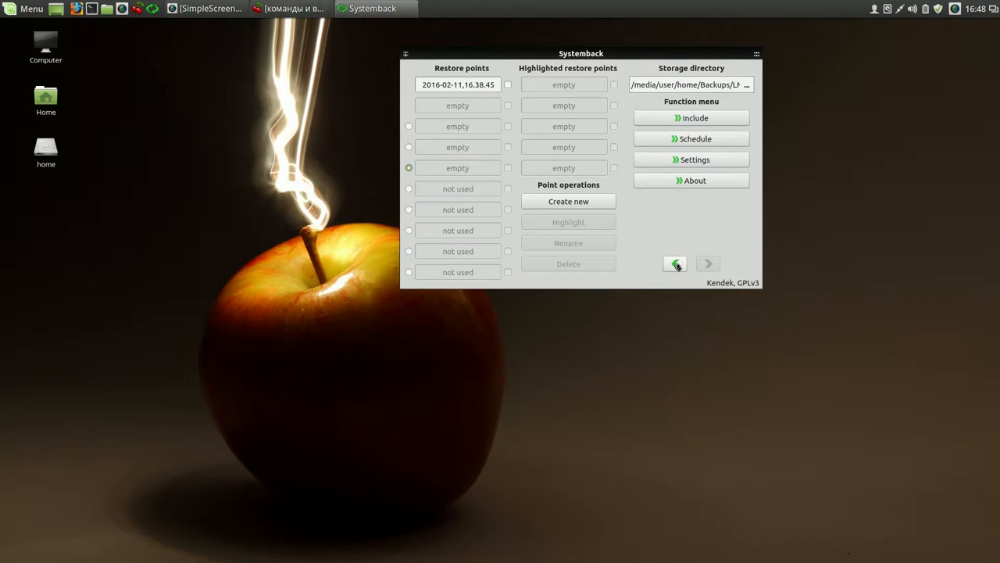
click(707, 263)
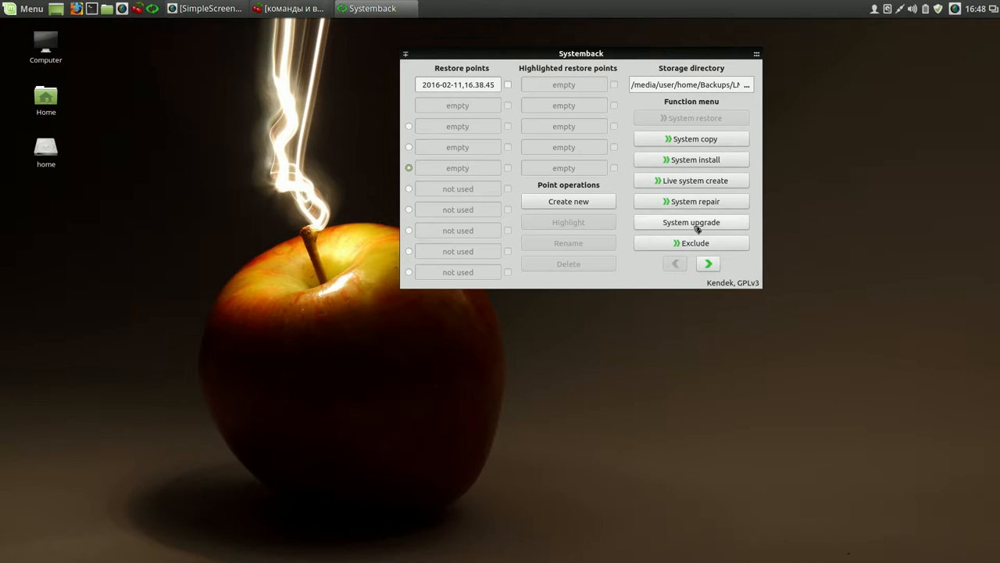
click(691, 242)
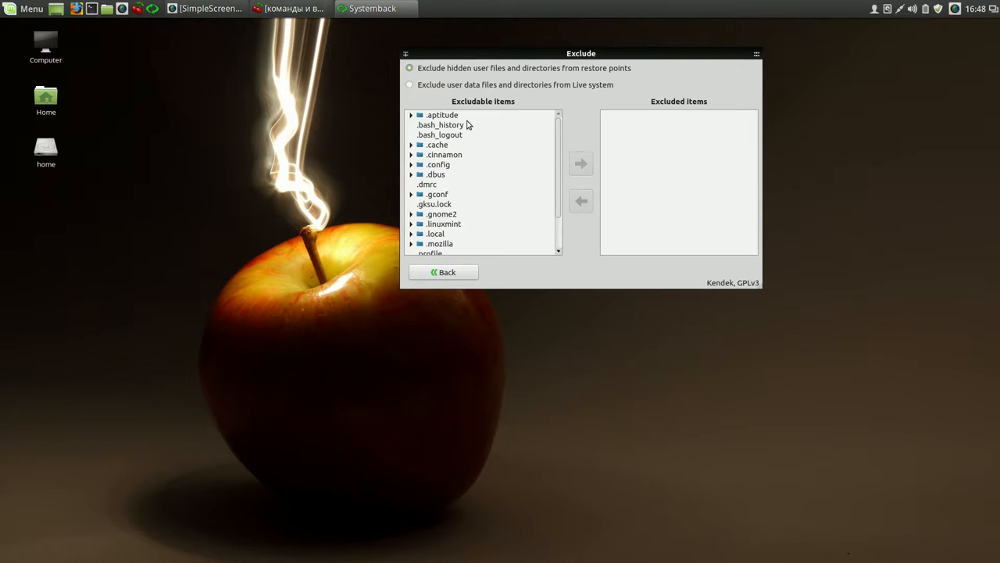
click(410, 84)
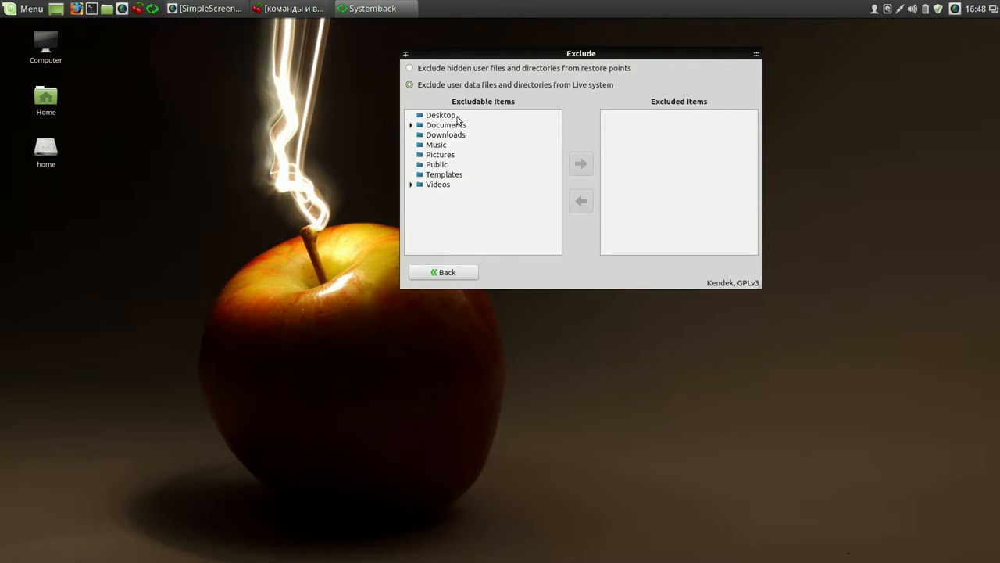
Step: Move Desktop, Documents, Downloads, Music, Pictures, Public, Templates and Videos to Excluded items
click(581, 163)
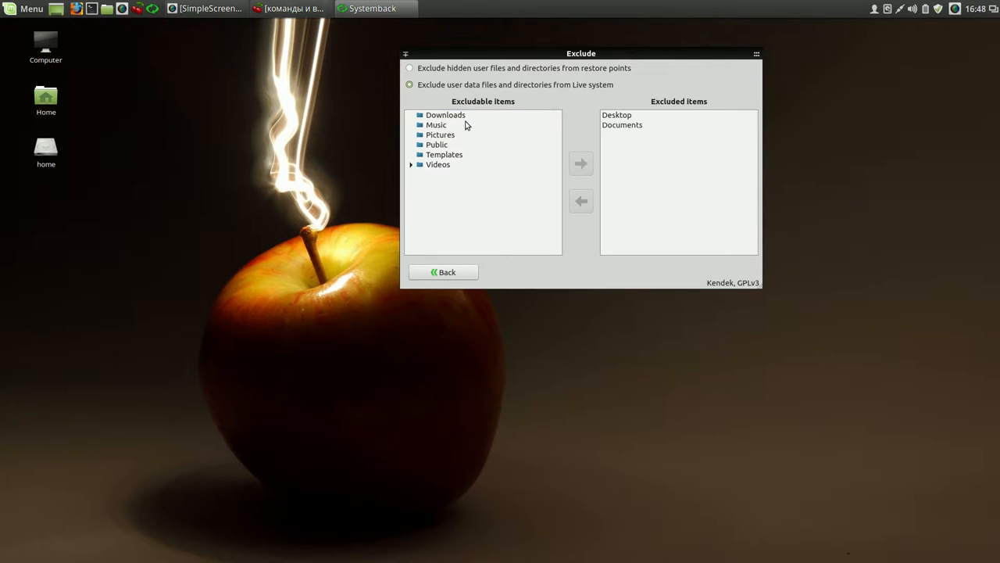
click(581, 163)
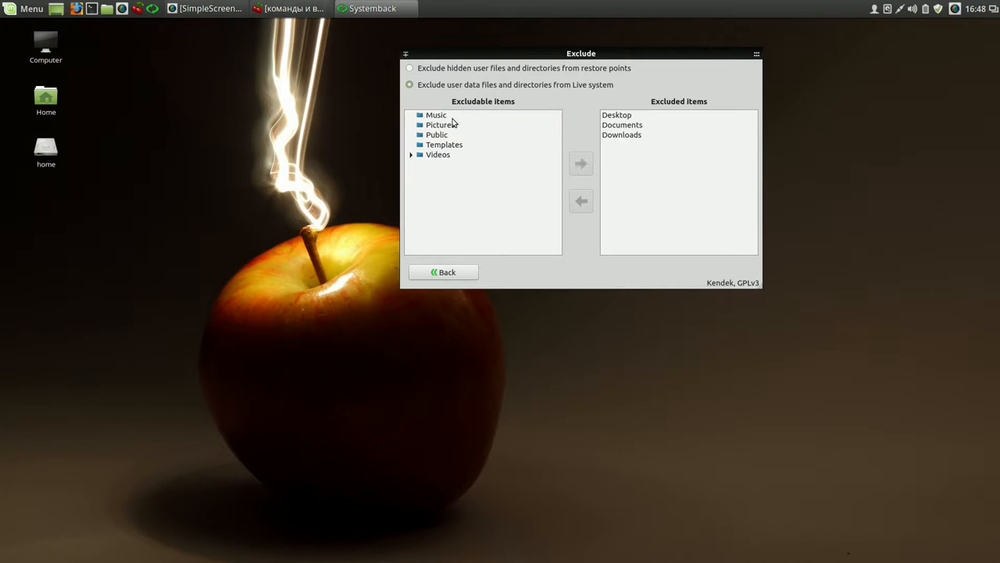
click(581, 163)
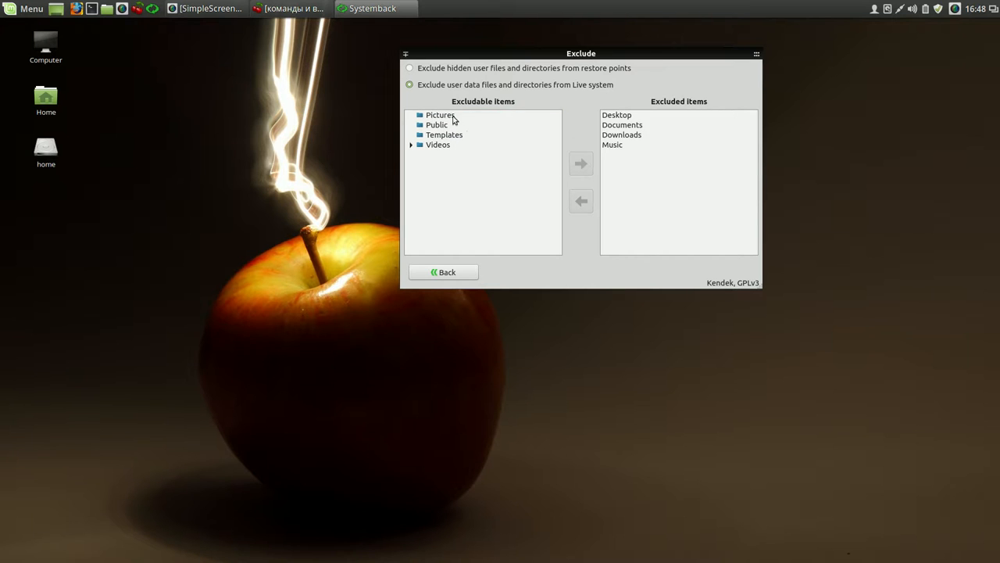
click(580, 164)
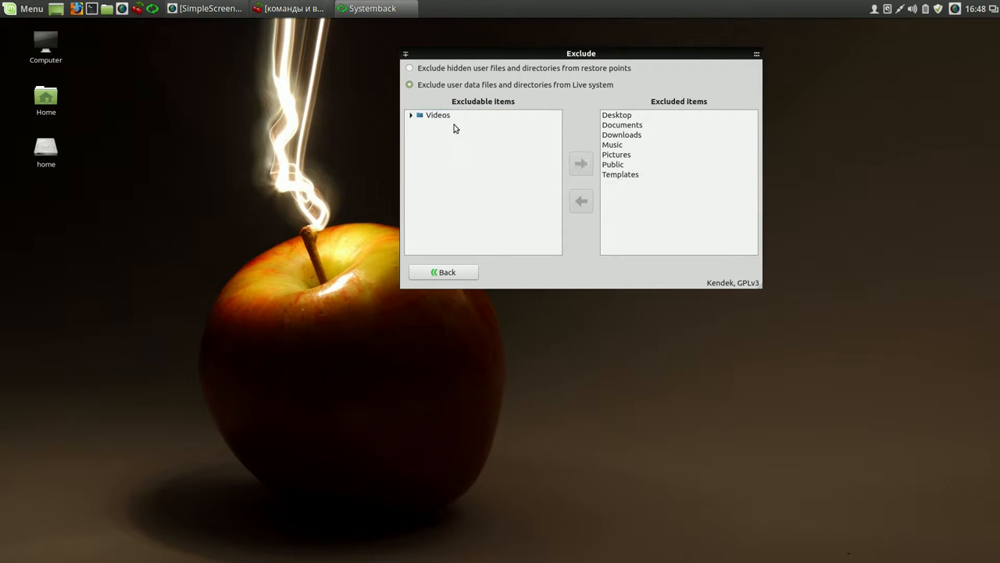
click(580, 163)
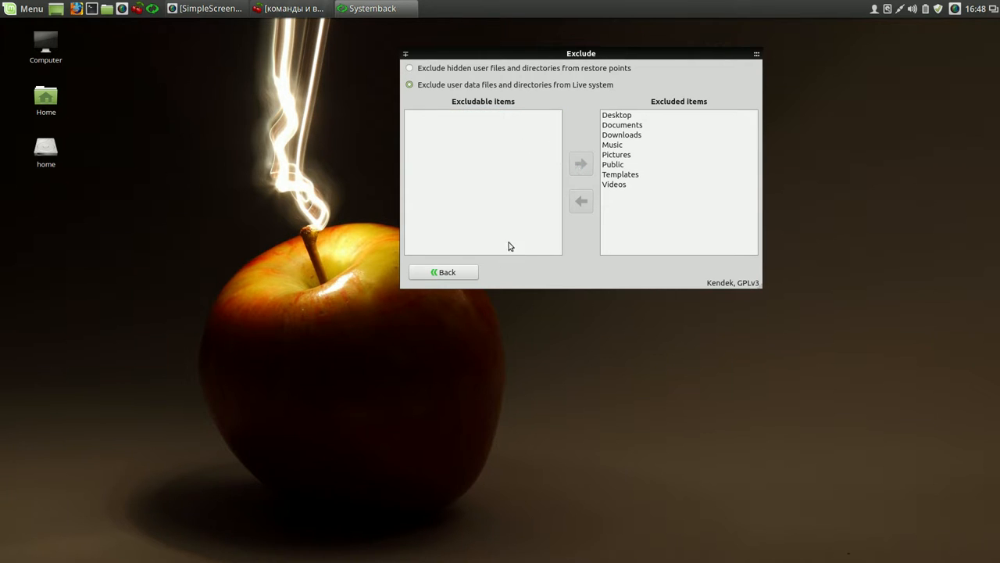
click(444, 272)
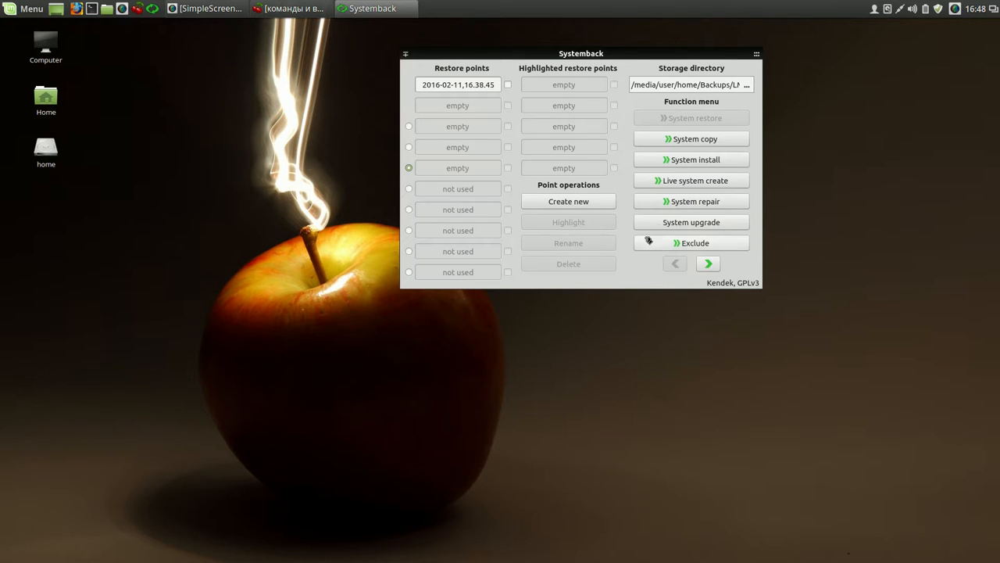
mouse_move(691, 180)
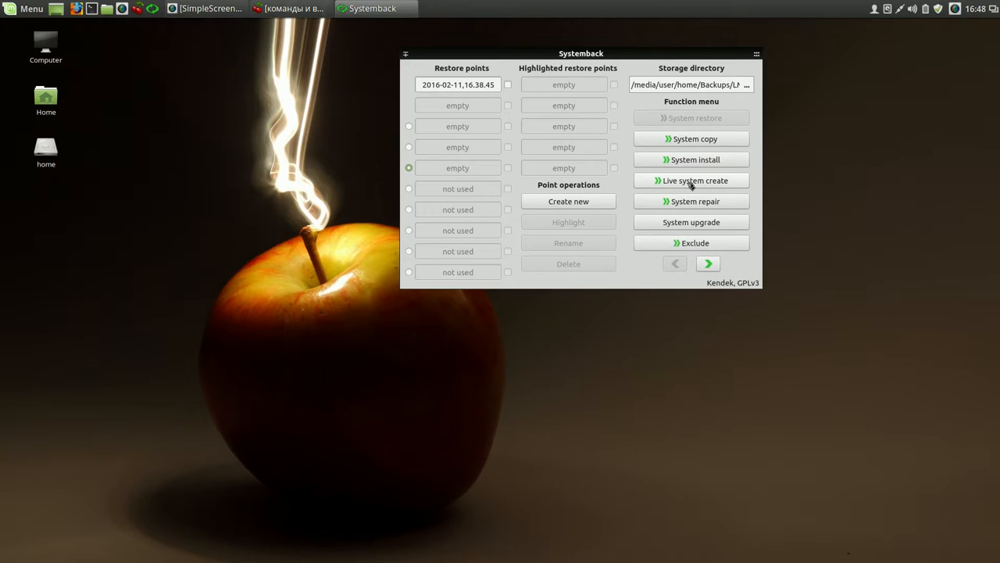
Step: Choose Create new on the Live system create screen to start building the image
click(694, 181)
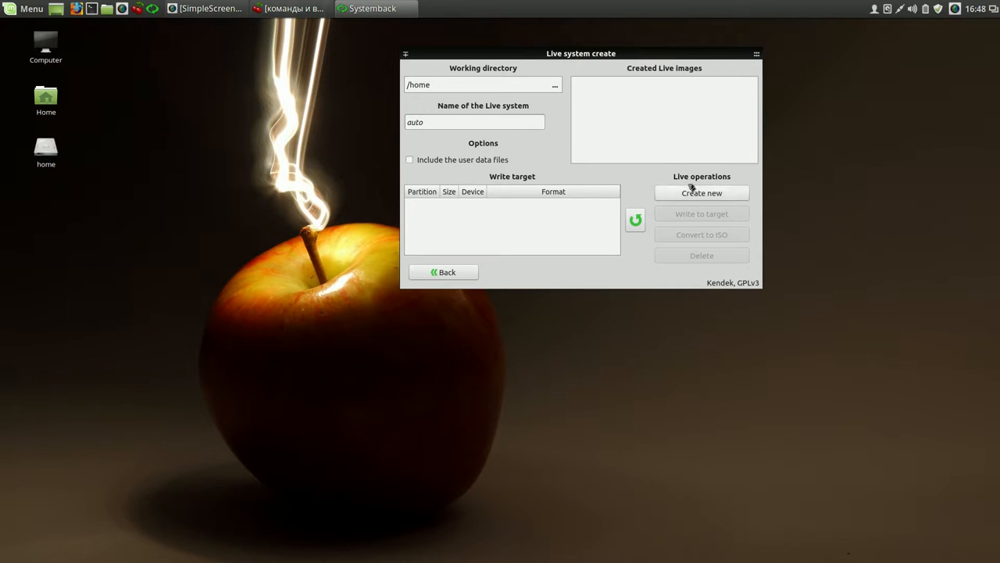
click(701, 193)
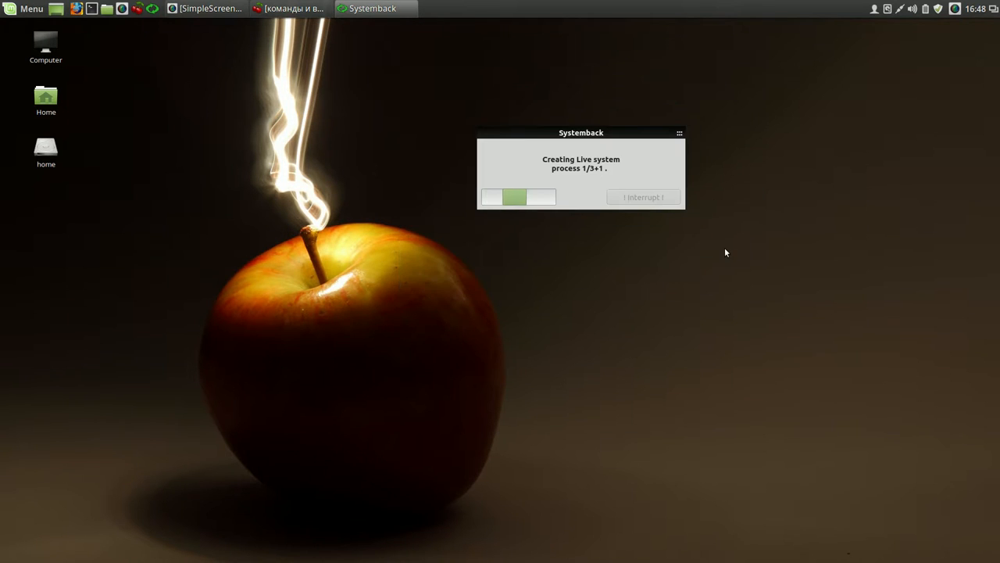
mouse_move(743, 210)
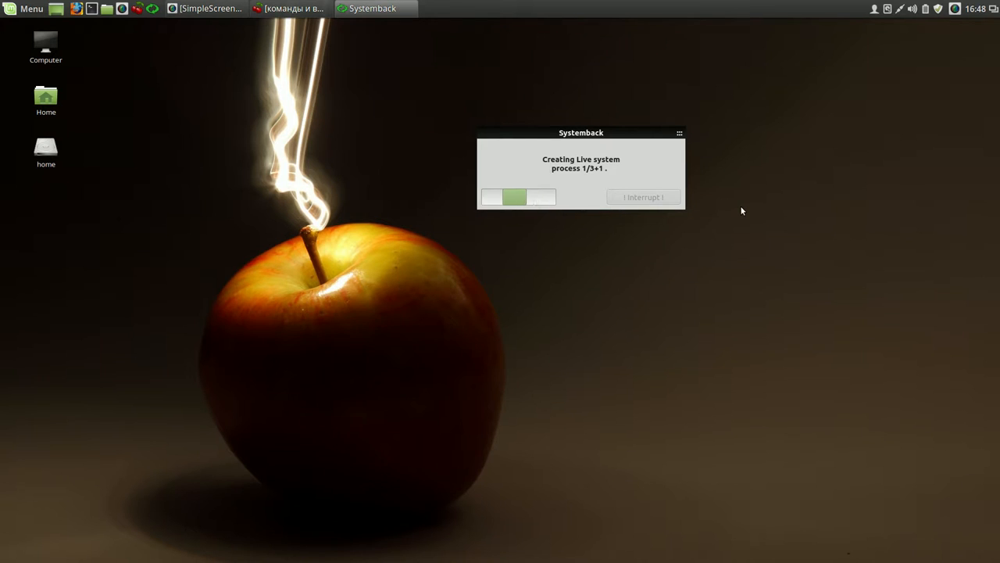
mouse_move(955, 13)
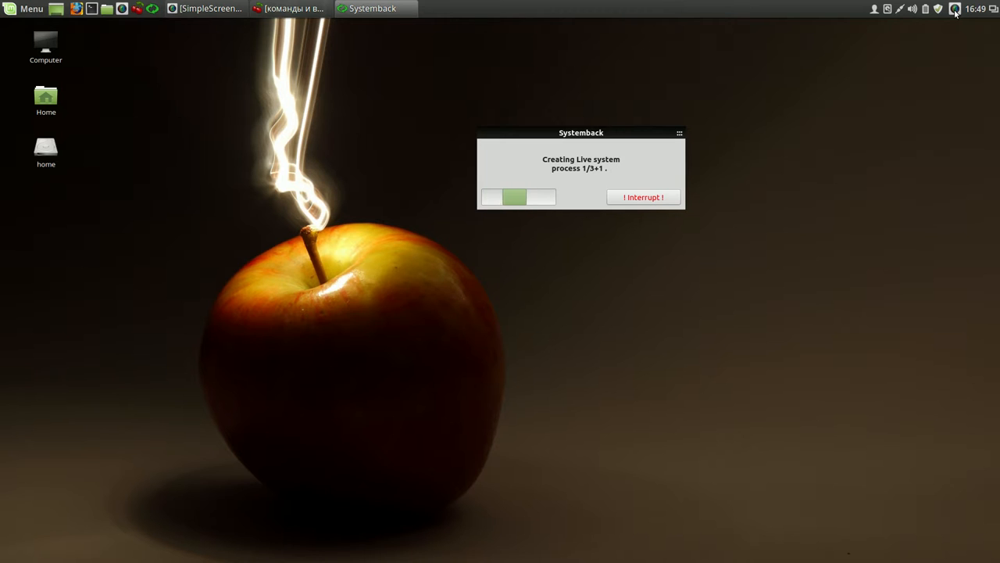
Step: Confirm systemback_live_2016-02-11 (1.7 GiB) is listed, then close Systemback
click(954, 9)
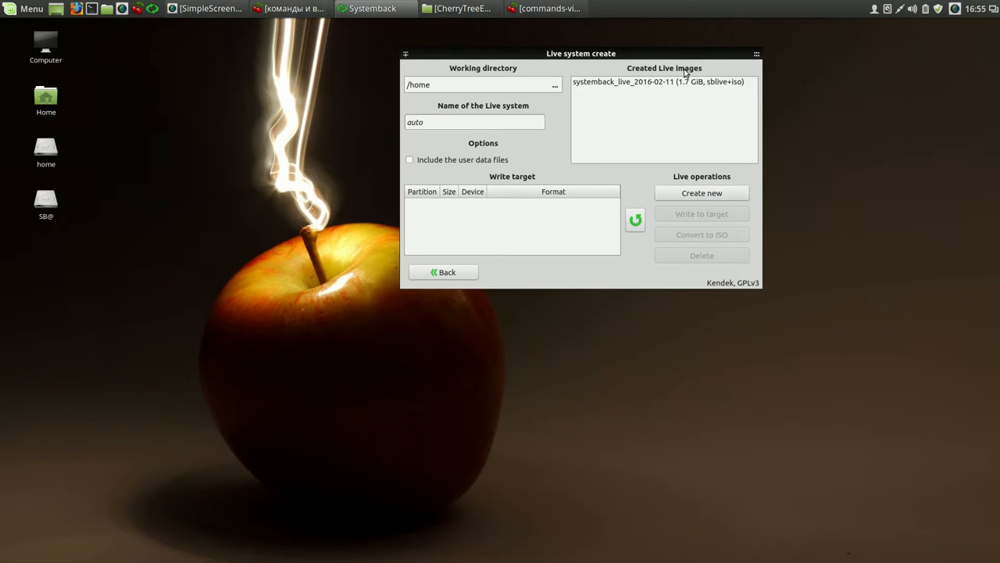
mouse_move(665, 61)
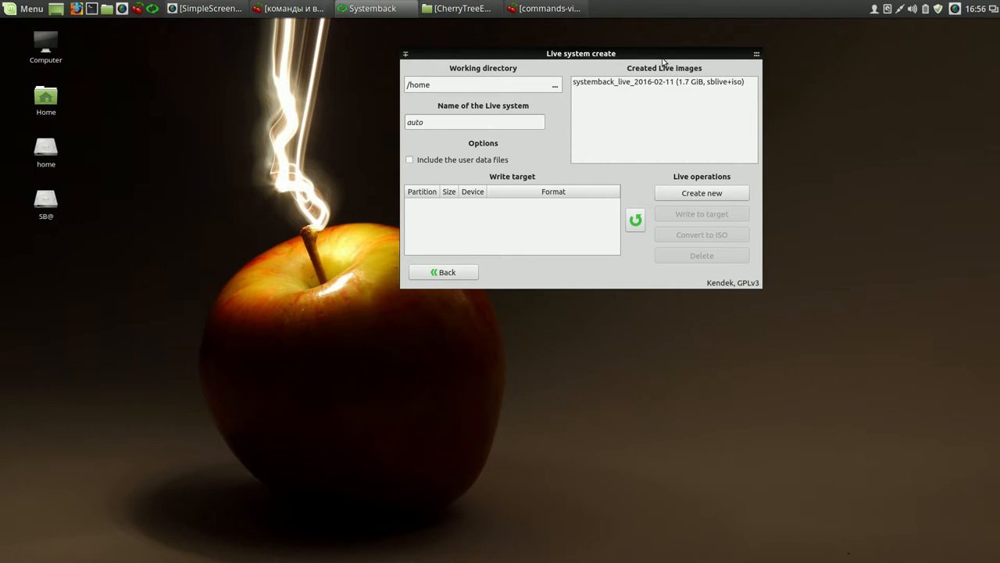
mouse_move(738, 60)
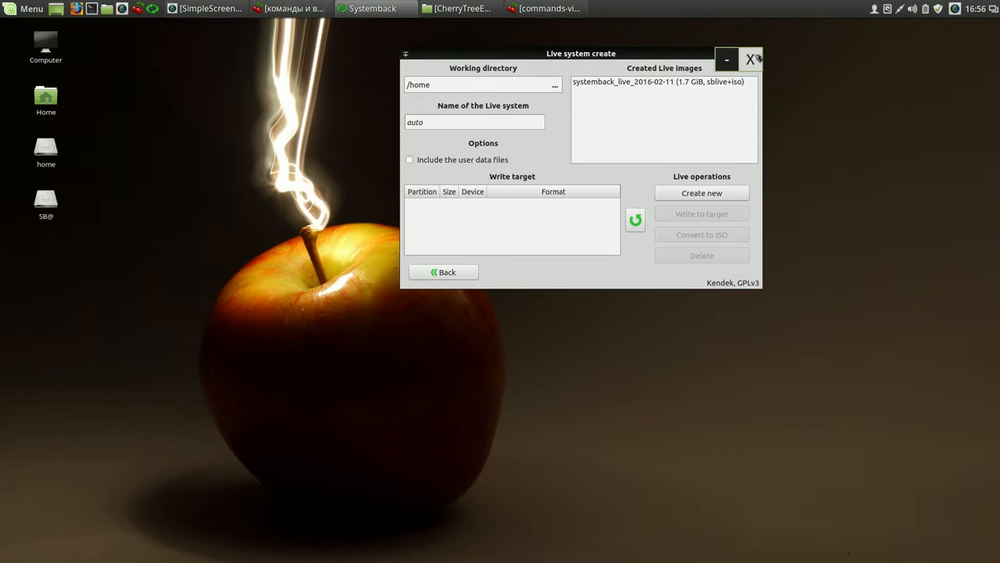
click(749, 59)
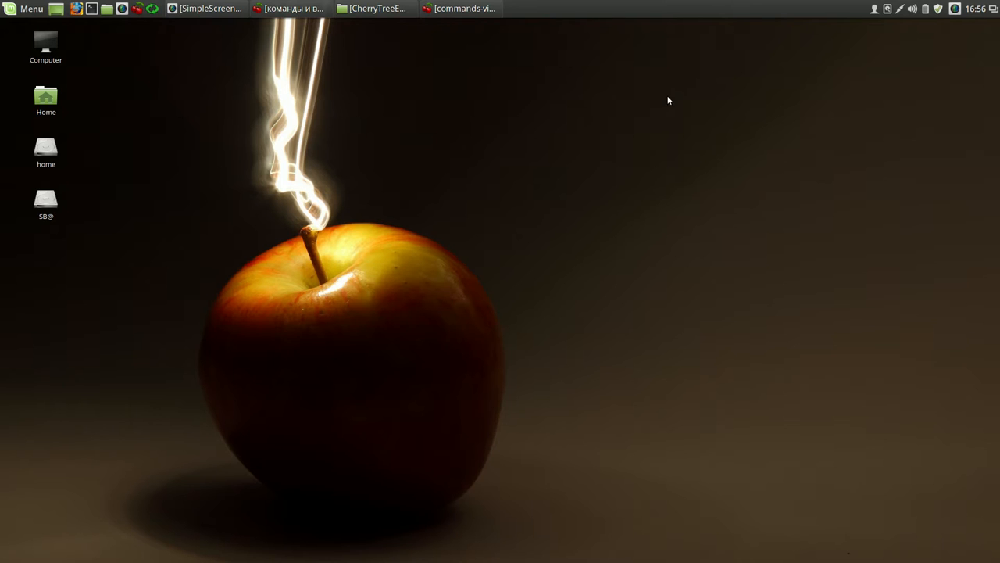
mouse_move(624, 91)
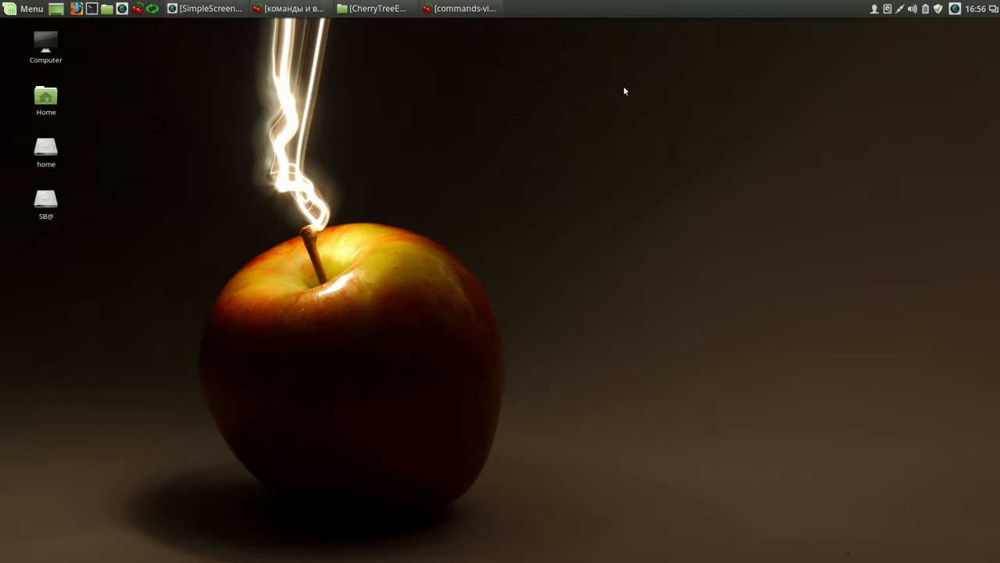
mouse_move(620, 90)
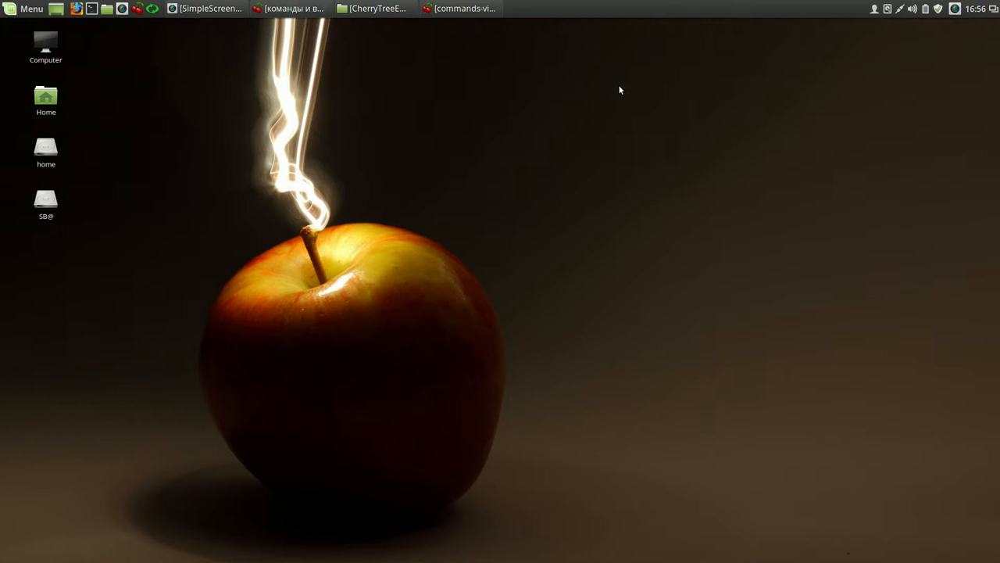
mouse_move(550, 5)
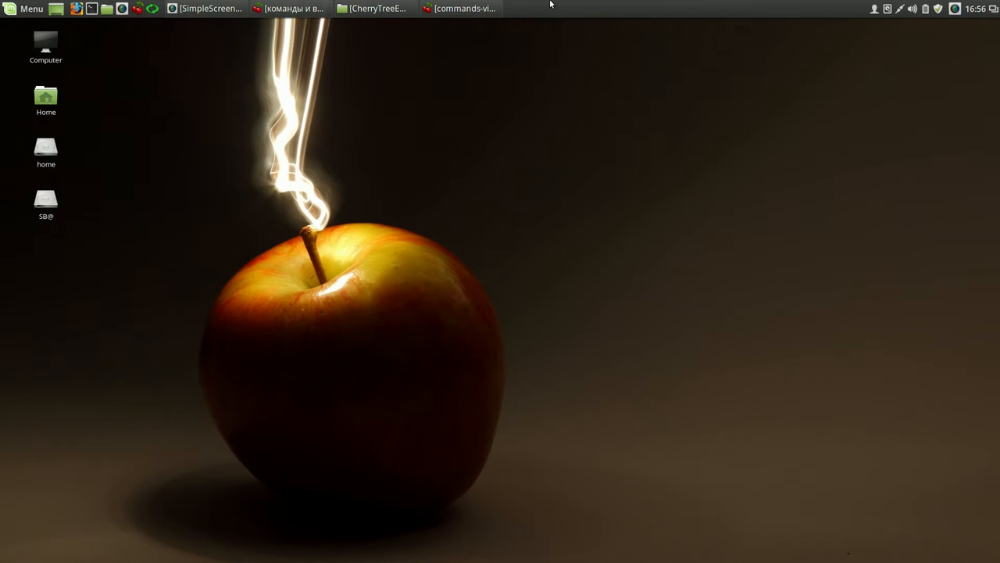
mouse_move(516, 5)
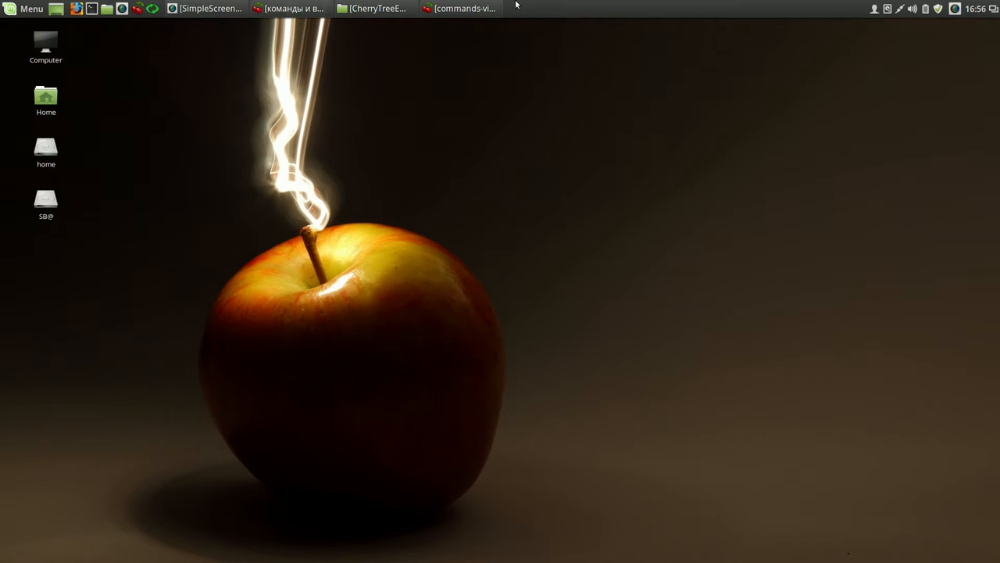
Step: Set the To Website link colour to yellow in CherryTree Preferences > Links and accept the restart notice
click(459, 8)
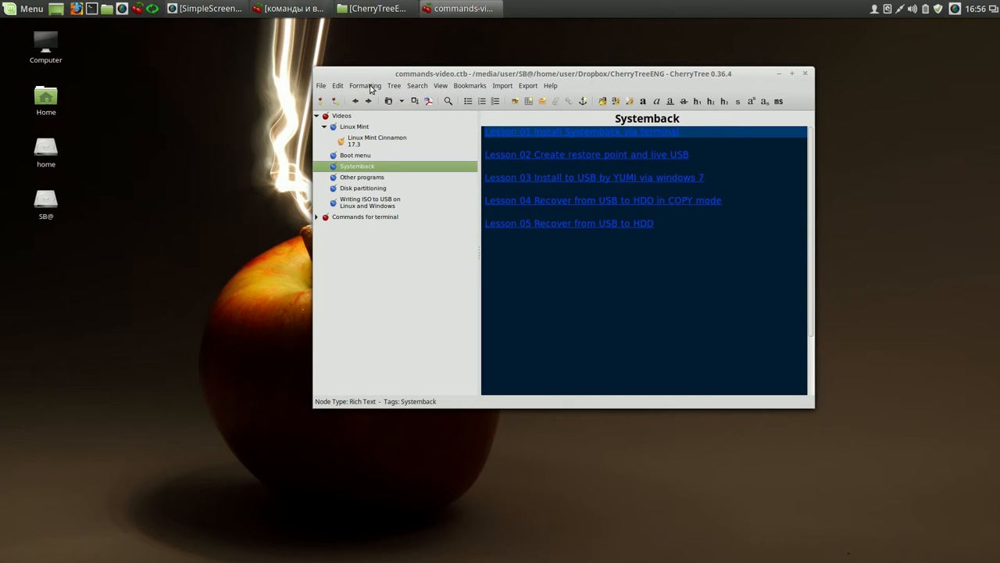
click(338, 85)
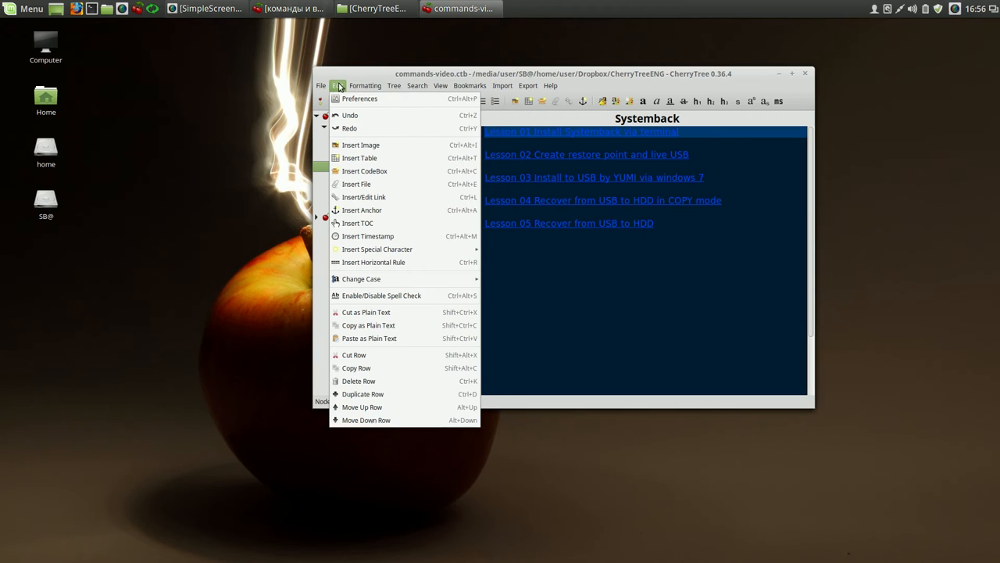
click(360, 99)
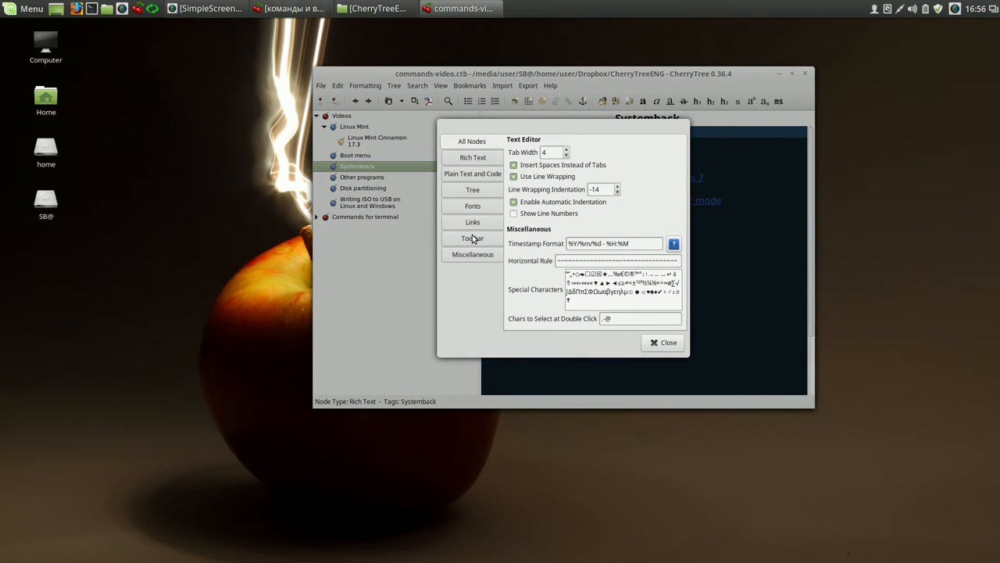
click(472, 222)
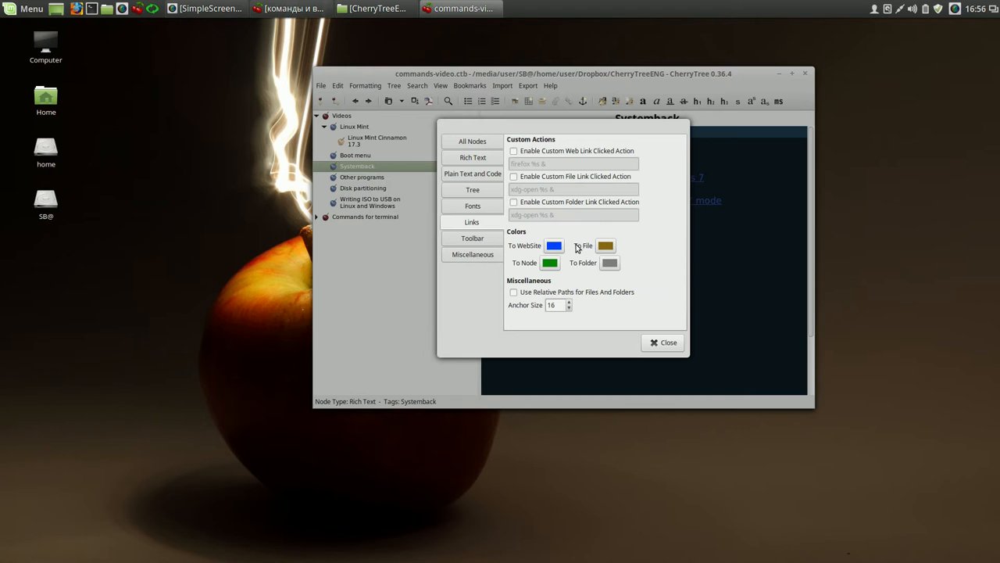
click(554, 245)
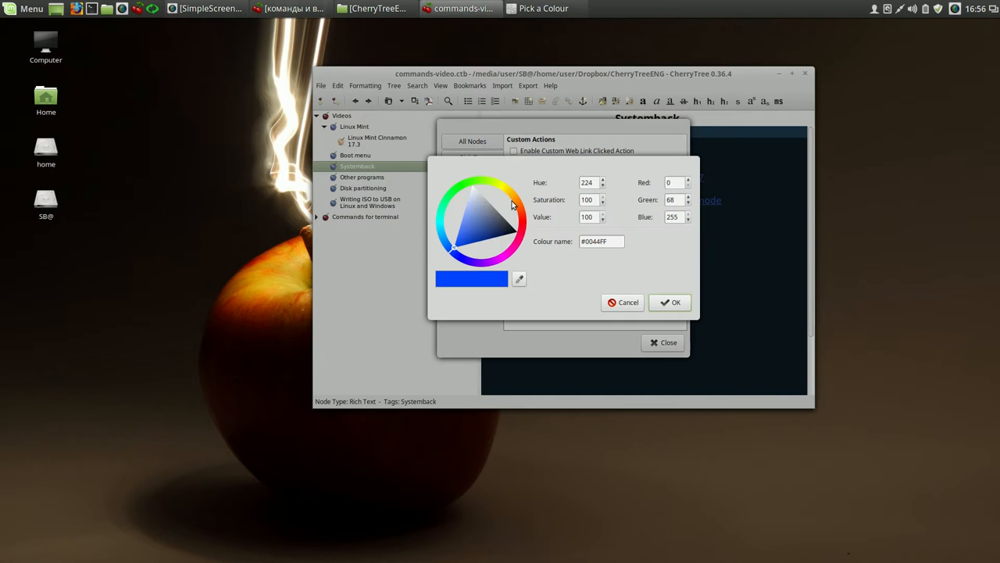
click(501, 187)
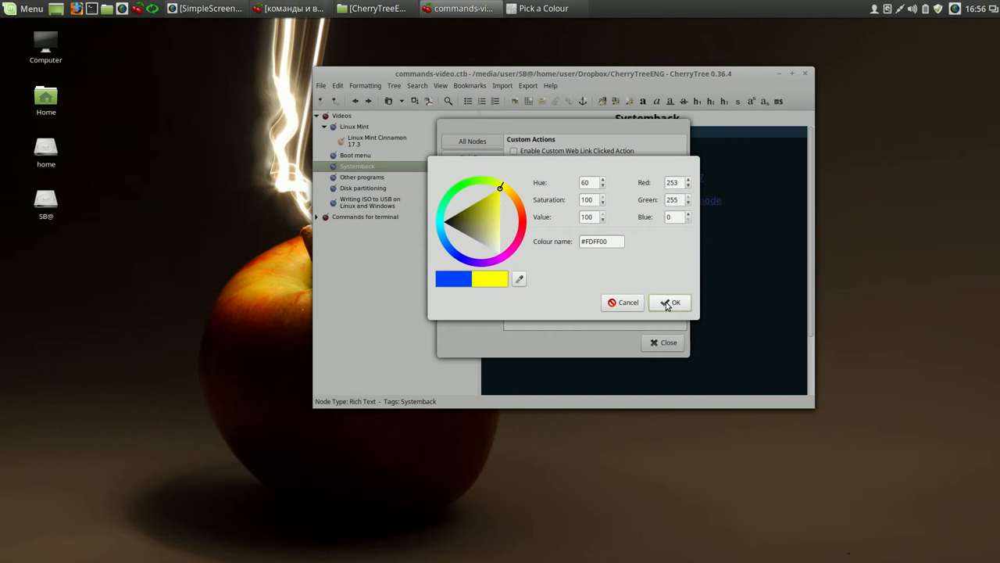
click(670, 303)
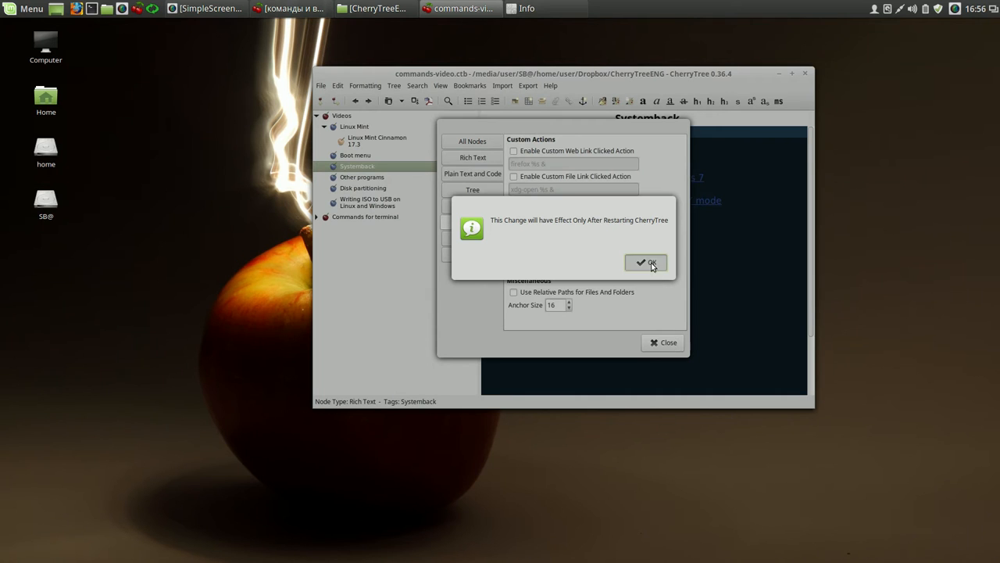
click(645, 262)
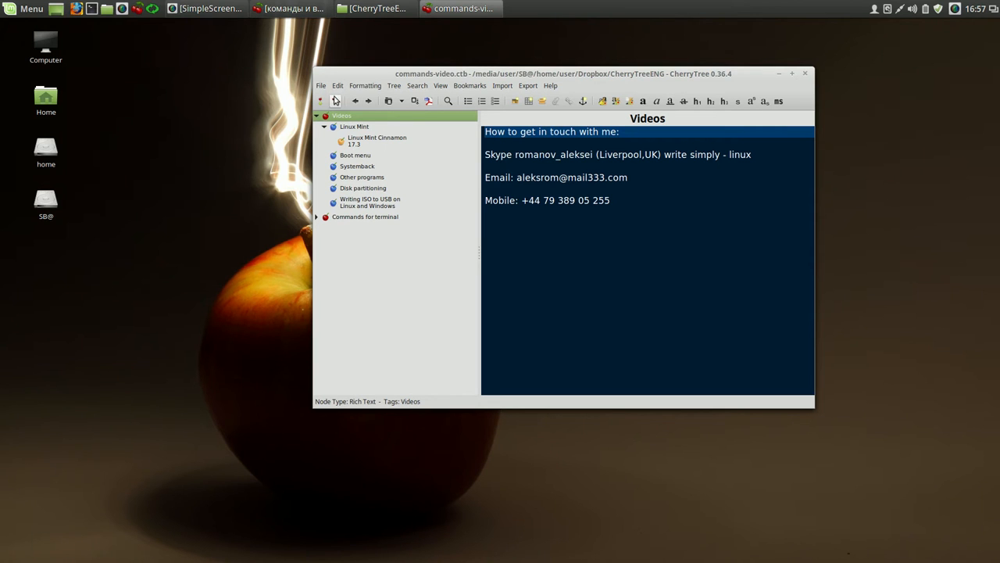
Step: View the yellow Systemback lesson links, move the window right, and open the terminal Systemback note
click(357, 166)
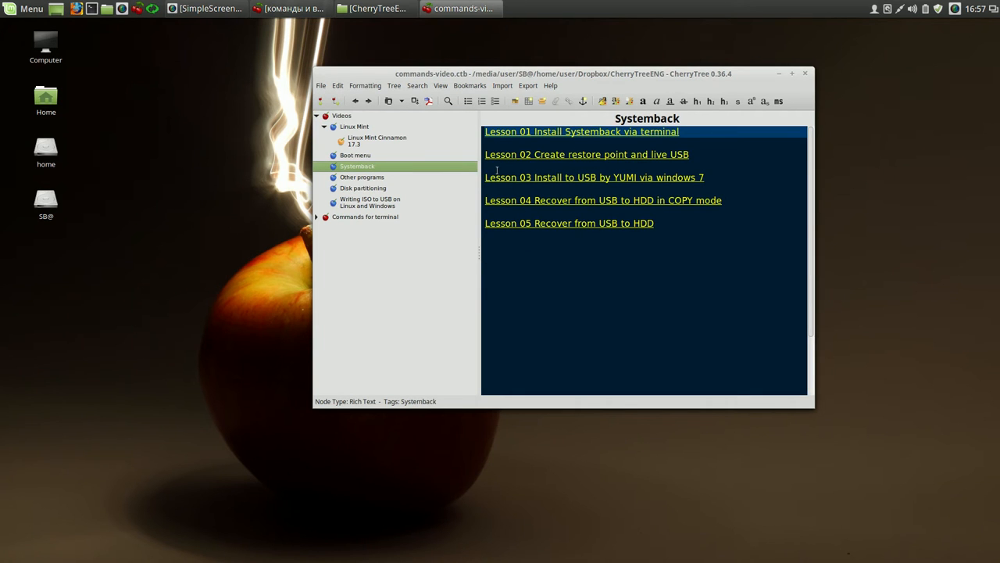
drag(563, 74, 719, 43)
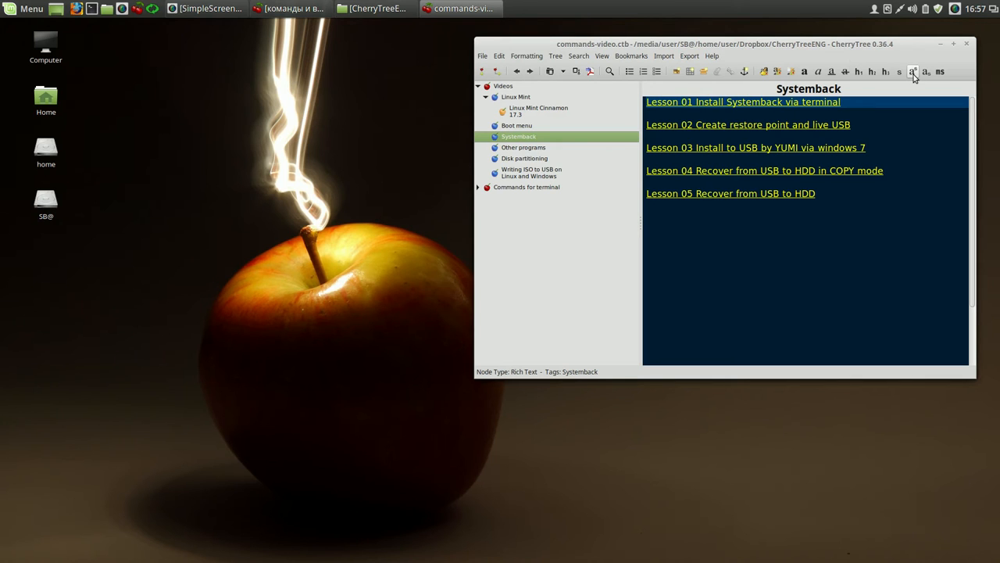
mouse_move(950, 34)
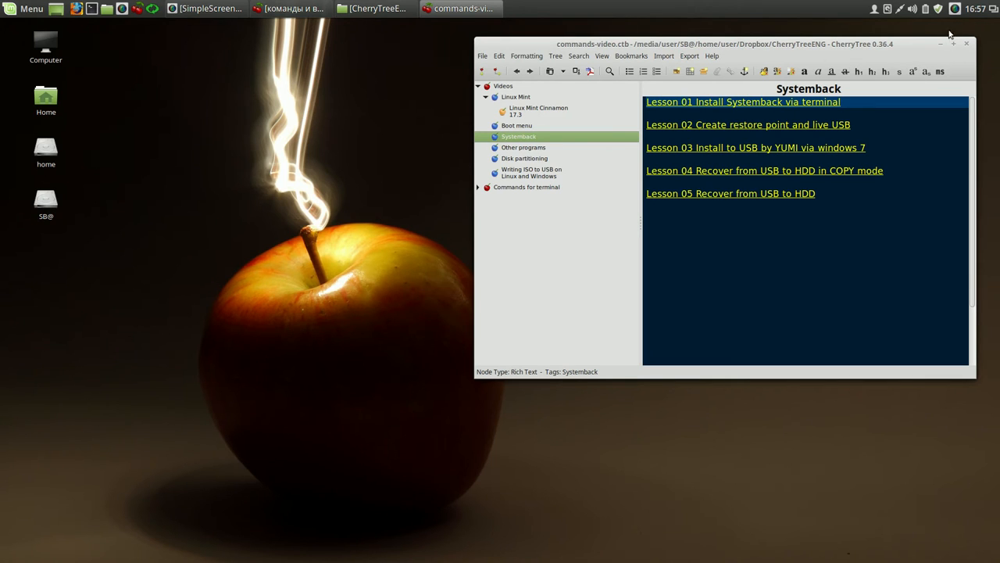
click(518, 197)
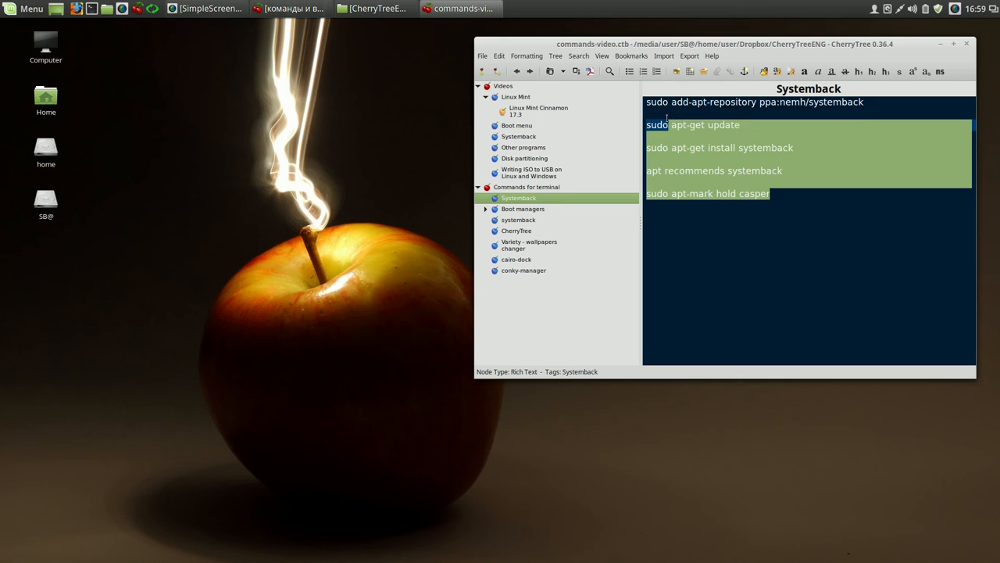
click(702, 221)
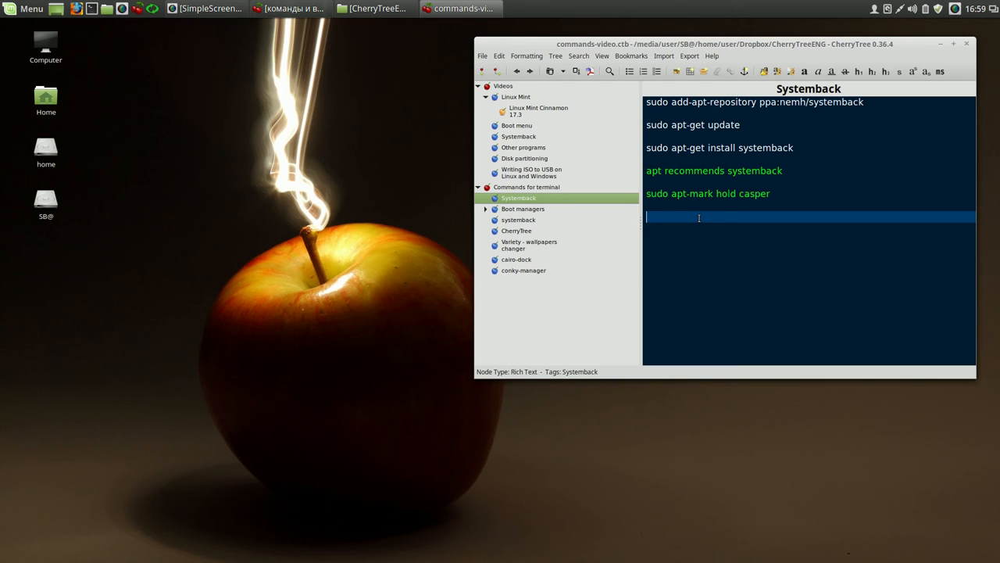
mouse_move(724, 194)
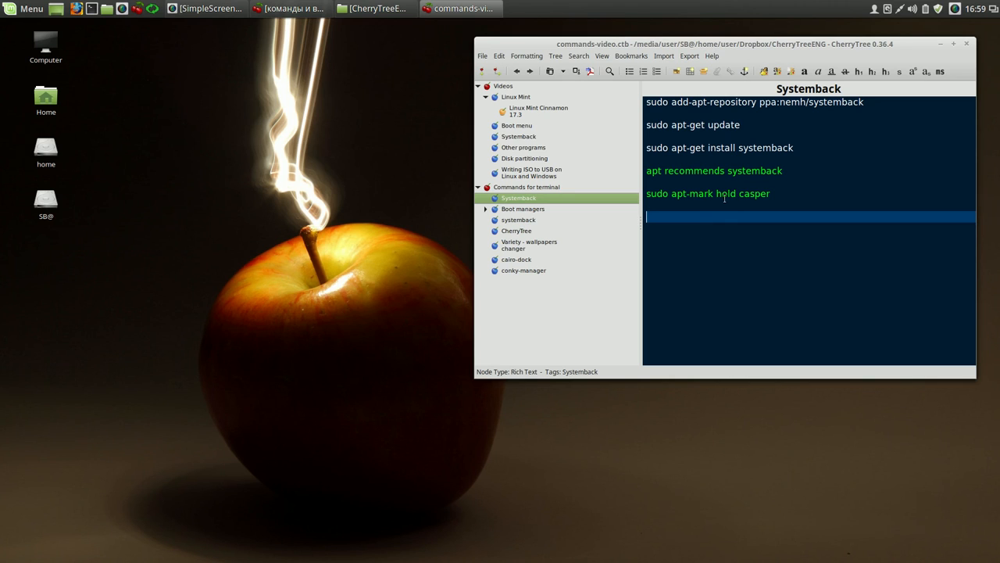